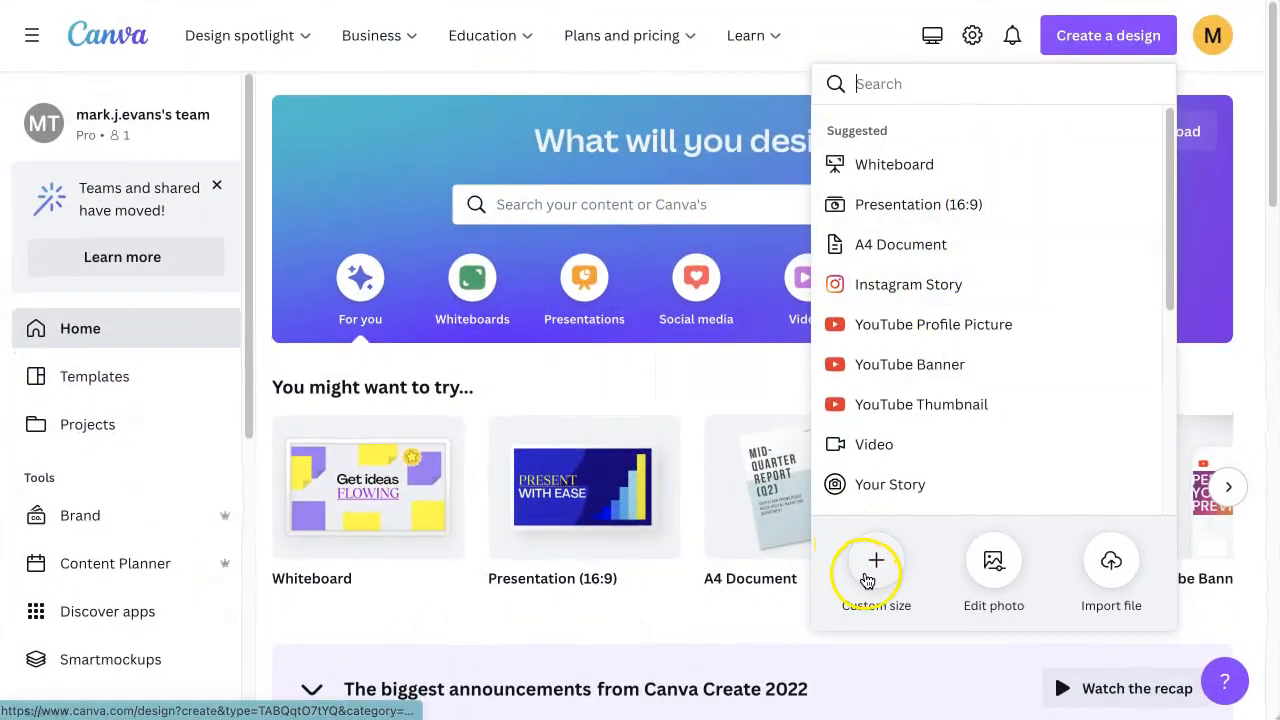
Create a blank custom-size design from the recent 16 × 20 in preset.
left_click(875, 560)
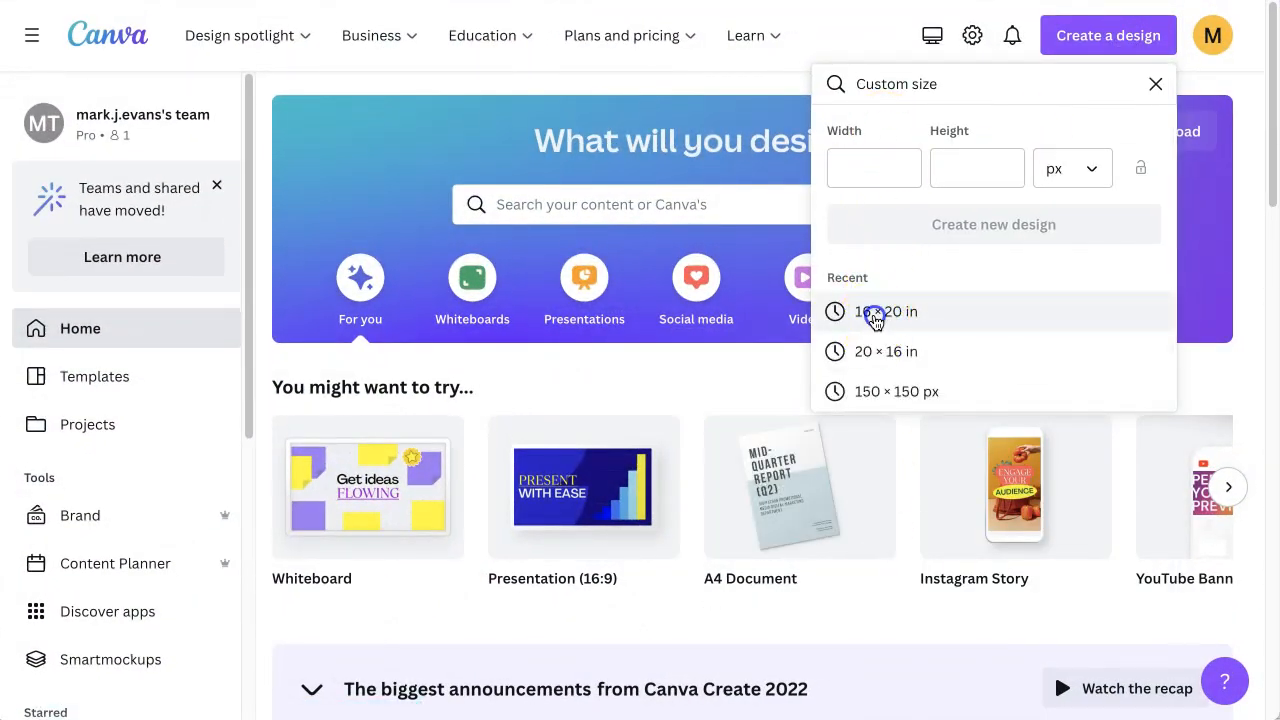
left_click(883, 311)
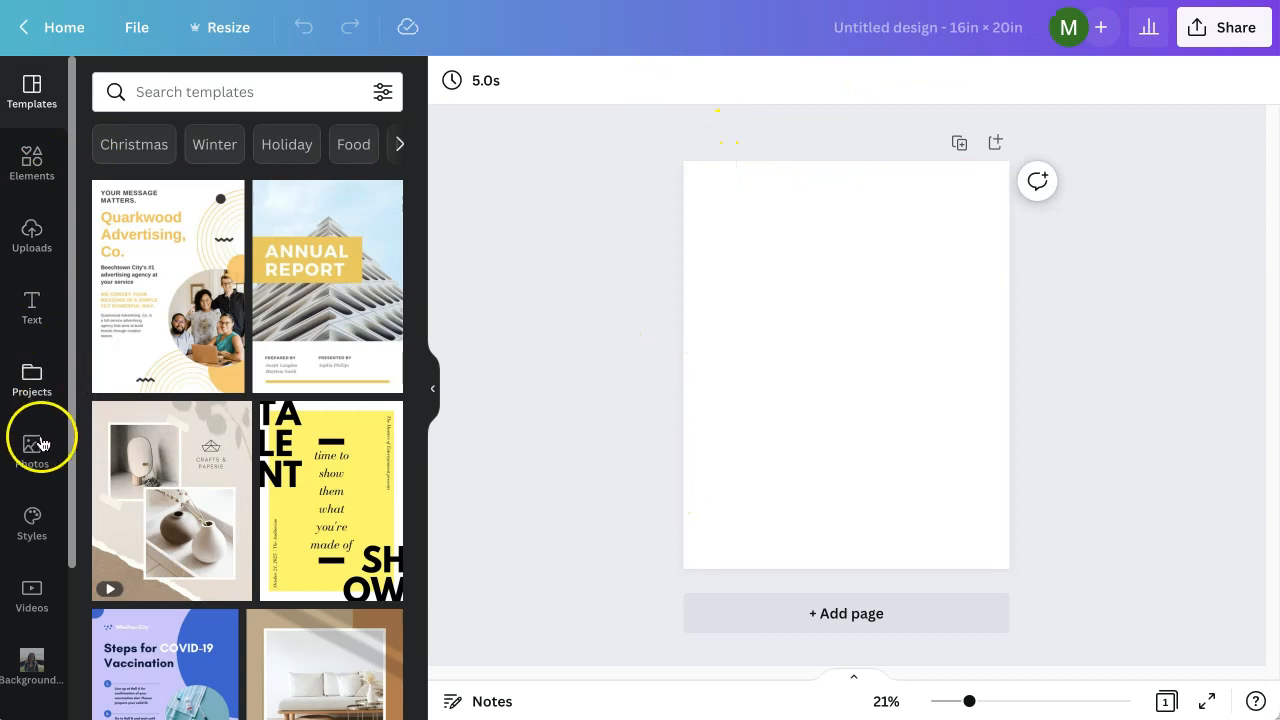
Add the recently used man-on-purple stock photo and stretch it across the whole page.
left_click(31, 452)
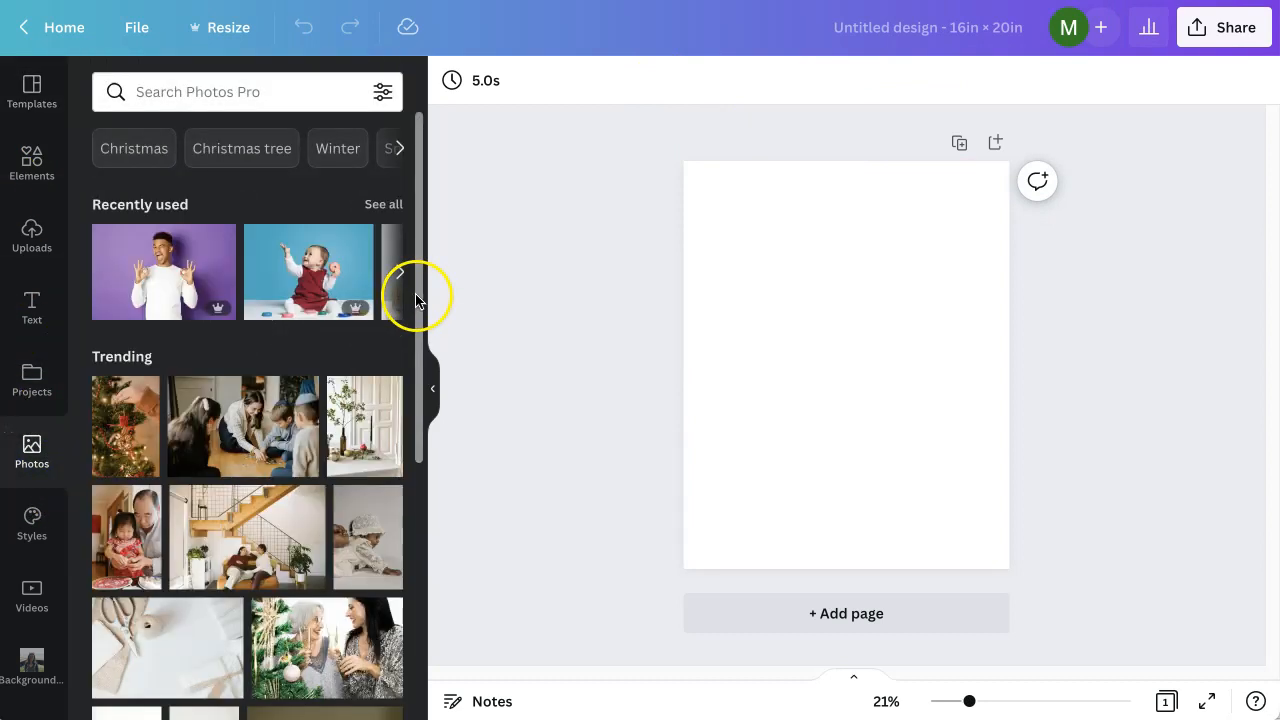
left_click(163, 271)
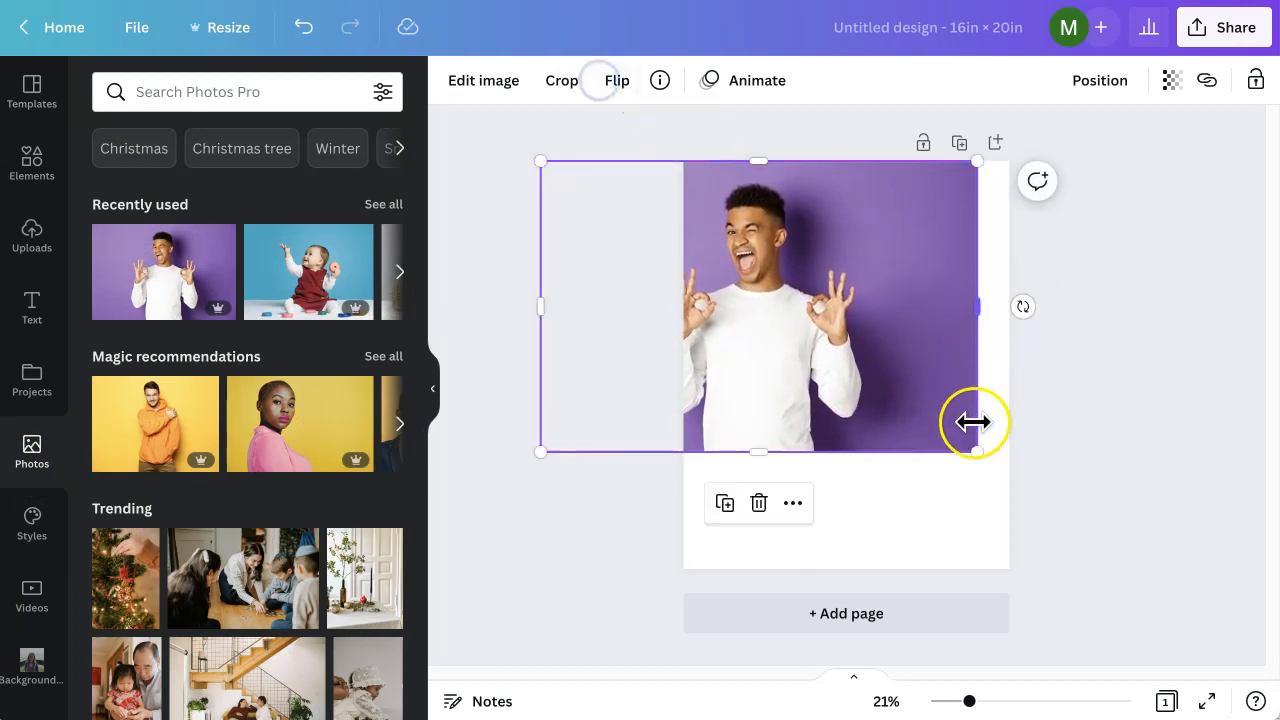
left_click_drag(977, 451, 1137, 559)
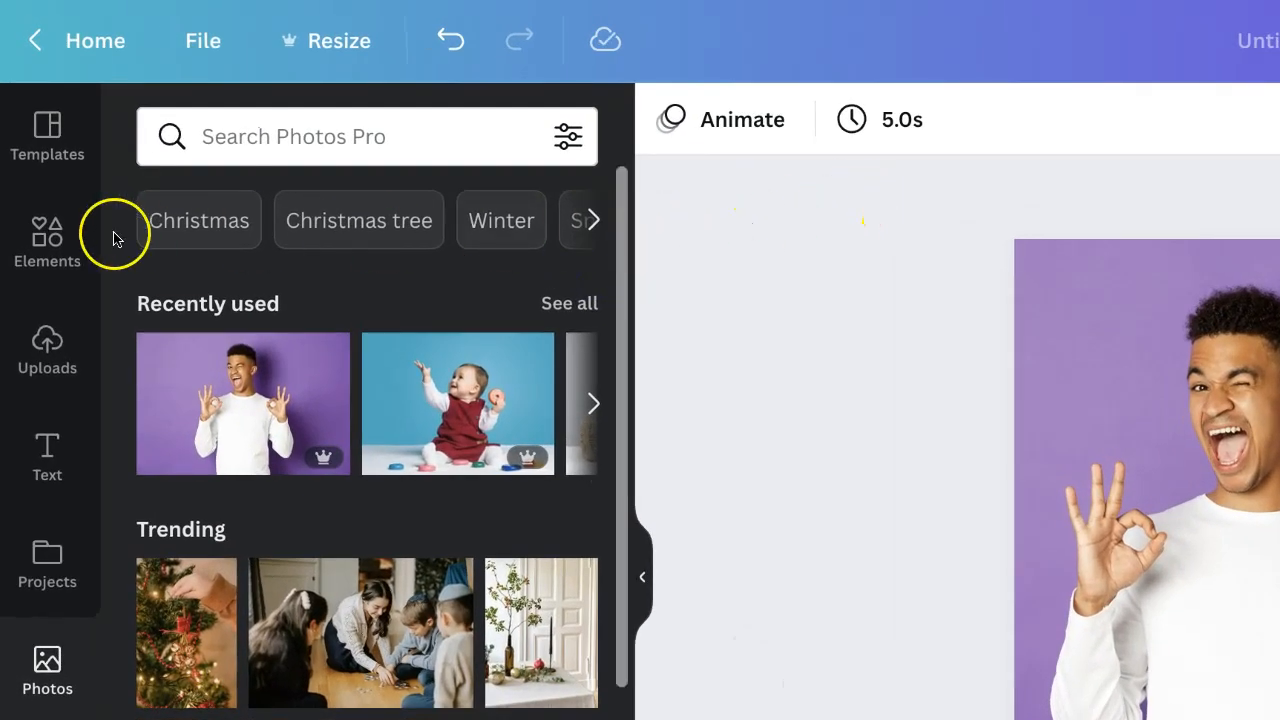
Search Elements for 'square frame' and filter the results to the Frames category.
left_click(47, 240)
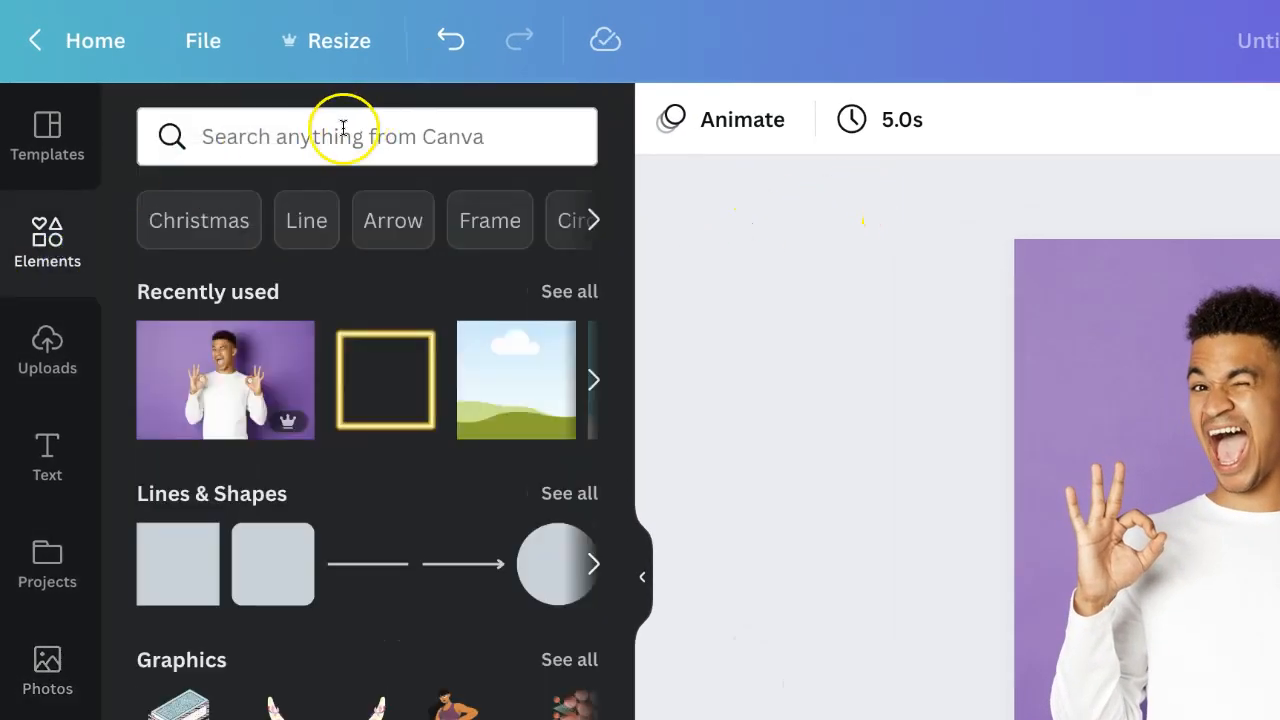
left_click(343, 136)
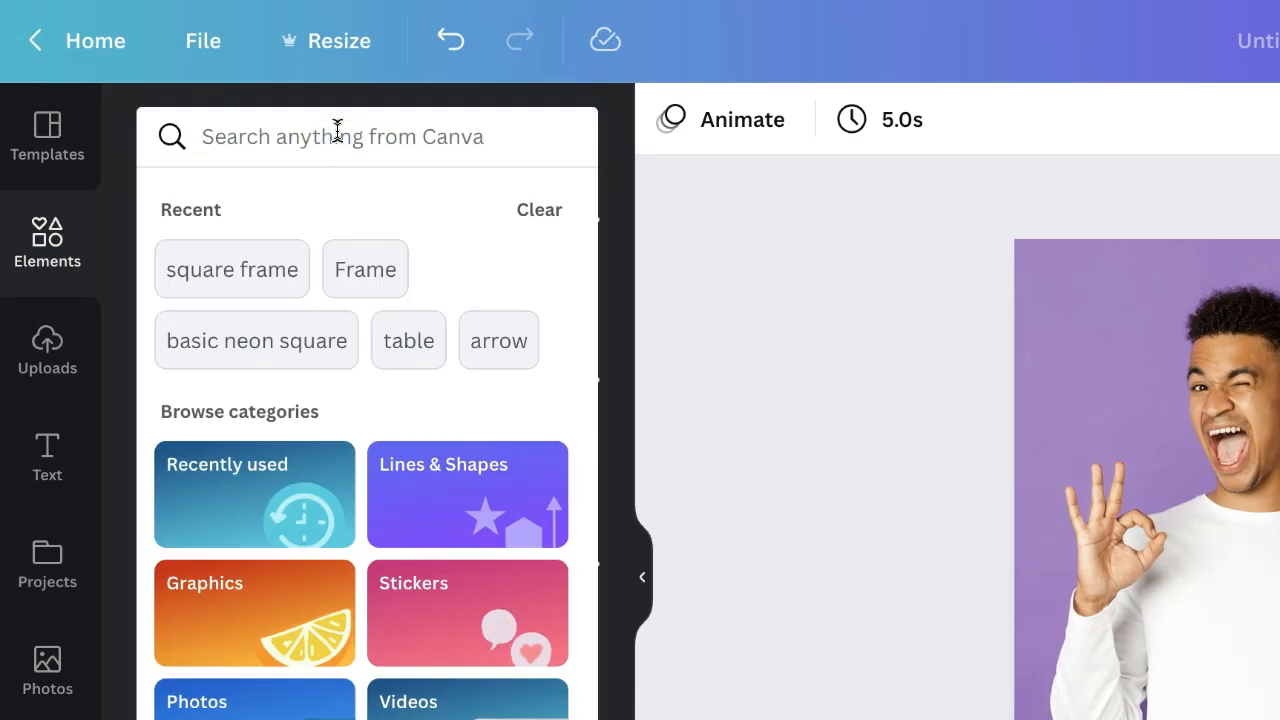
type("s")
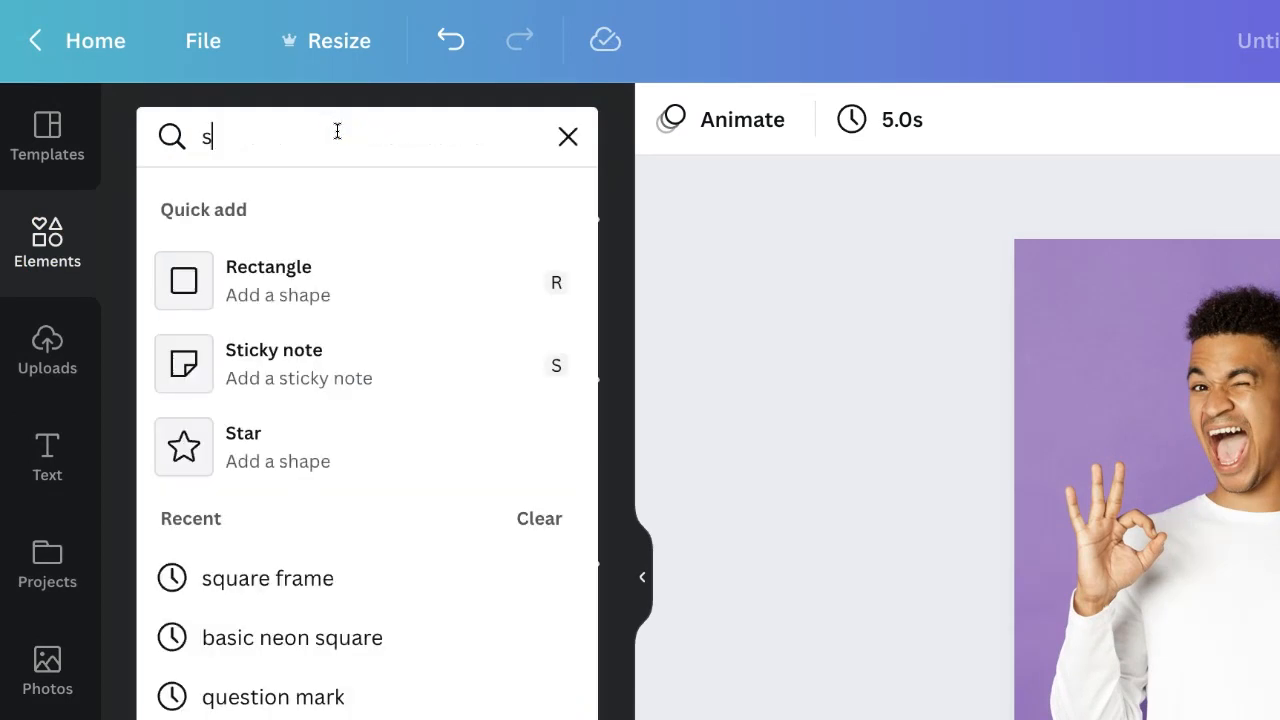
type("quare frame")
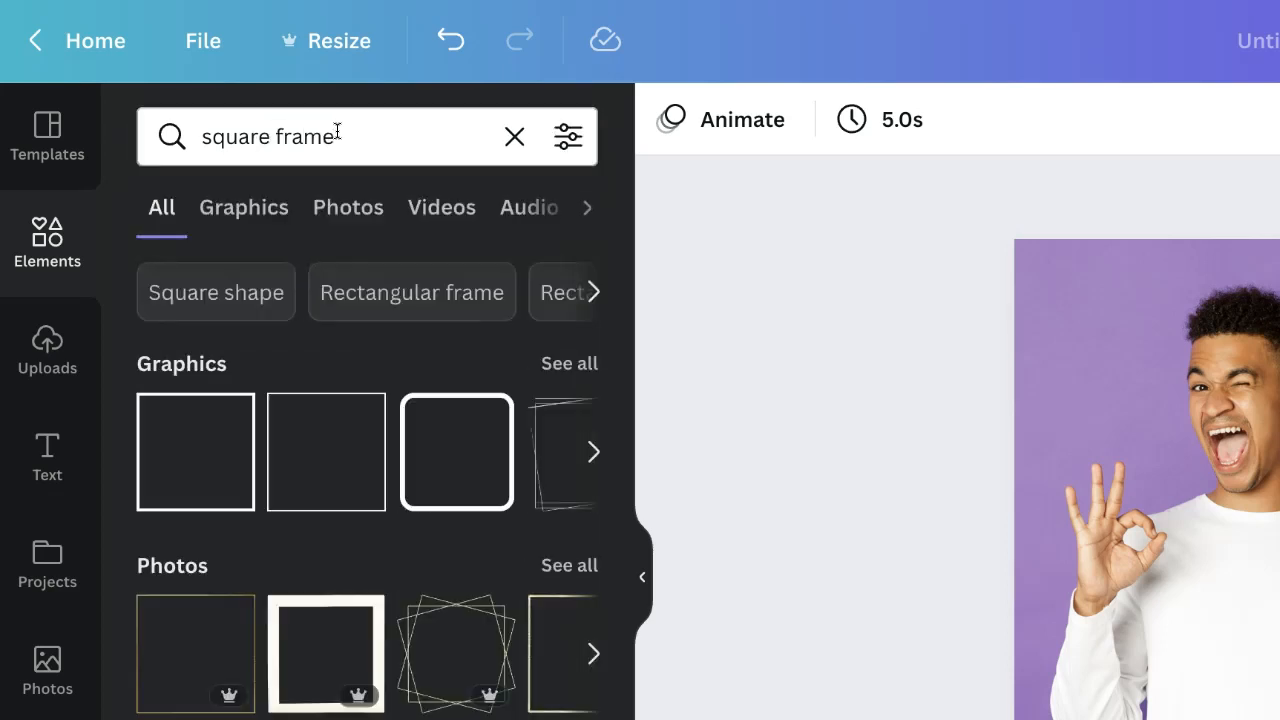
left_click(587, 207)
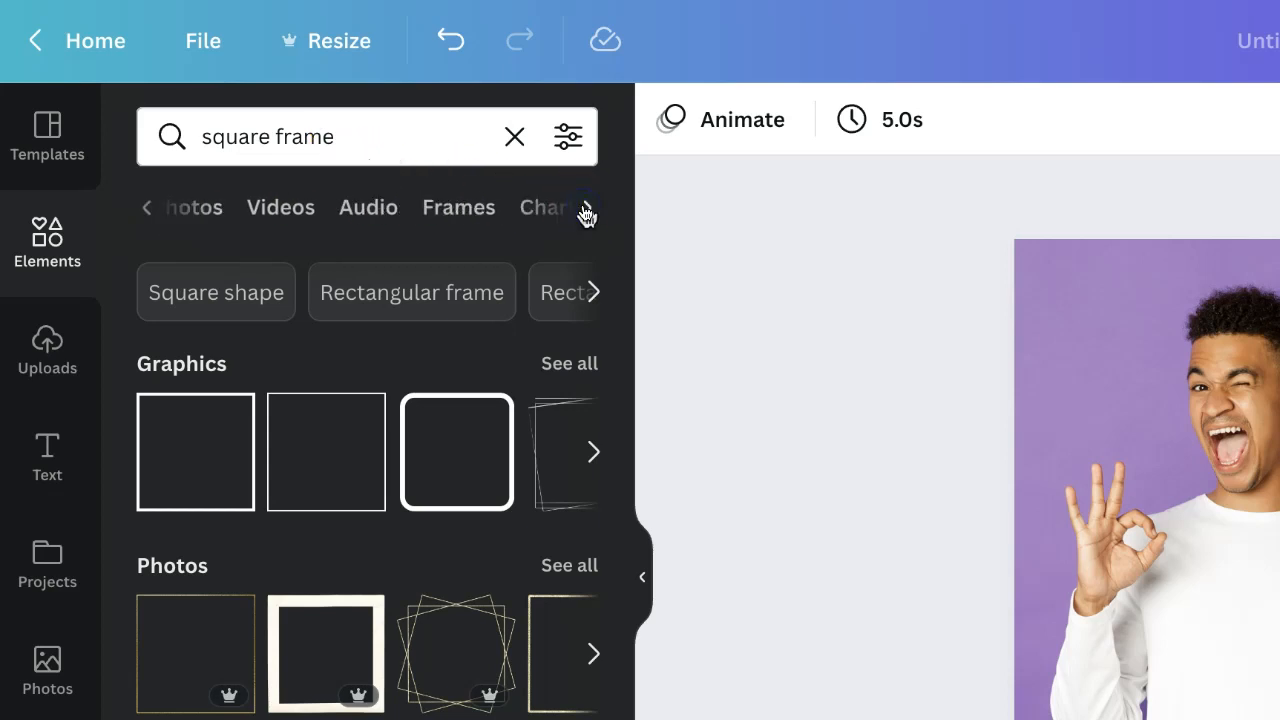
left_click(458, 207)
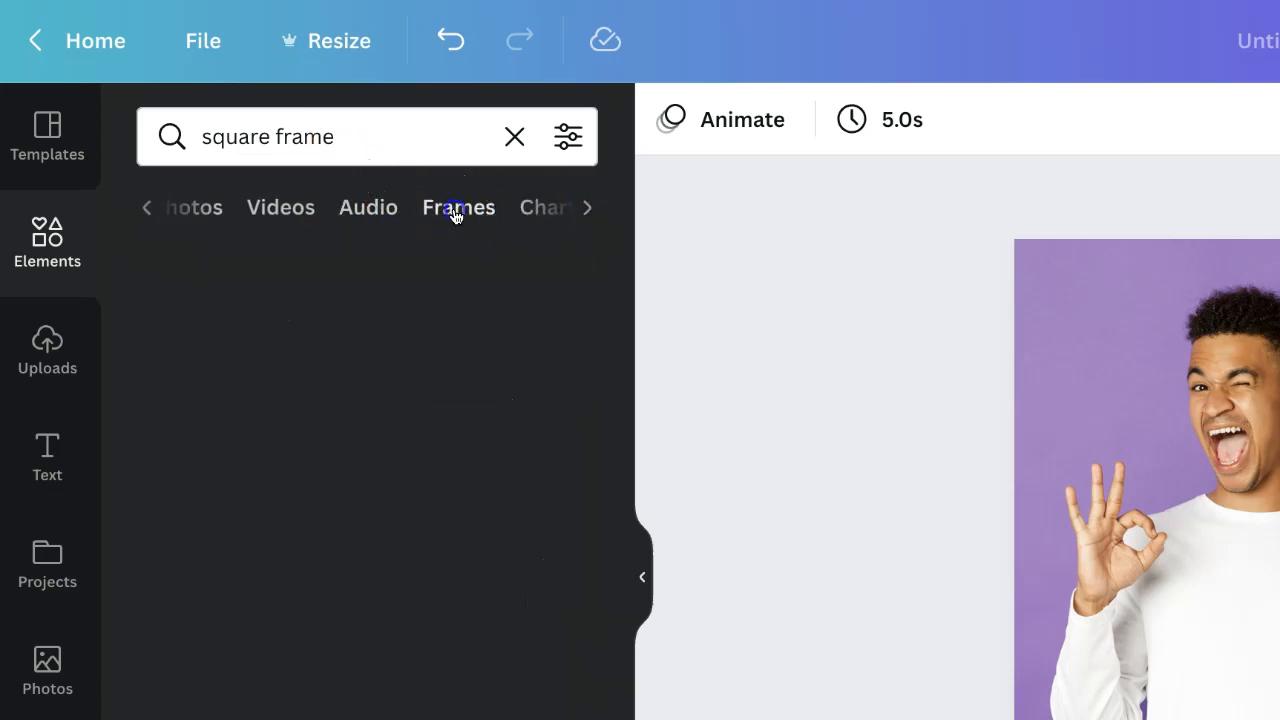
left_click(458, 207)
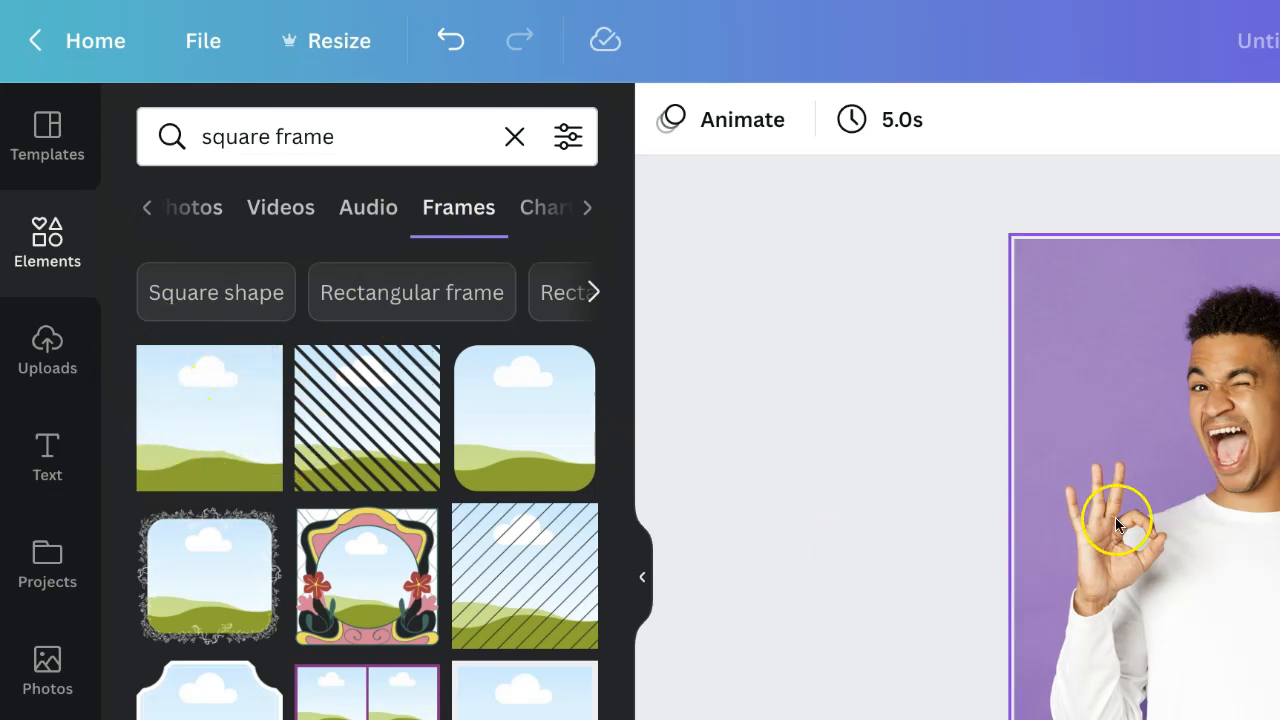
mouse_move(190, 405)
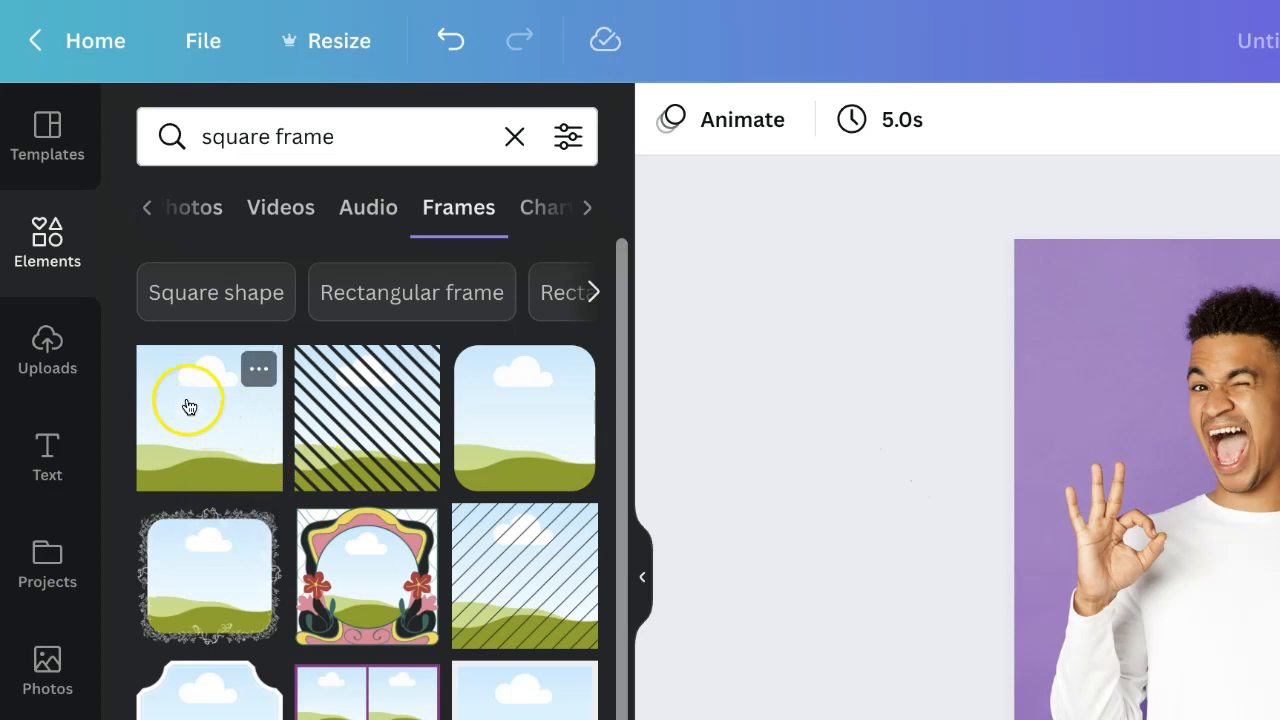
mouse_move(165, 357)
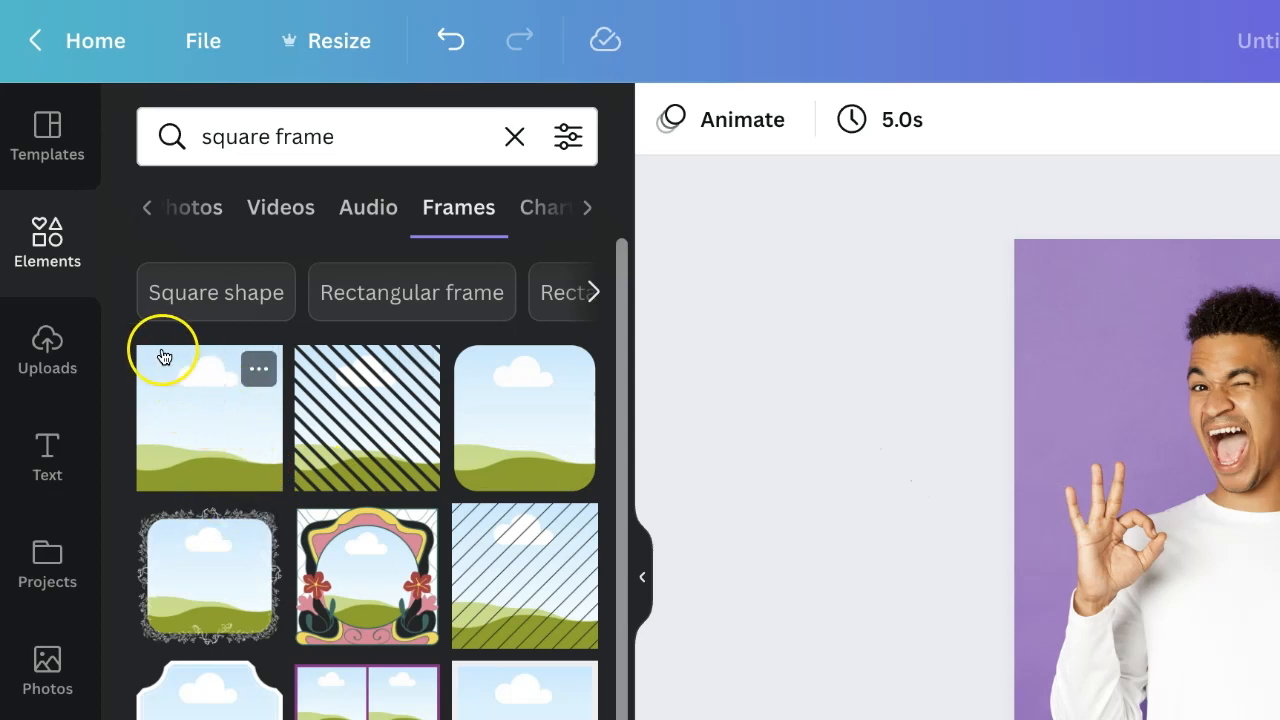
mouse_move(238, 427)
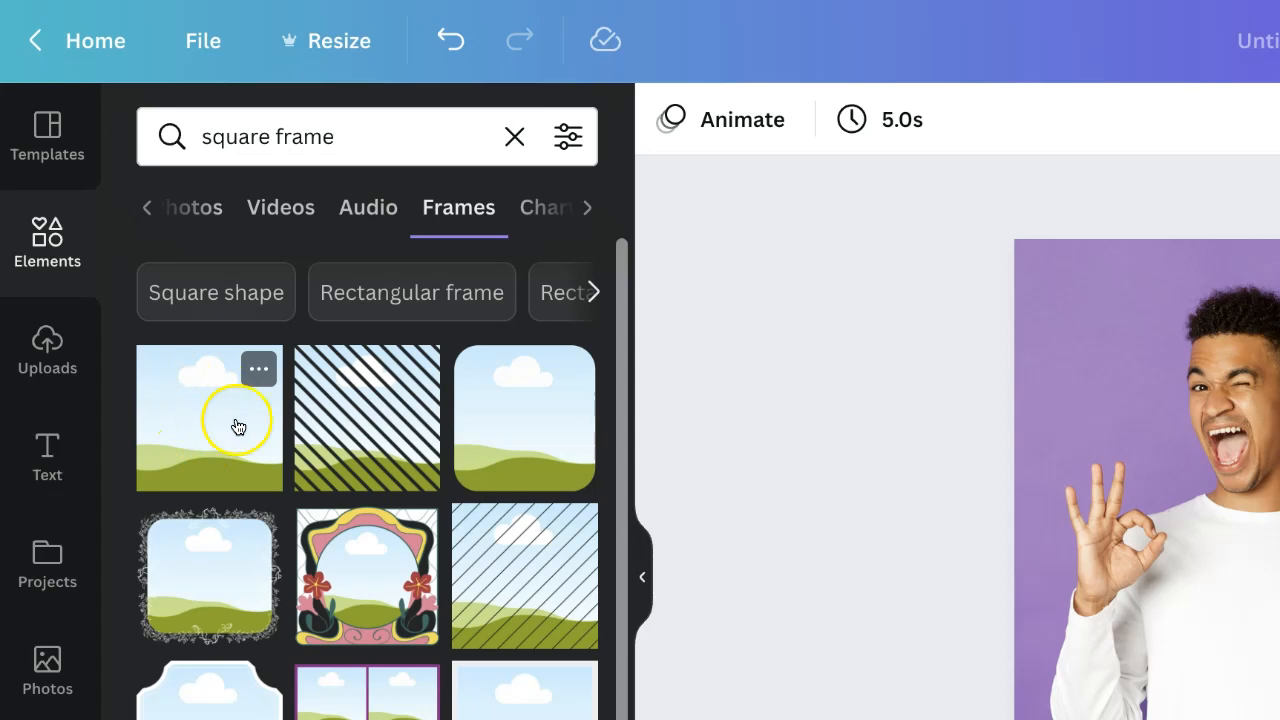
Add the plain square frame, enlarge it slightly and centre it over the man's head.
left_click(209, 418)
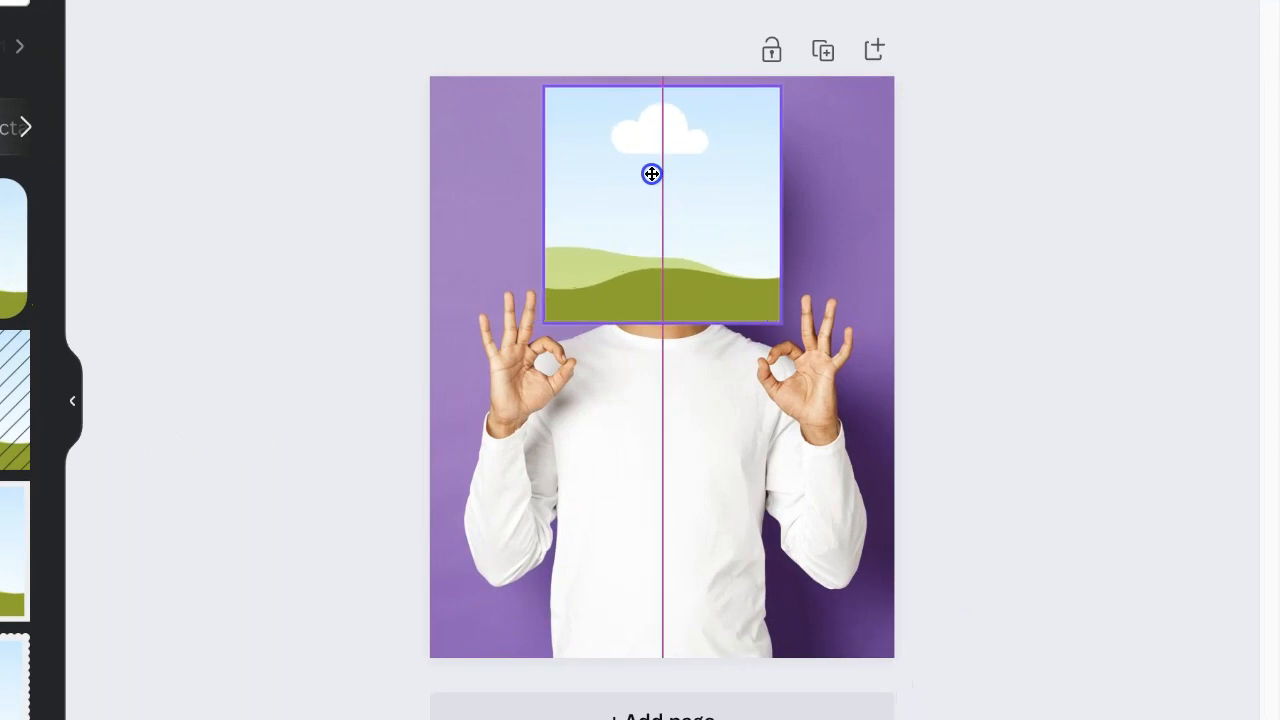
left_click(651, 174)
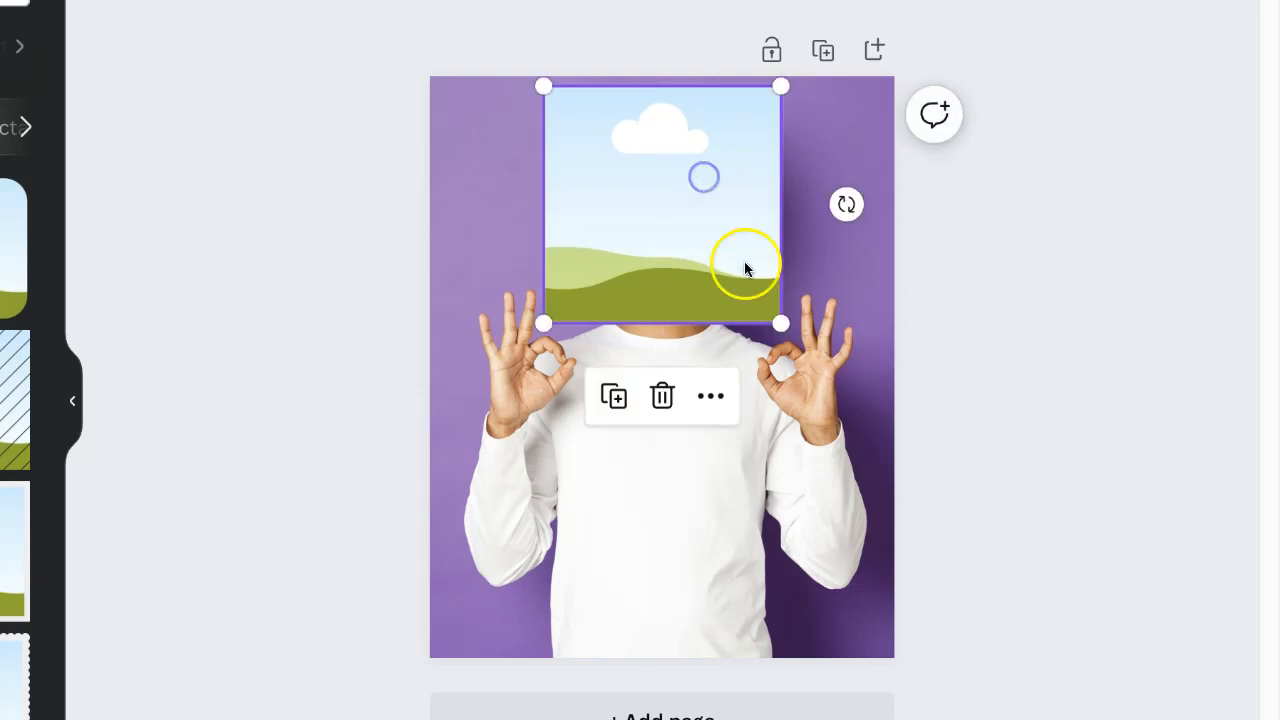
left_click_drag(781, 323, 787, 323)
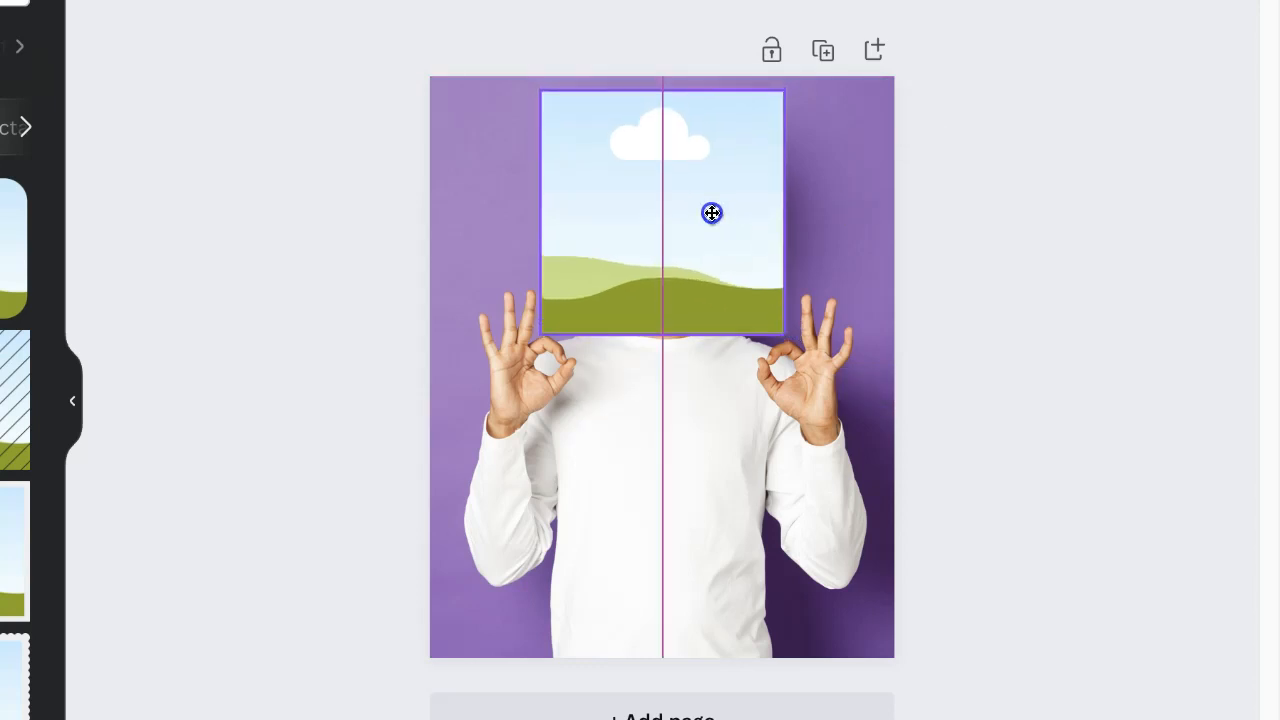
left_click(712, 213)
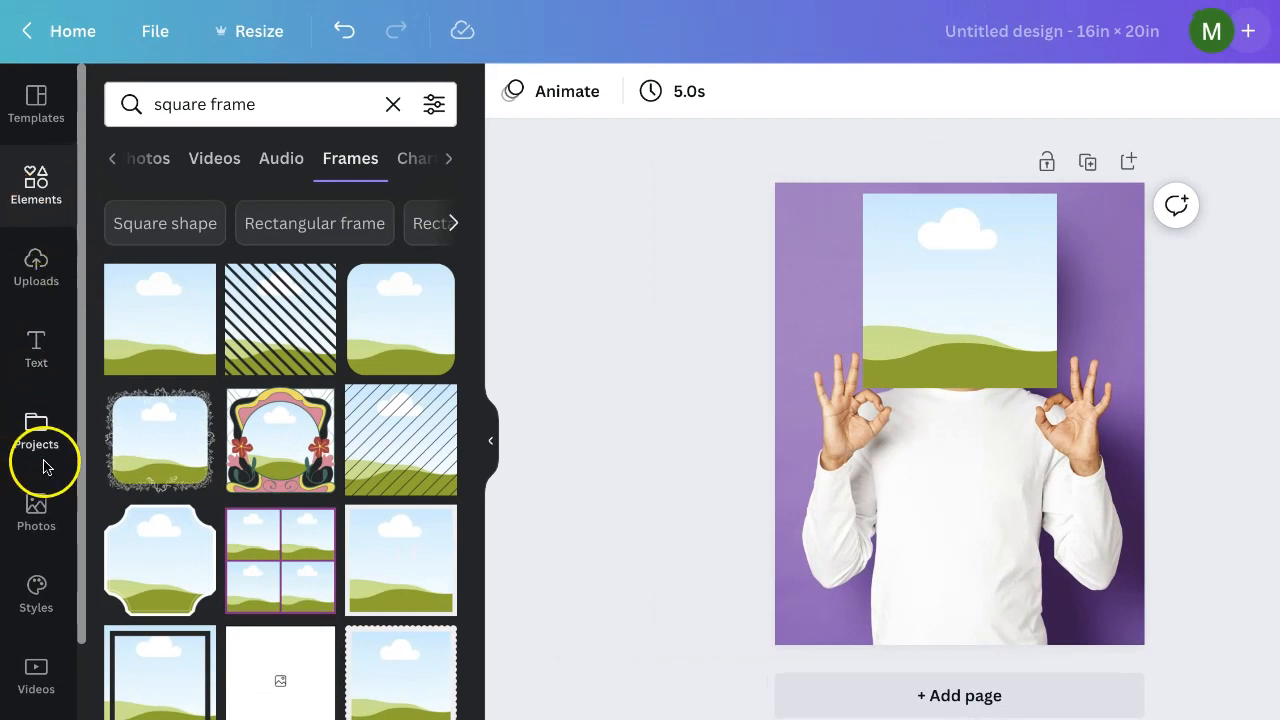
Open the Photos library to reach the recently used man-on-purple photo.
left_click(36, 513)
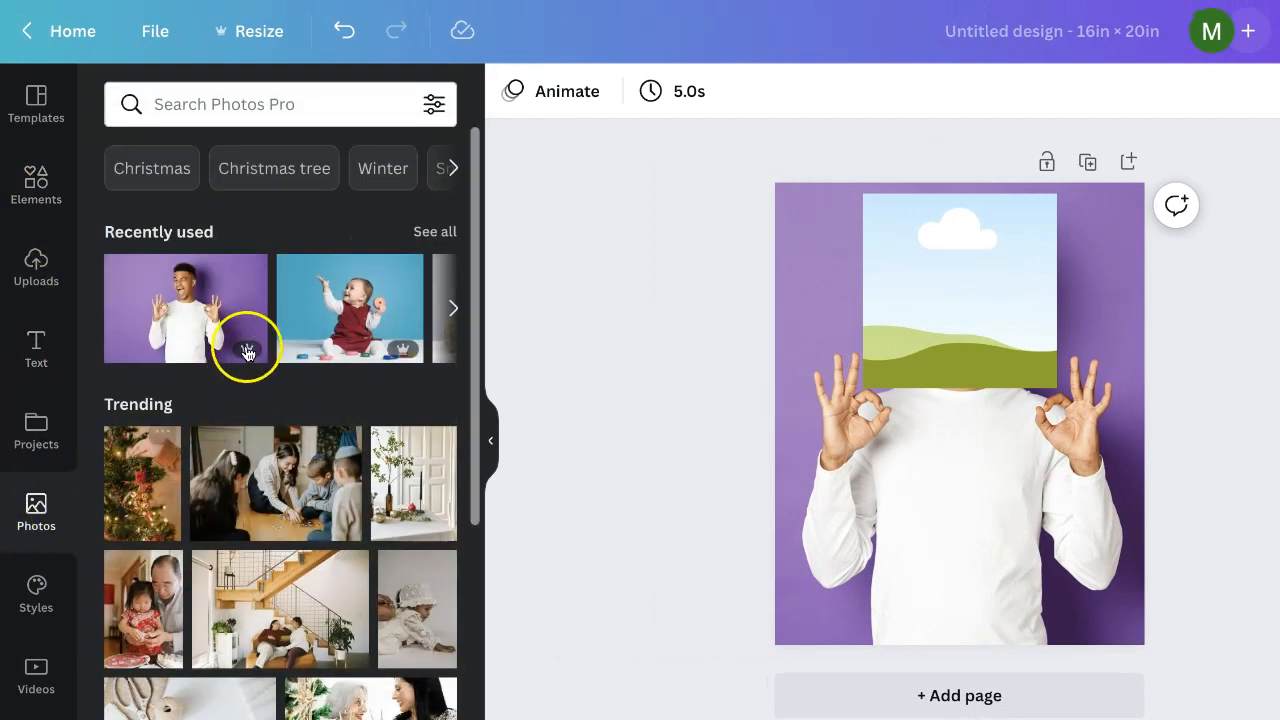
mouse_move(172, 288)
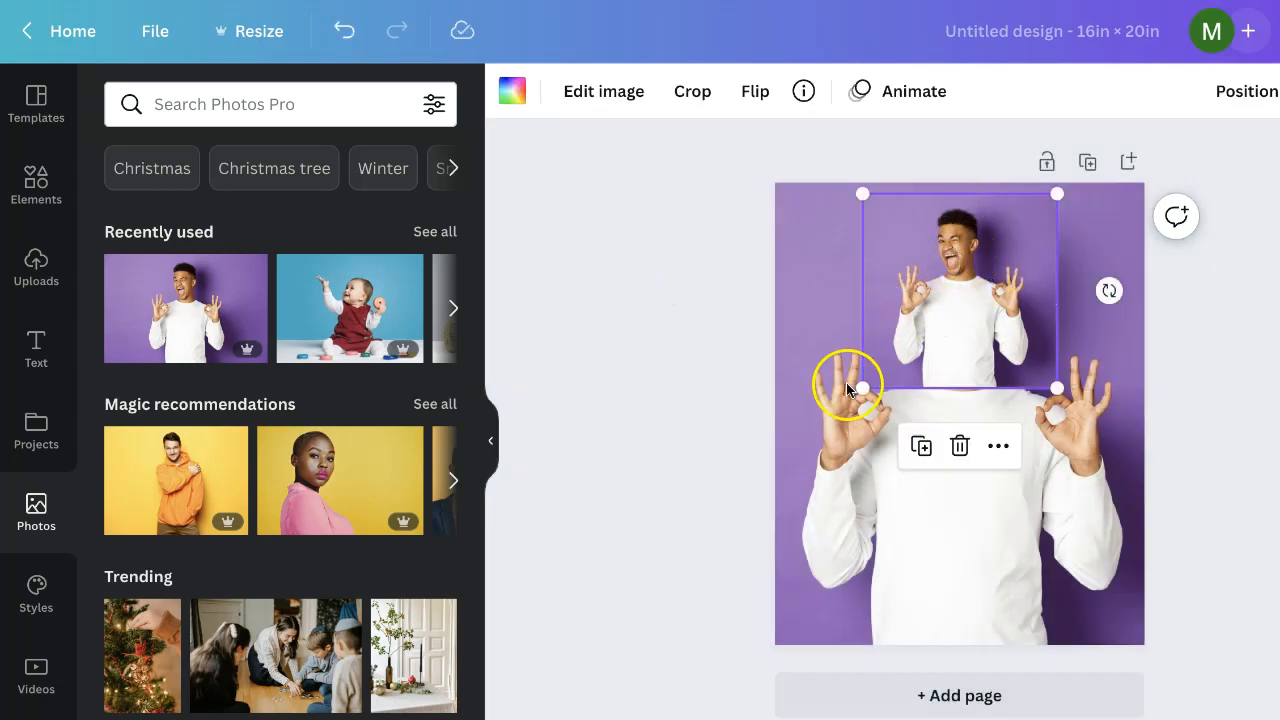
mouse_move(670, 277)
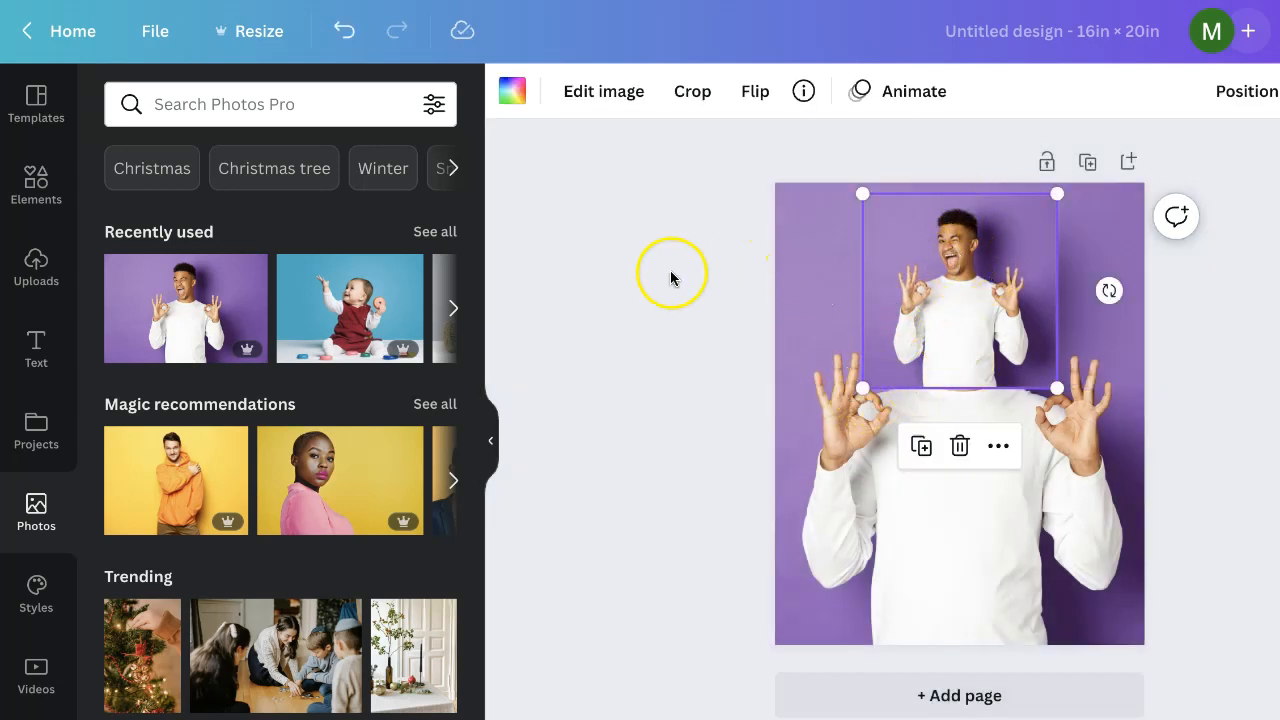
Enlarge and shift the framed photo to match the background, confirm with Done, and deselect.
left_click(692, 91)
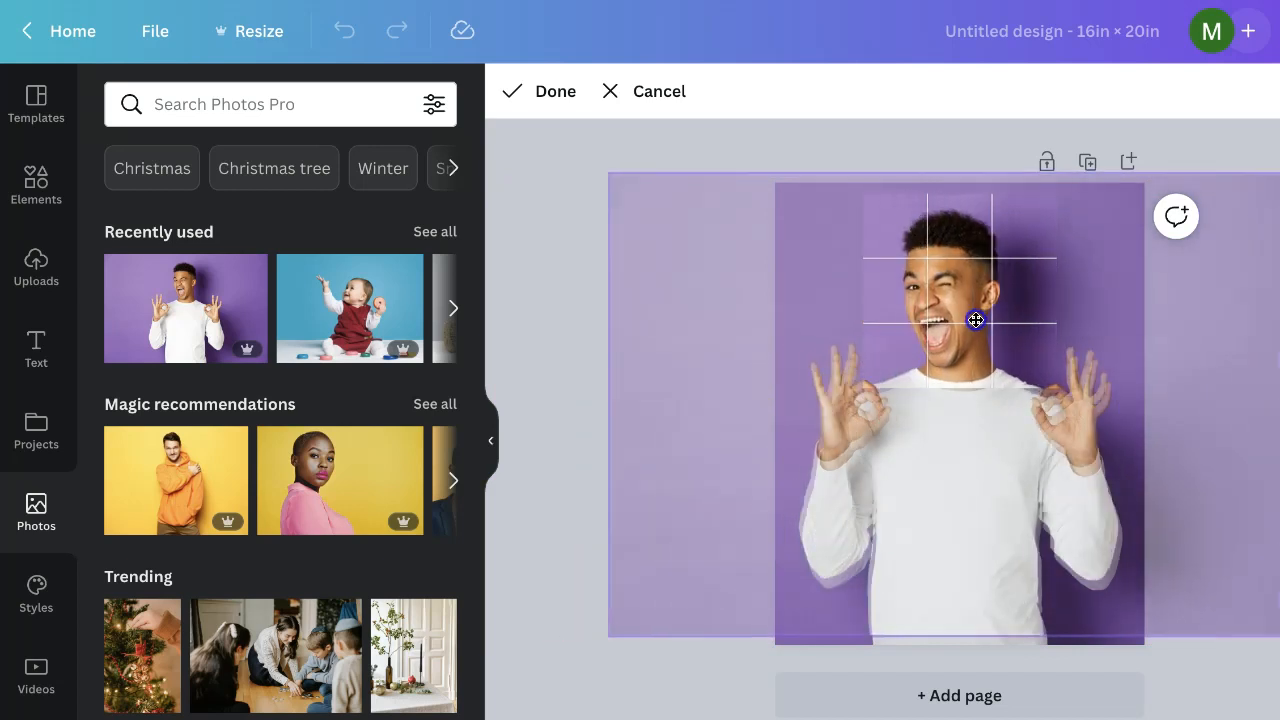
left_click_drag(975, 320, 977, 332)
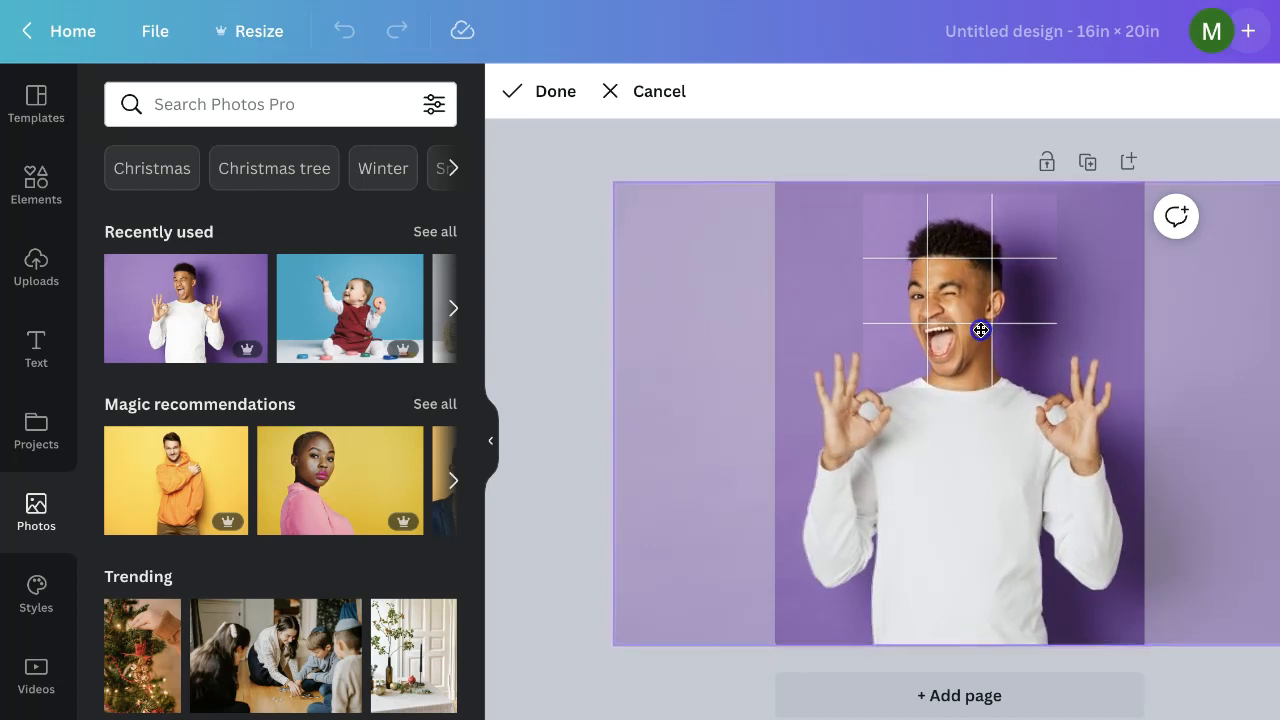
left_click_drag(980, 330, 887, 495)
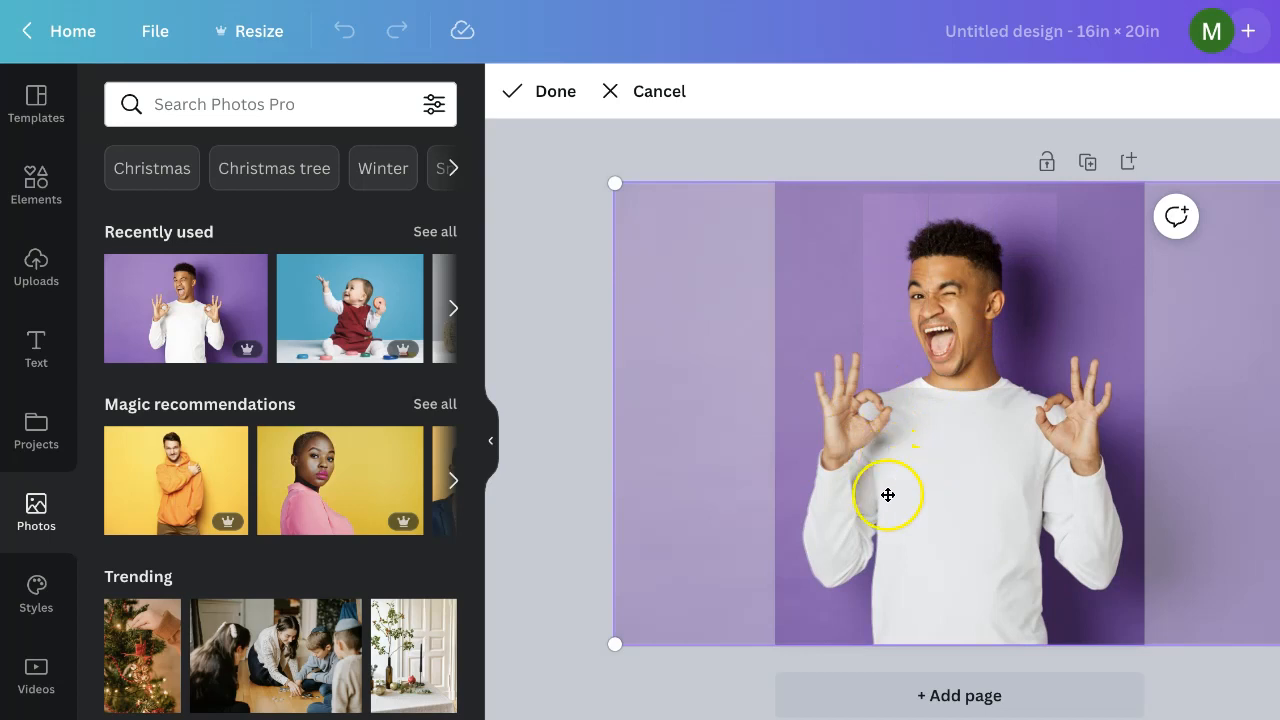
mouse_move(866, 237)
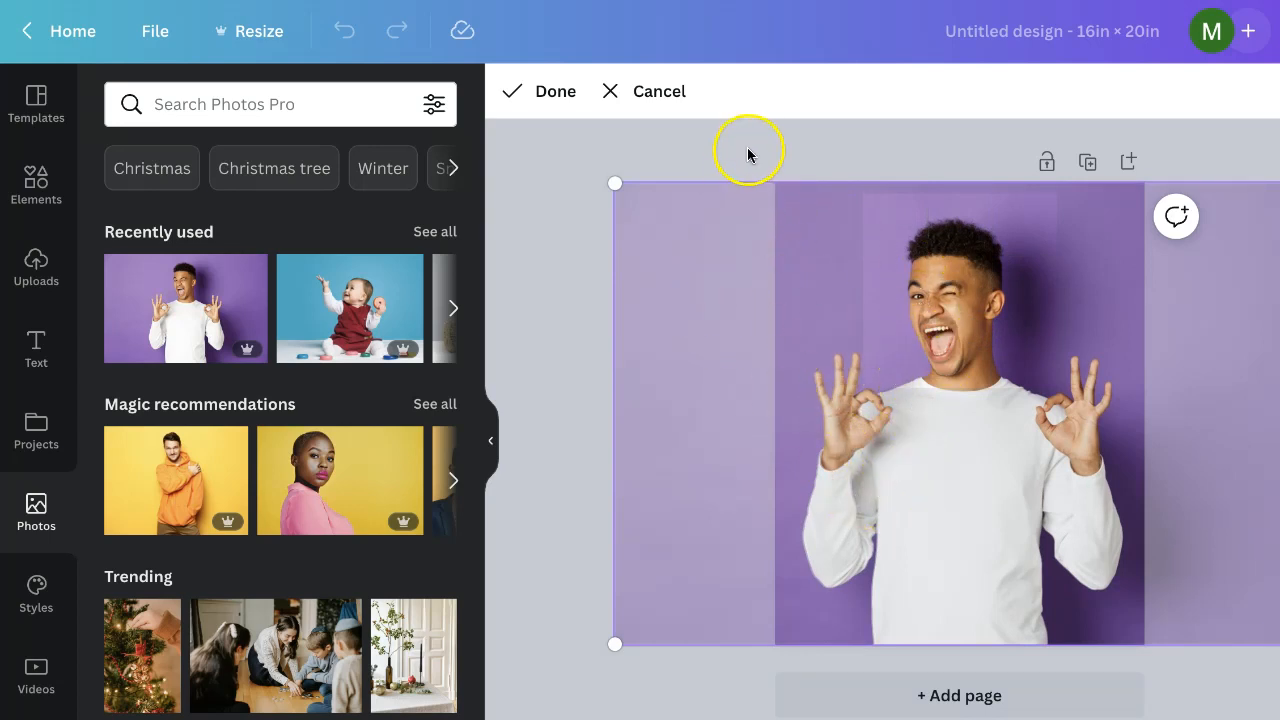
left_click(540, 91)
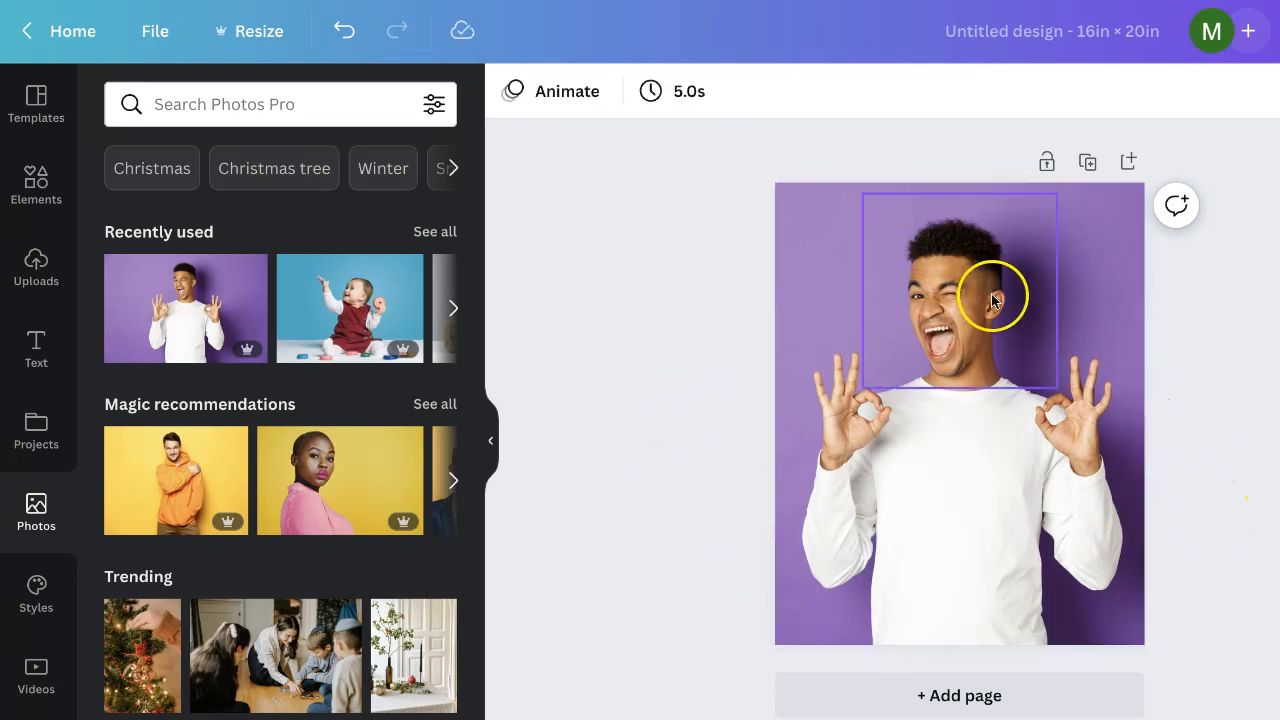
left_click(958, 300)
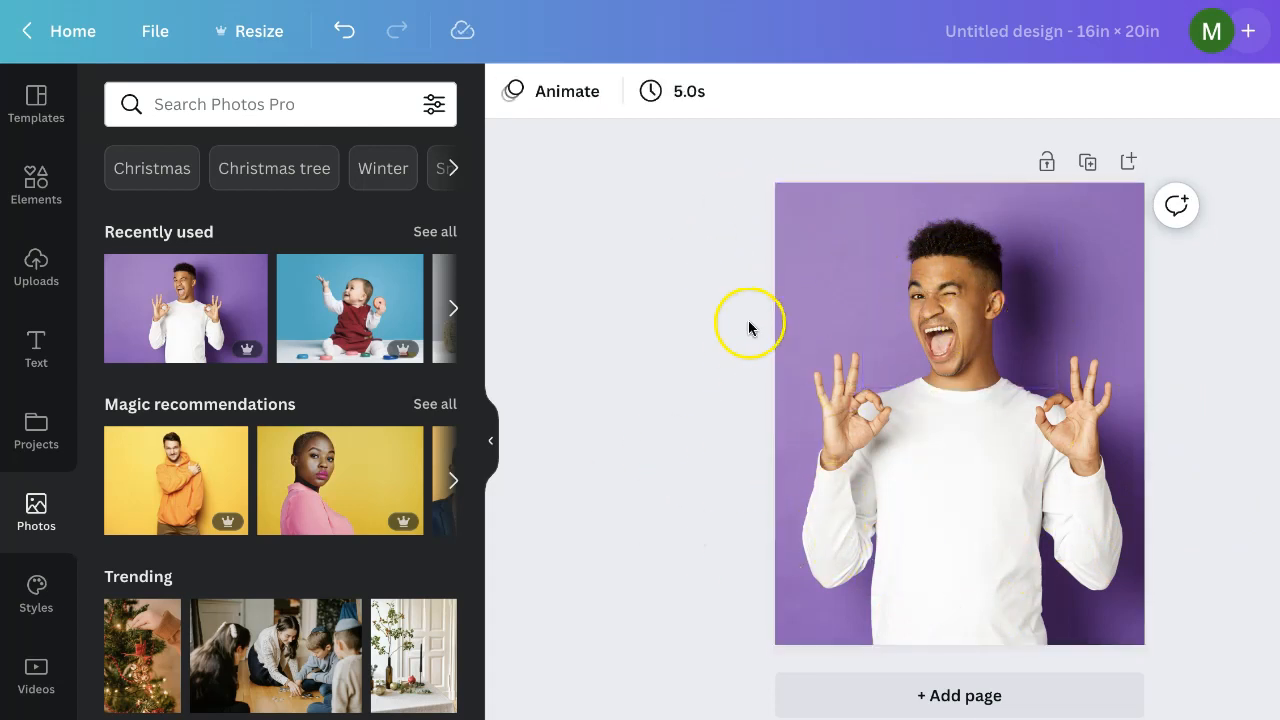
Select the background photo, open Edit image and expand all Adjust settings.
left_click(865, 455)
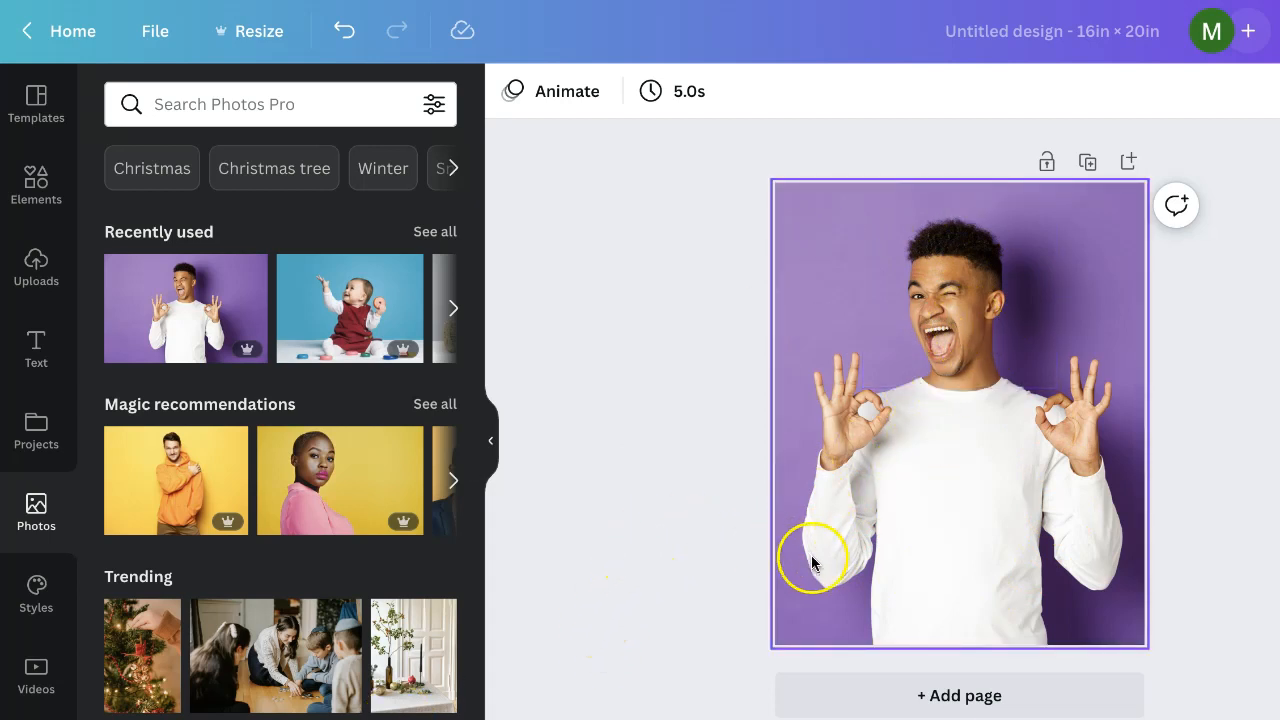
left_click(813, 560)
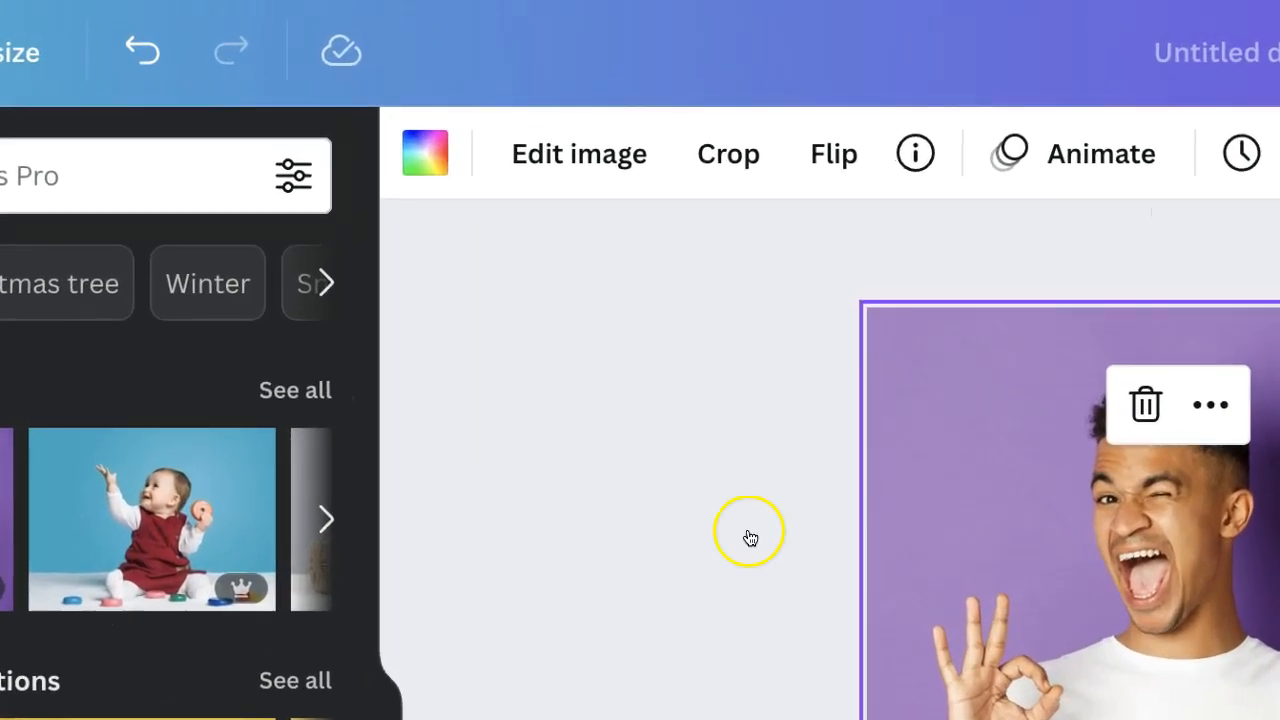
mouse_move(579, 154)
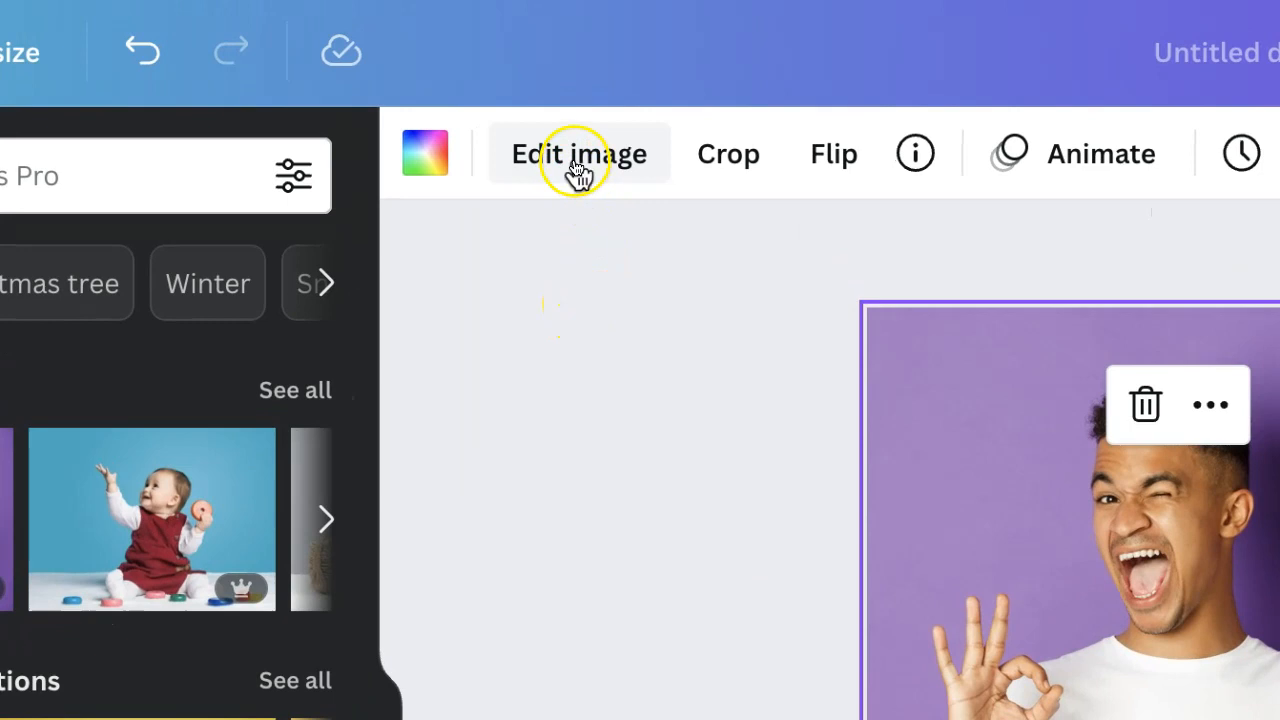
left_click(579, 153)
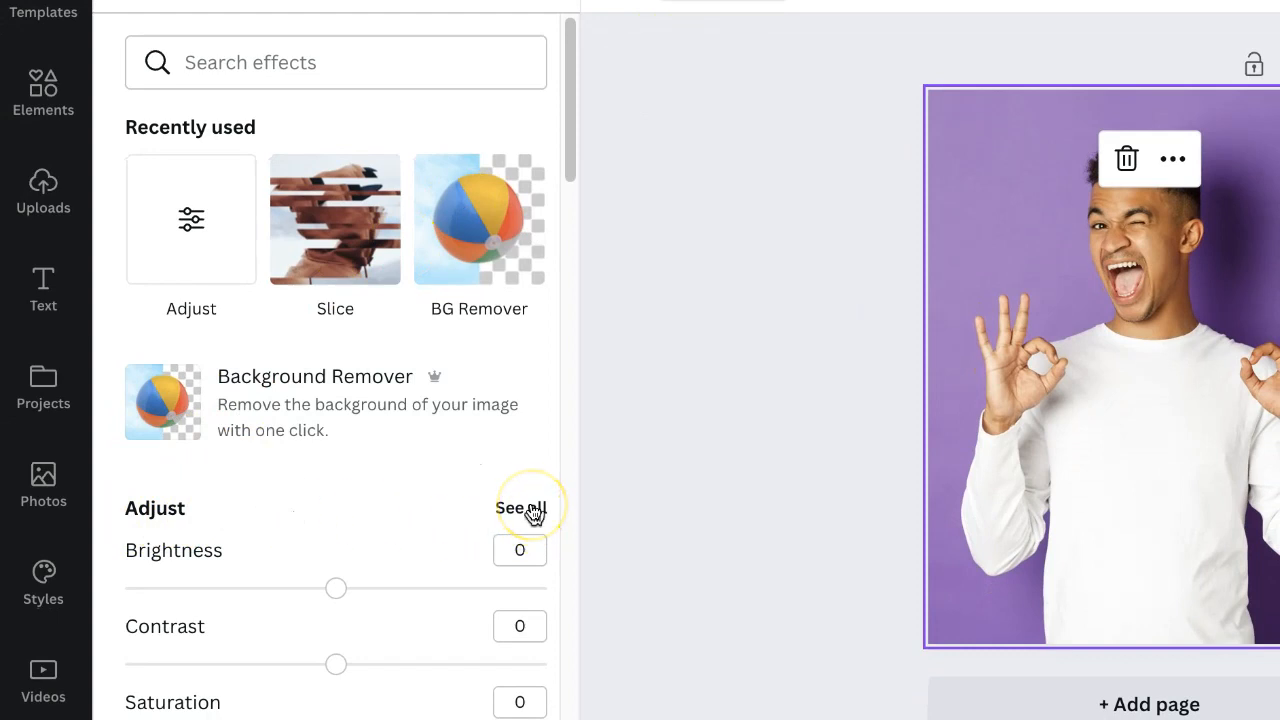
left_click(521, 508)
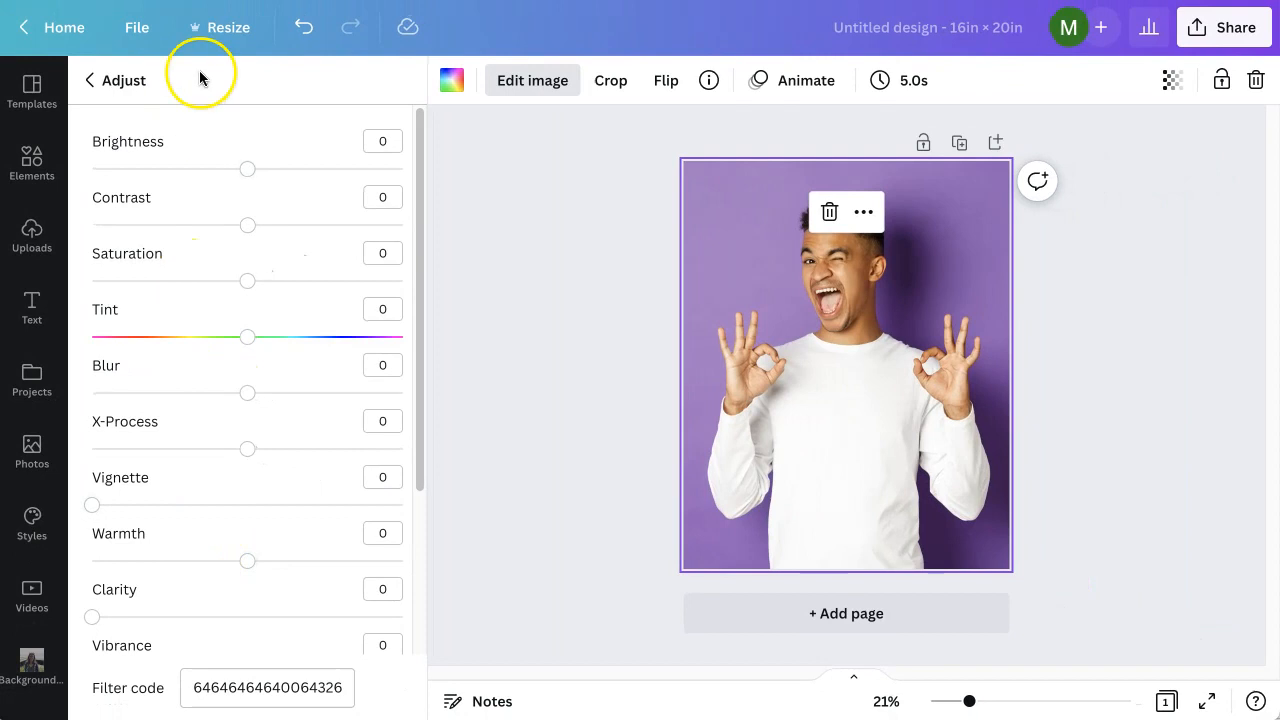
Set the background photo's Brightness slider to about -68 and Contrast to 10.
left_click(248, 169)
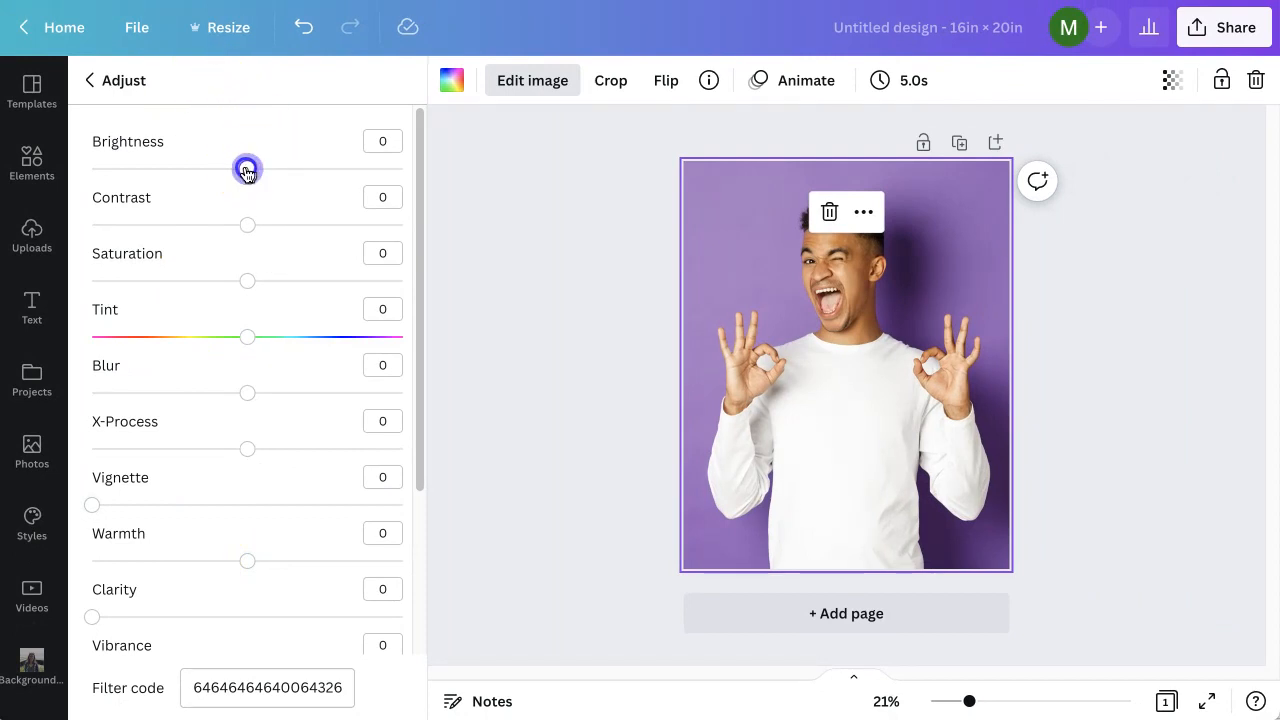
left_click_drag(247, 168, 207, 168)
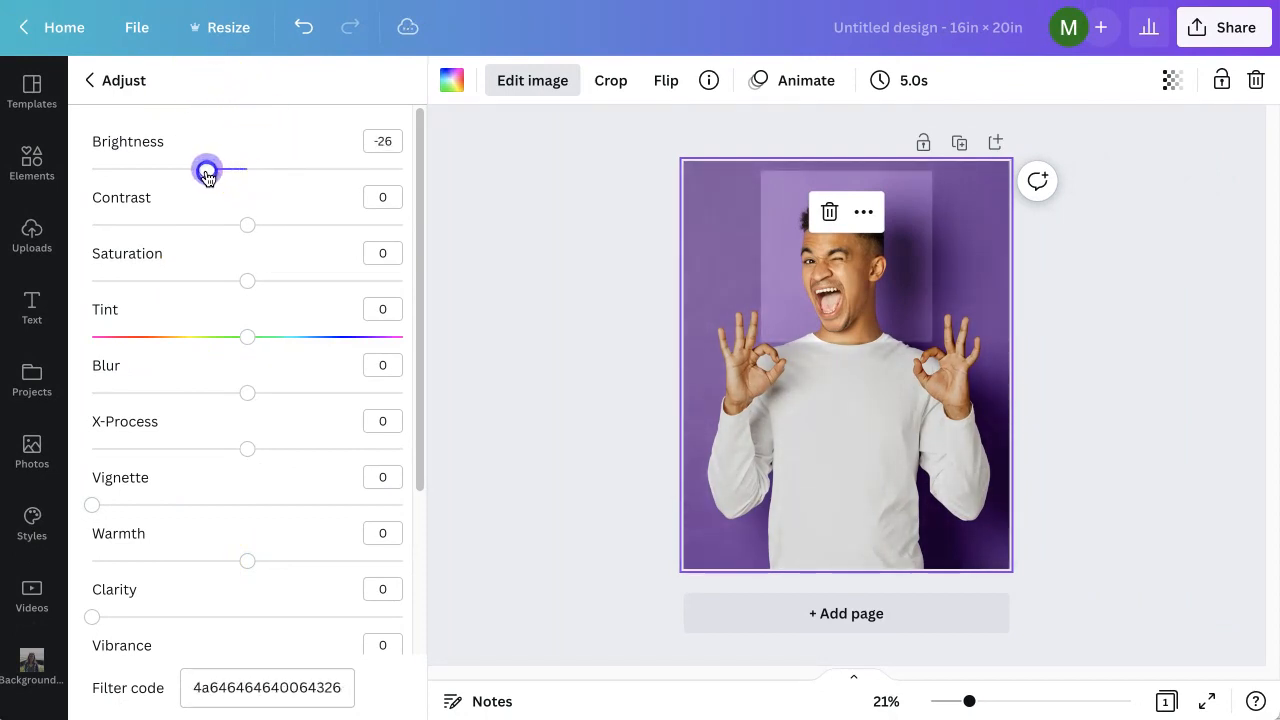
left_click_drag(207, 169, 137, 169)
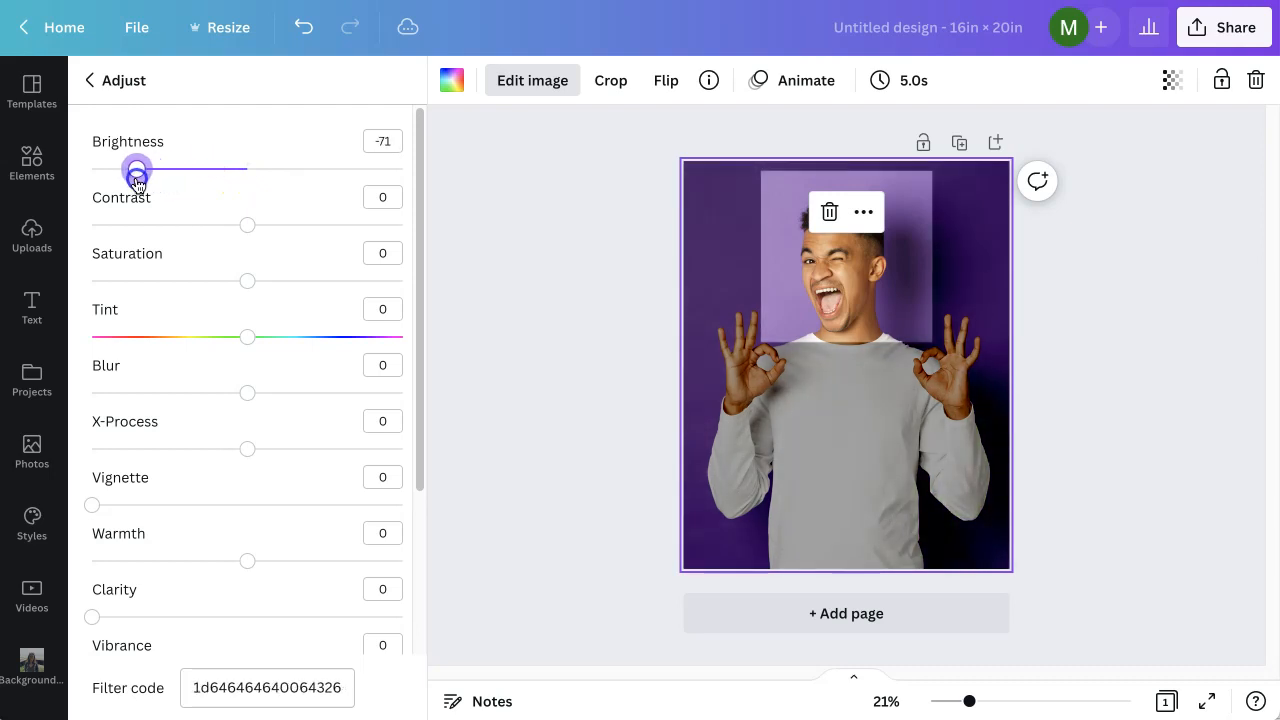
left_click_drag(137, 169, 135, 169)
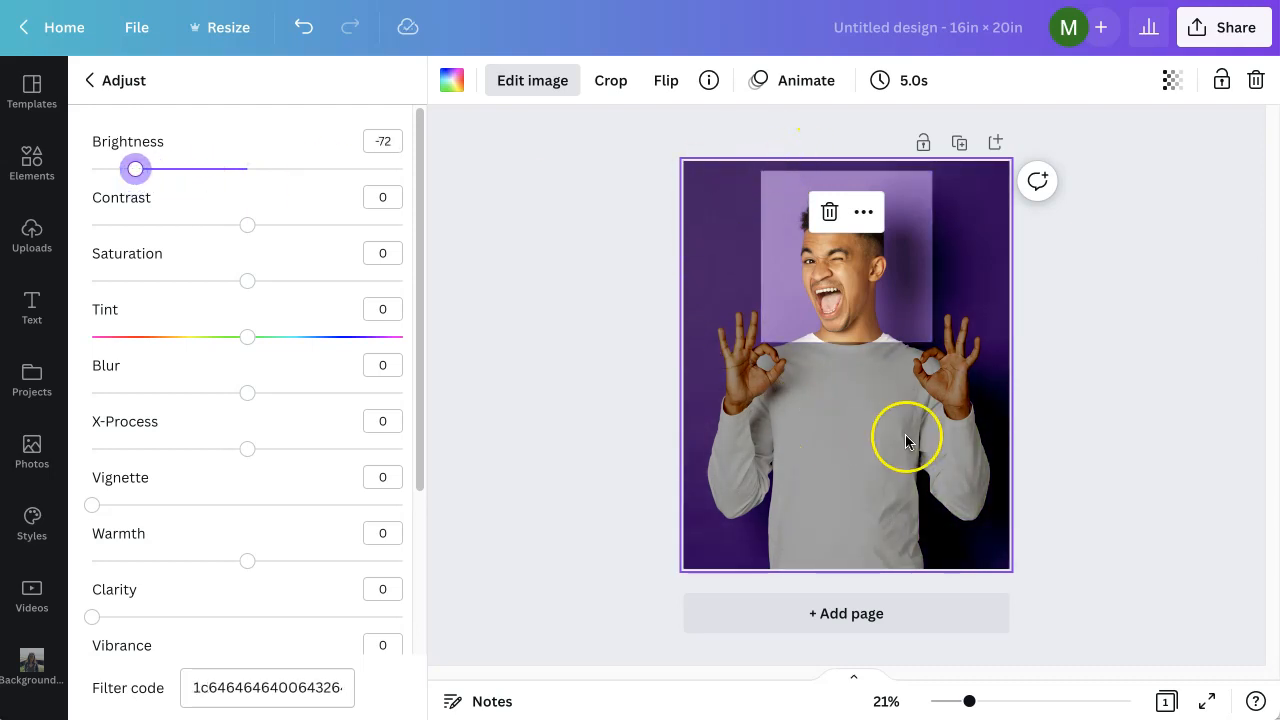
left_click_drag(135, 169, 152, 169)
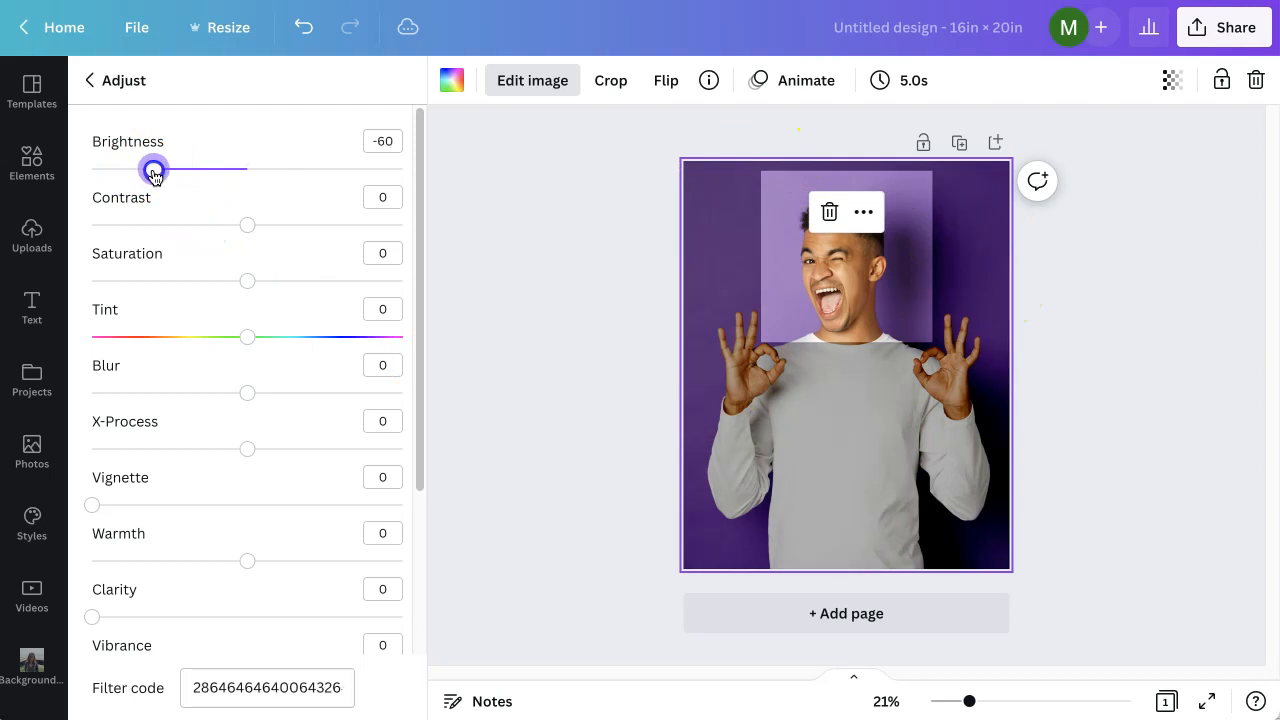
left_click_drag(153, 170, 140, 170)
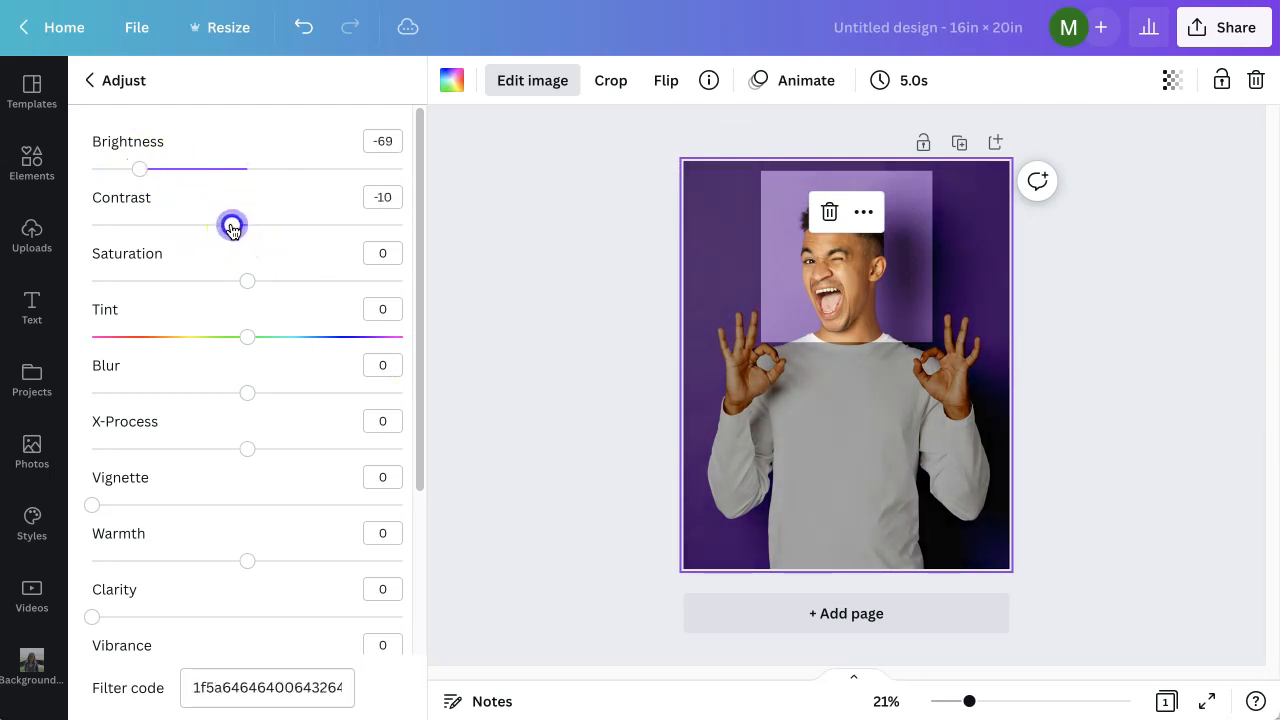
left_click_drag(231, 225, 281, 225)
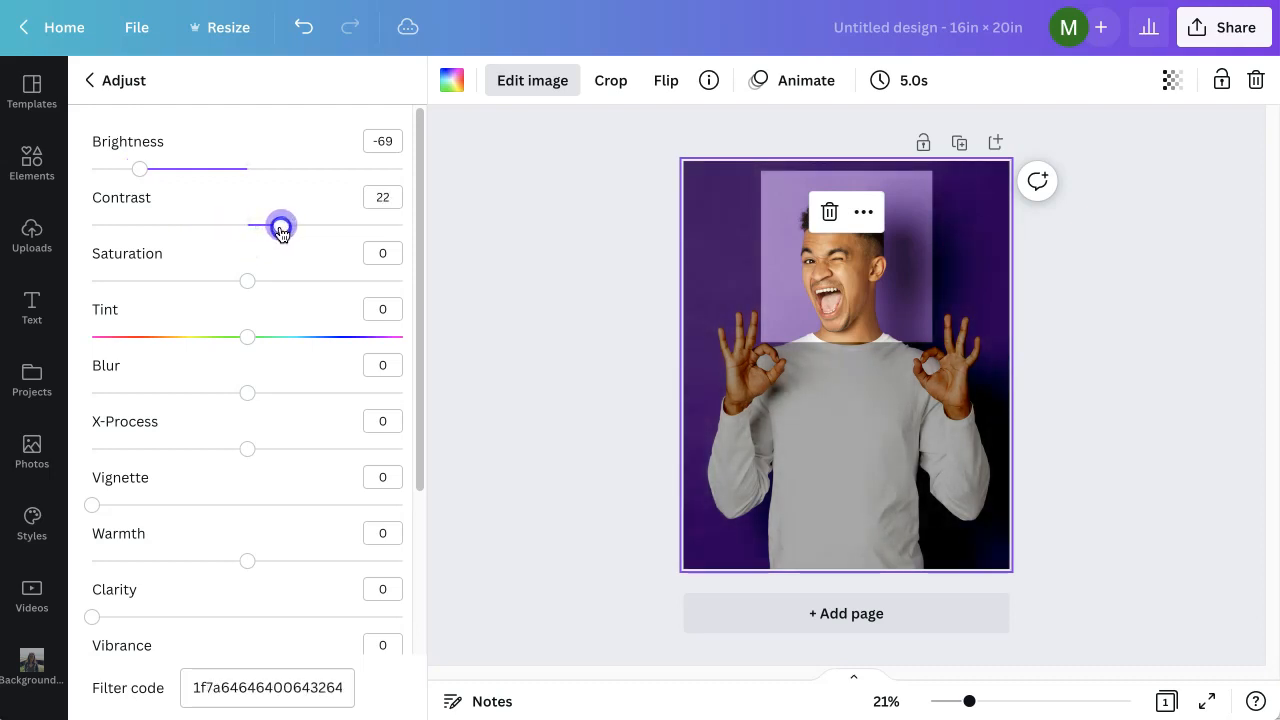
left_click_drag(281, 227, 264, 227)
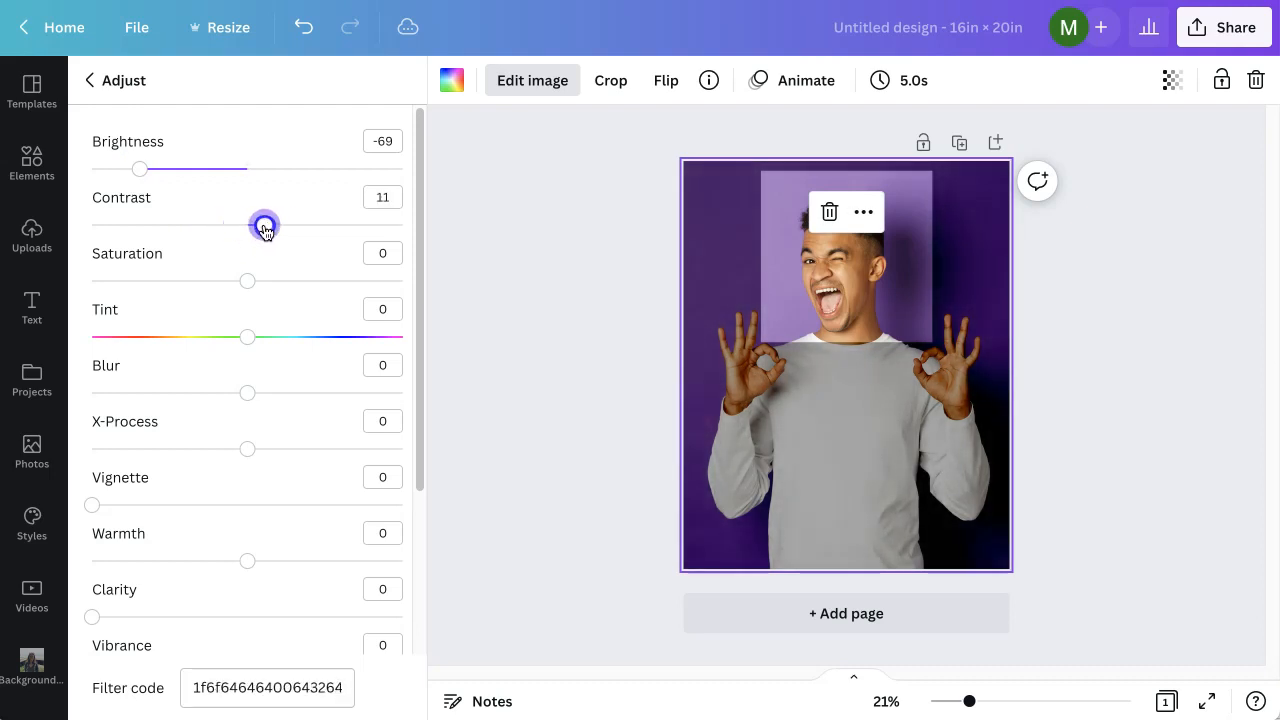
left_click_drag(248, 225, 265, 225)
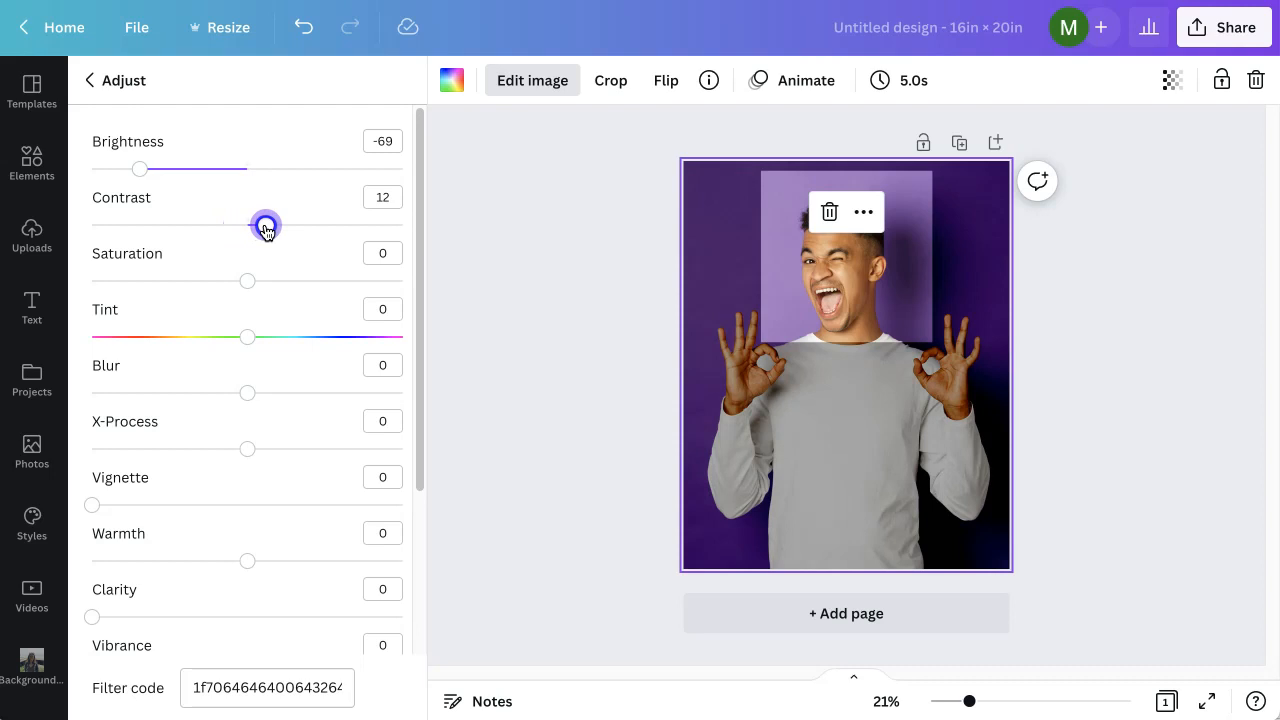
left_click_drag(265, 224, 262, 224)
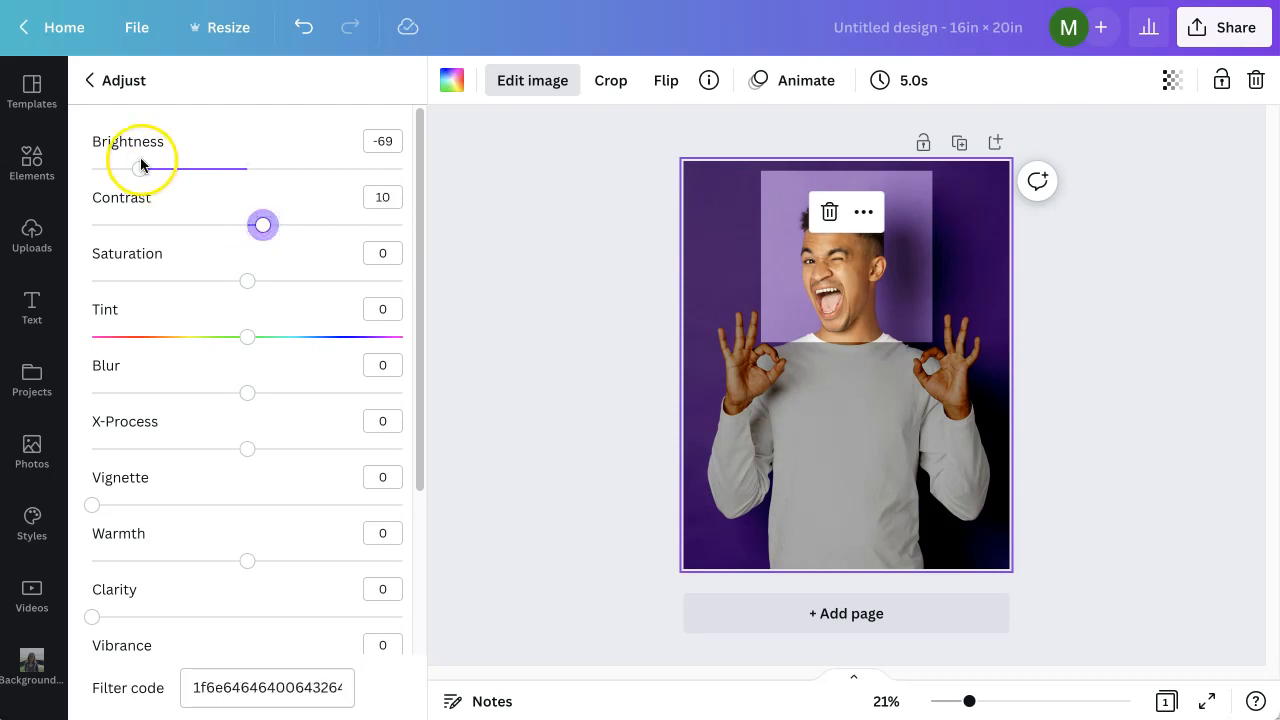
left_click_drag(140, 169, 142, 169)
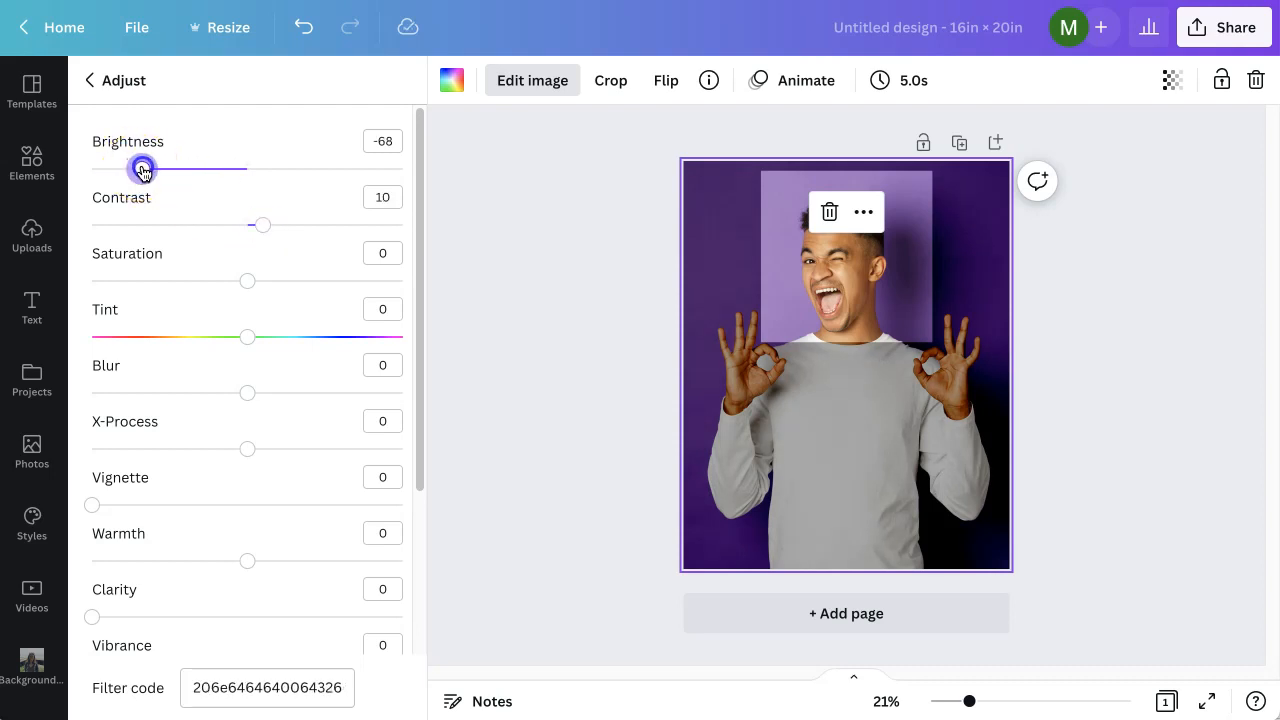
mouse_move(107, 497)
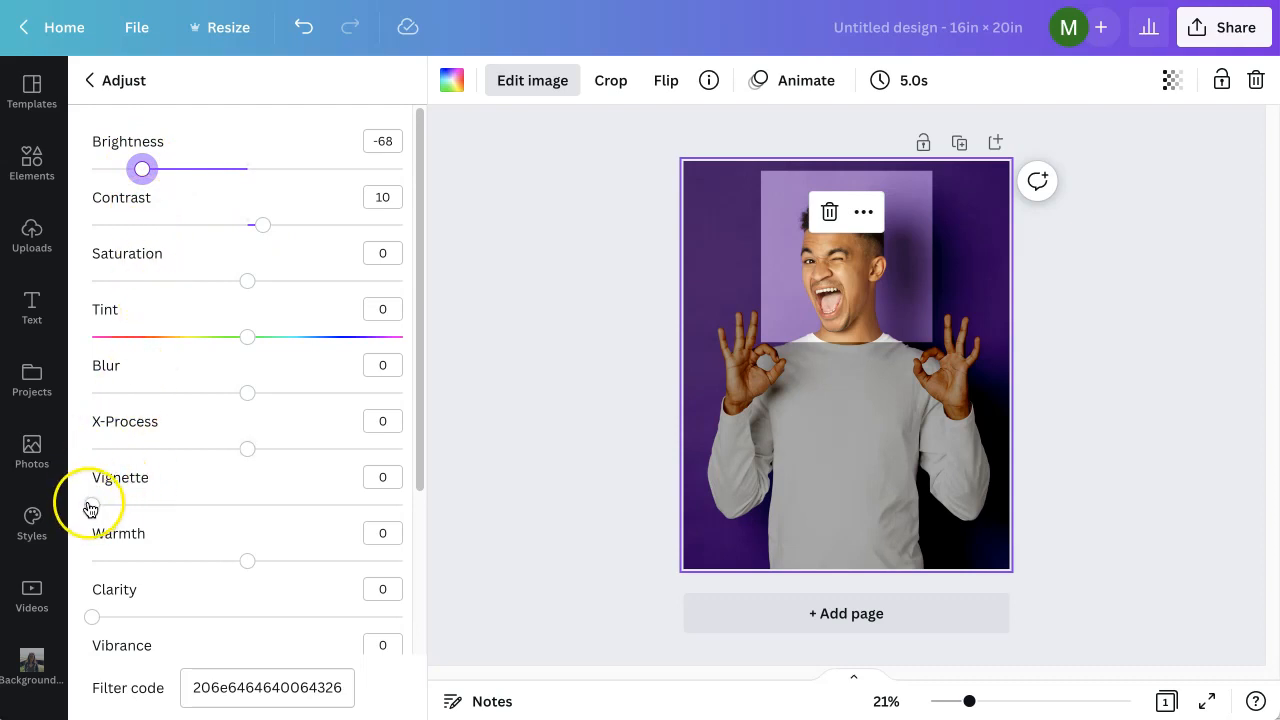
Add a strong 78 vignette to the photo and ease brightness to about -57.
left_click_drag(92, 505, 165, 505)
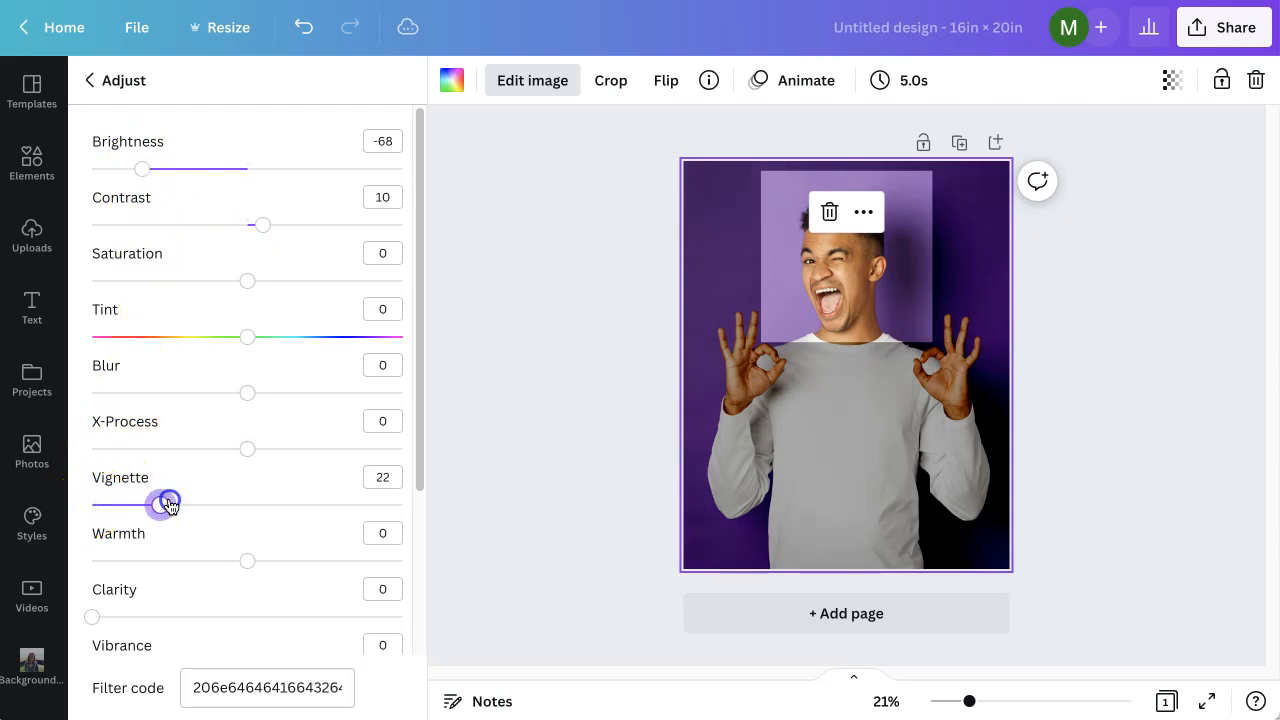
left_click_drag(167, 505, 287, 505)
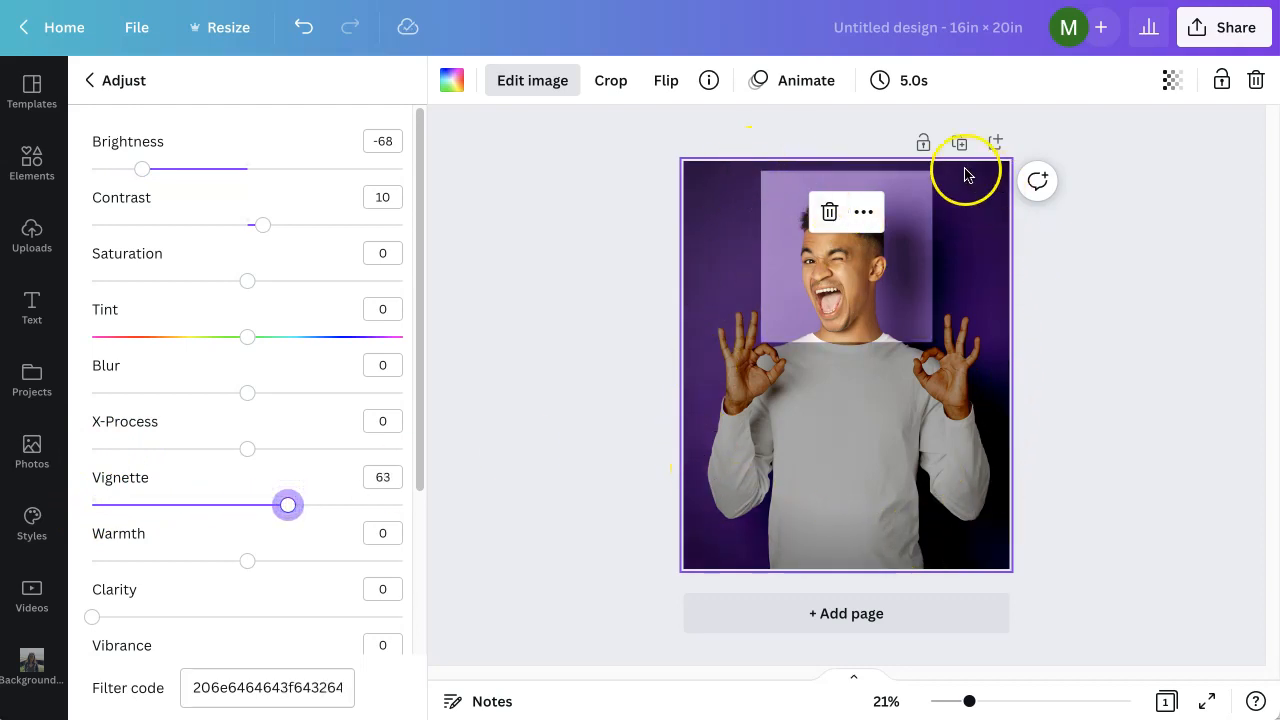
mouse_move(710, 300)
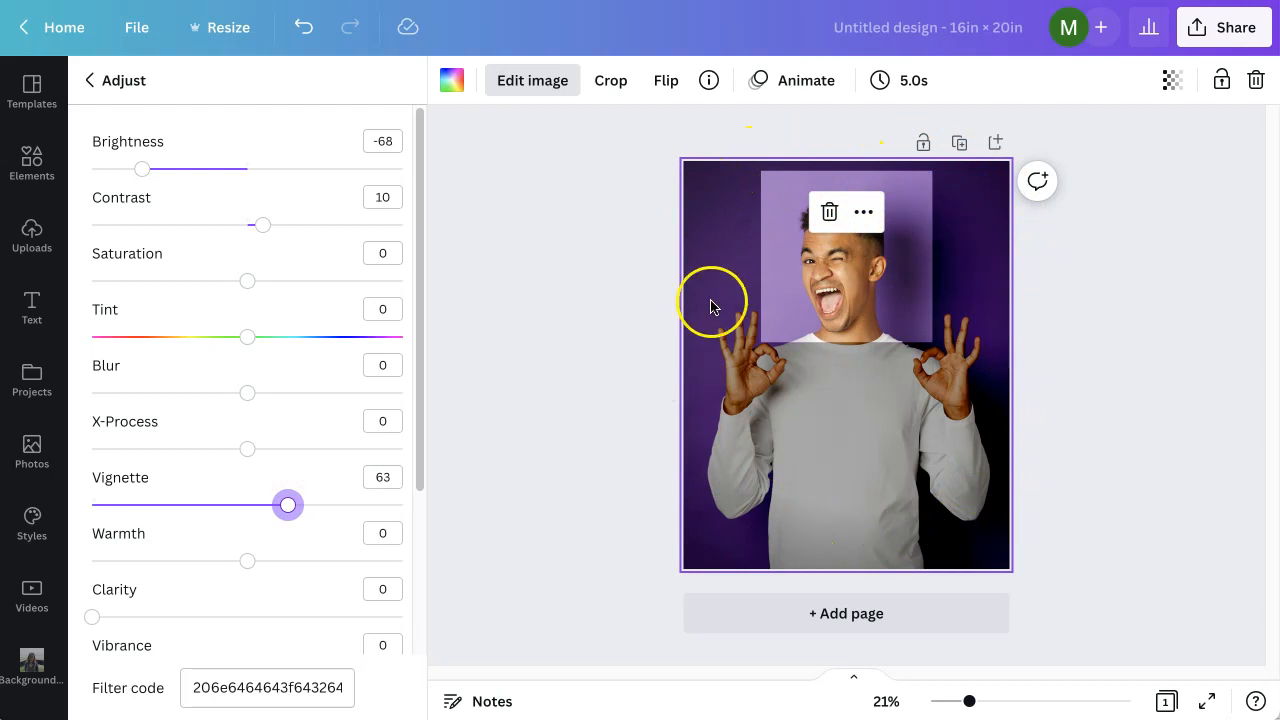
left_click_drag(287, 505, 310, 505)
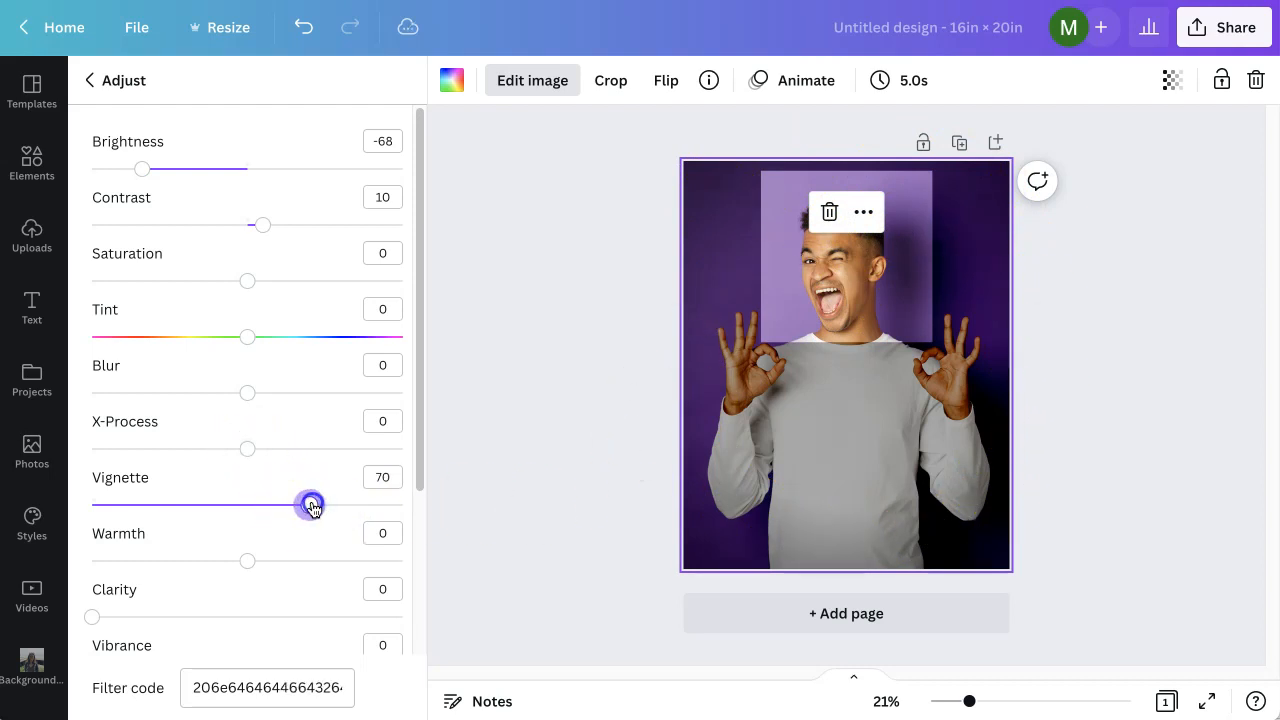
left_click_drag(311, 505, 306, 505)
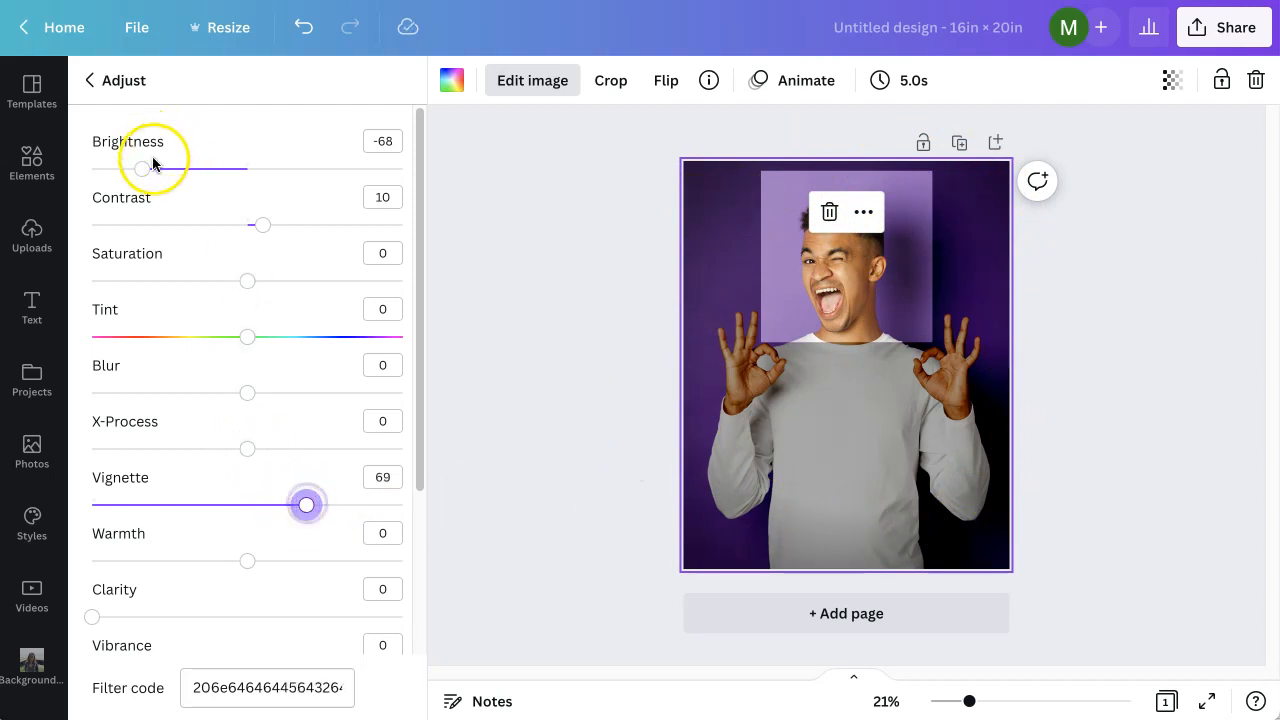
left_click_drag(142, 168, 162, 168)
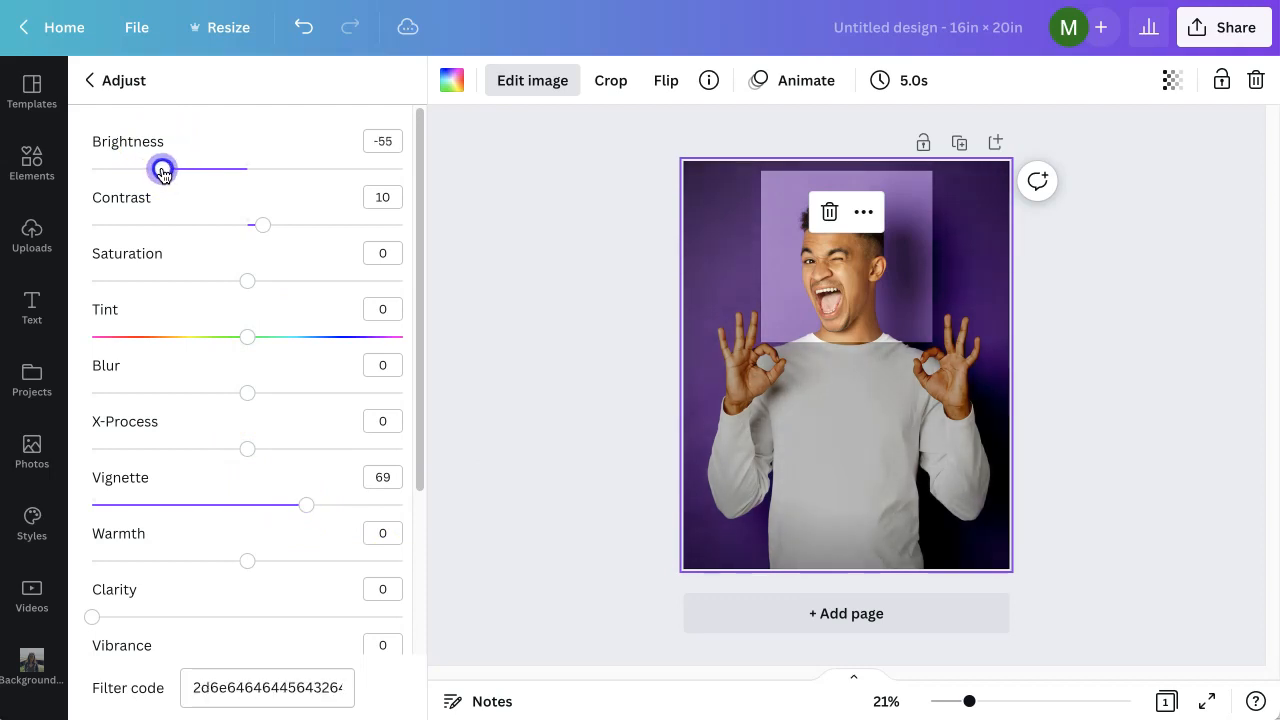
mouse_move(298, 453)
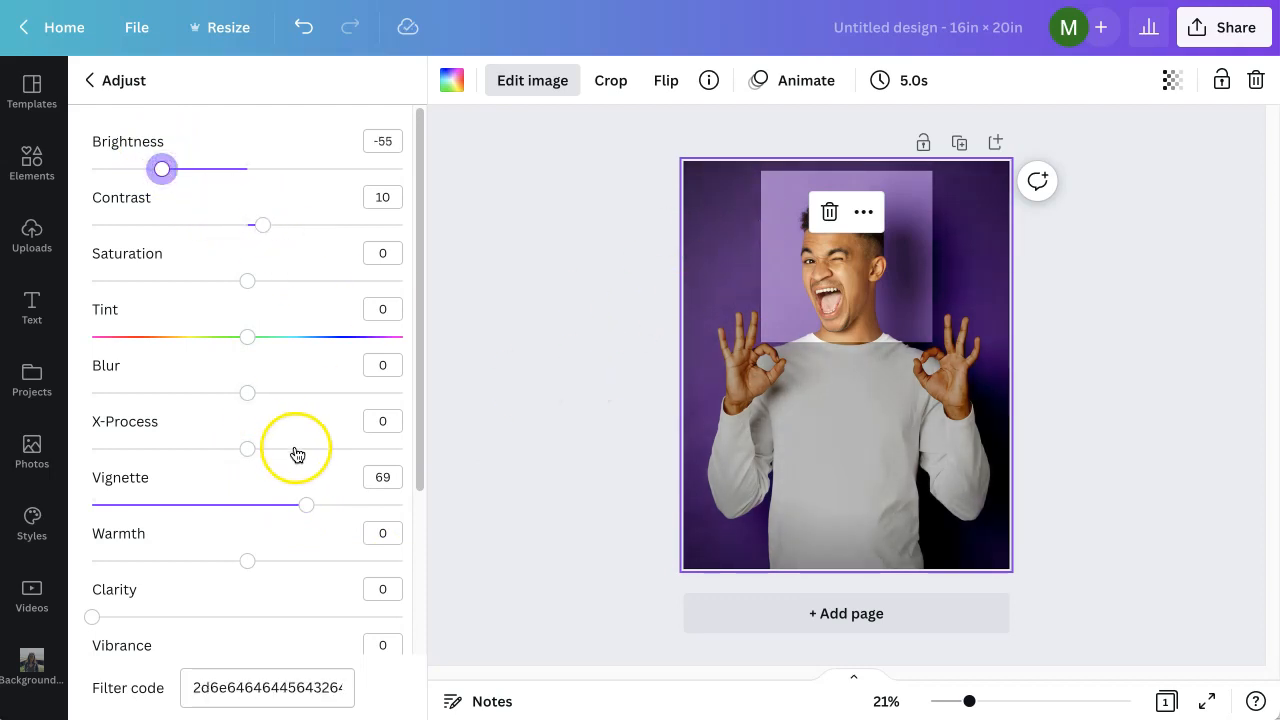
left_click_drag(306, 505, 335, 505)
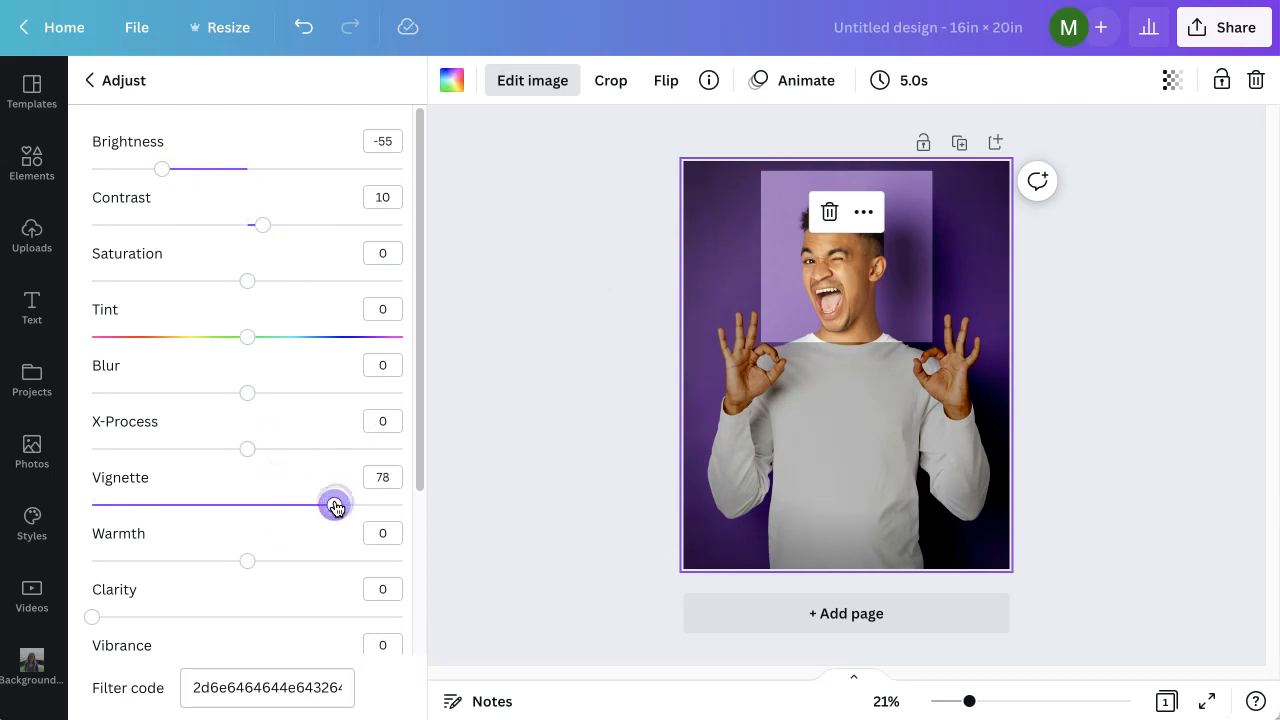
left_click_drag(335, 505, 160, 169)
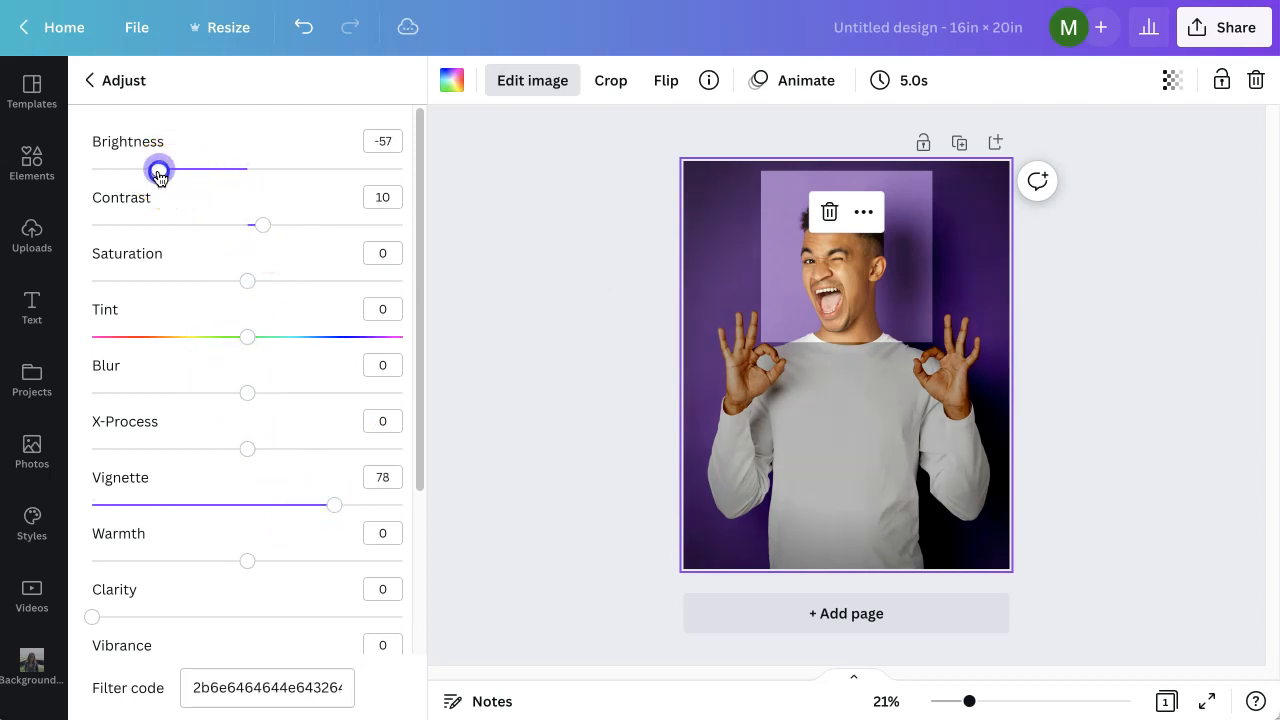
left_click_drag(160, 170, 145, 170)
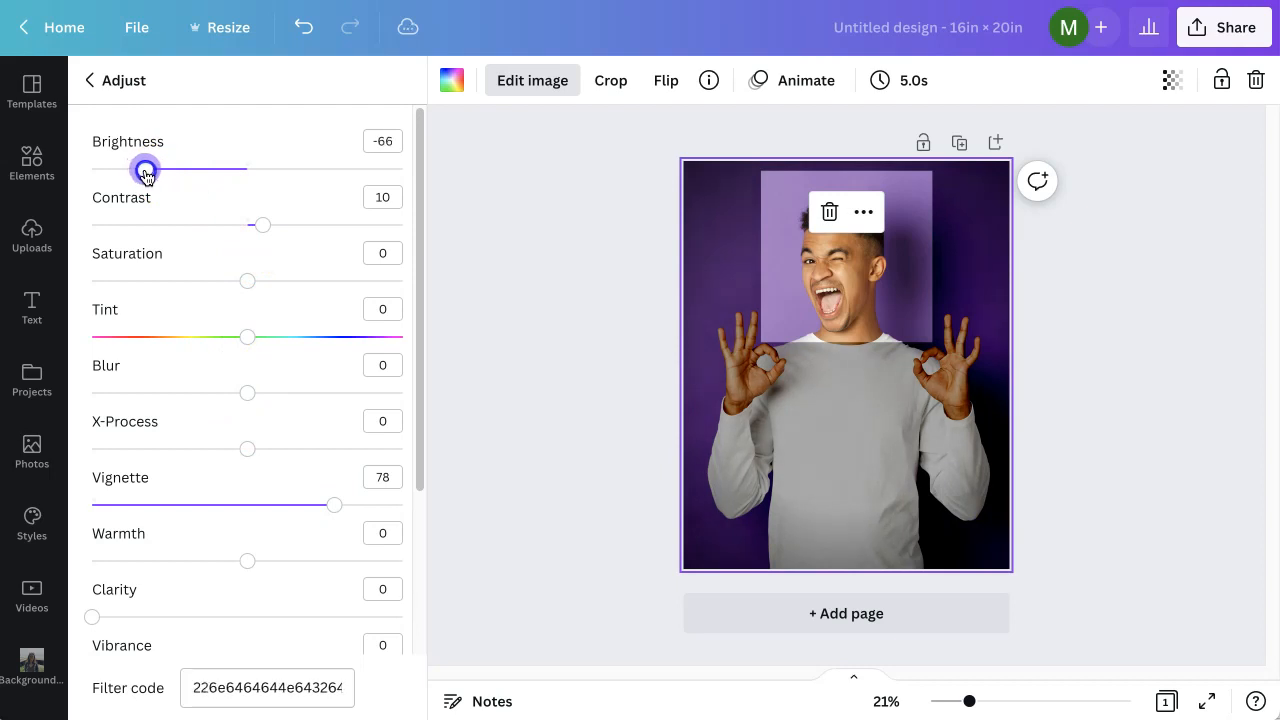
left_click_drag(145, 170, 160, 170)
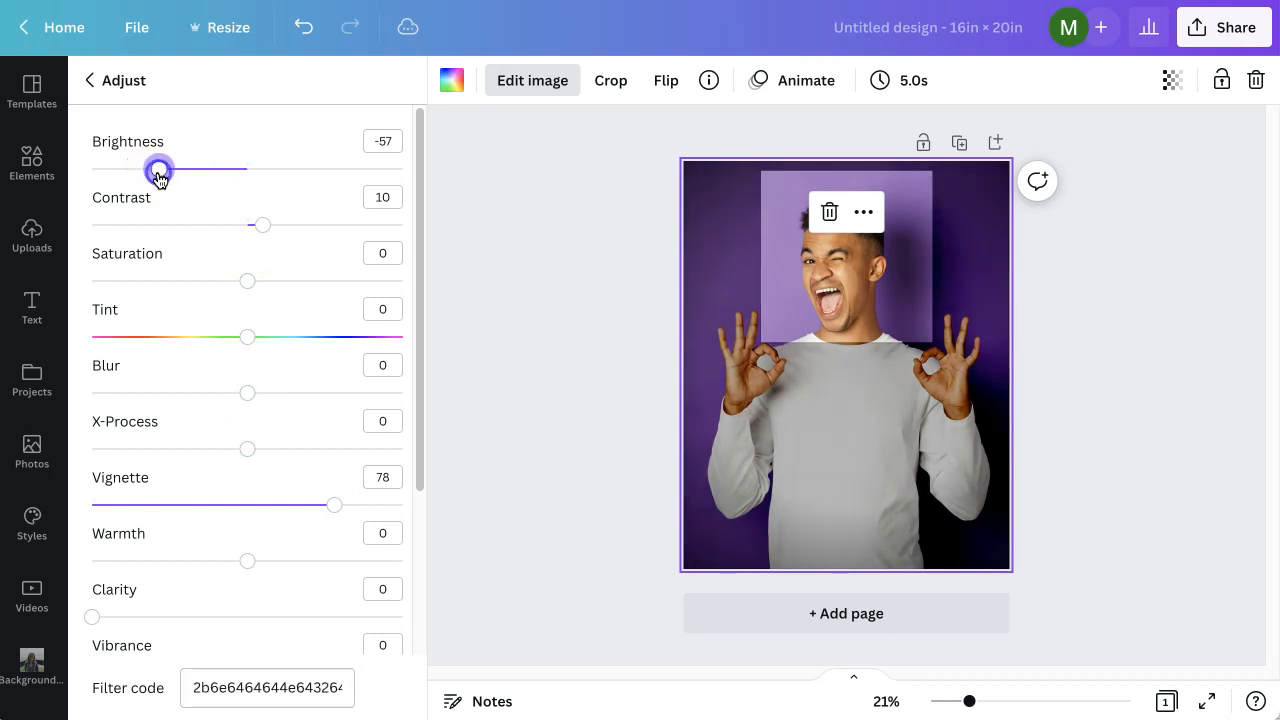
Scroll to the Shadows slider and lower shadows to -23.
scroll("down", 3)
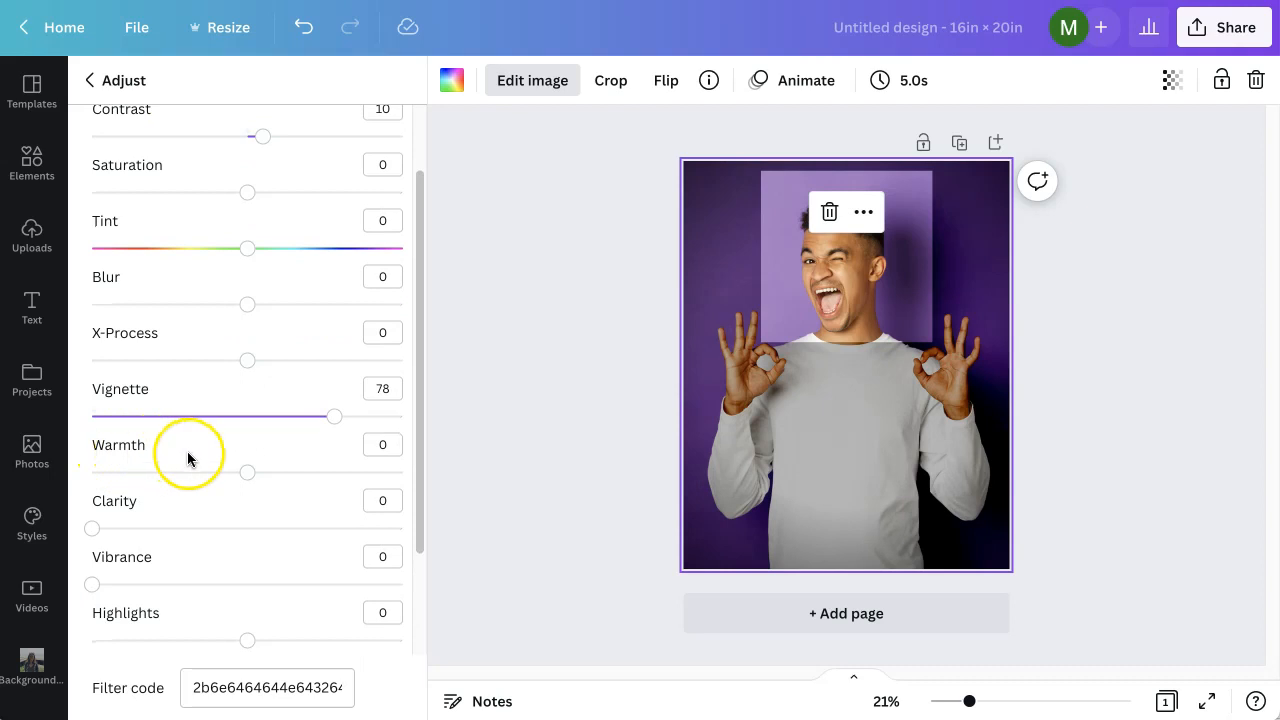
scroll("down", 3)
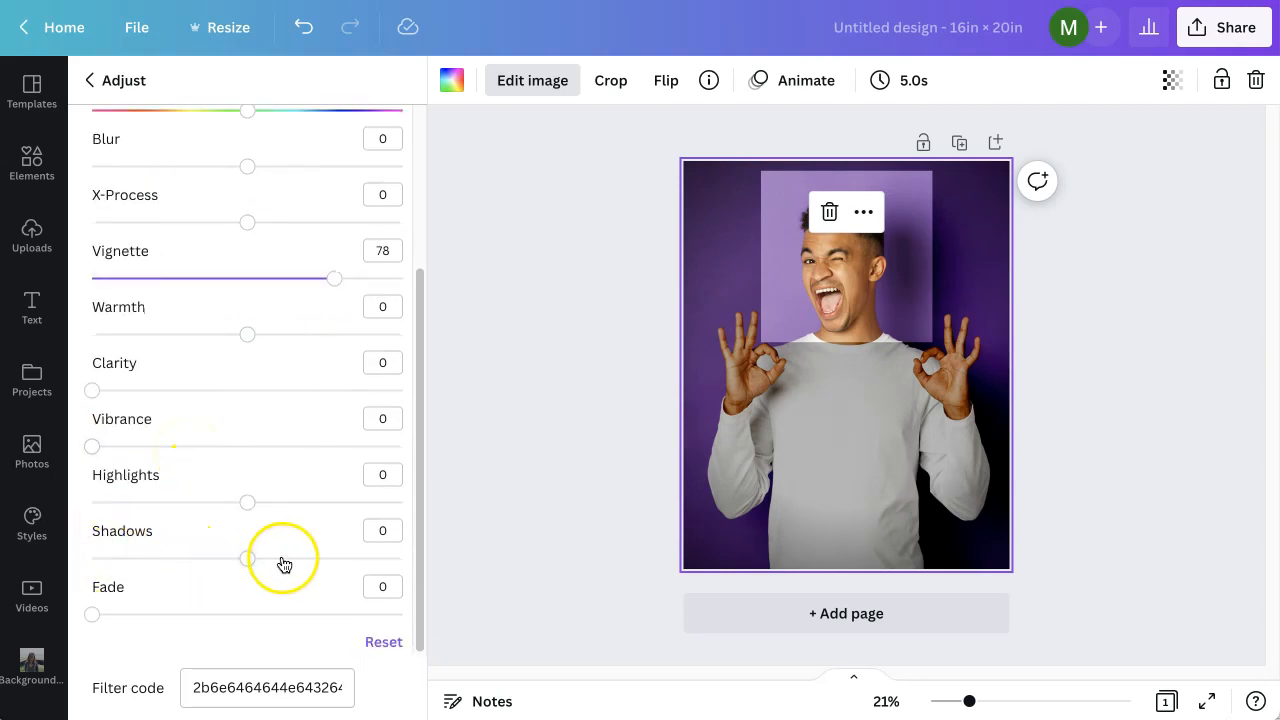
left_click_drag(247, 558, 275, 558)
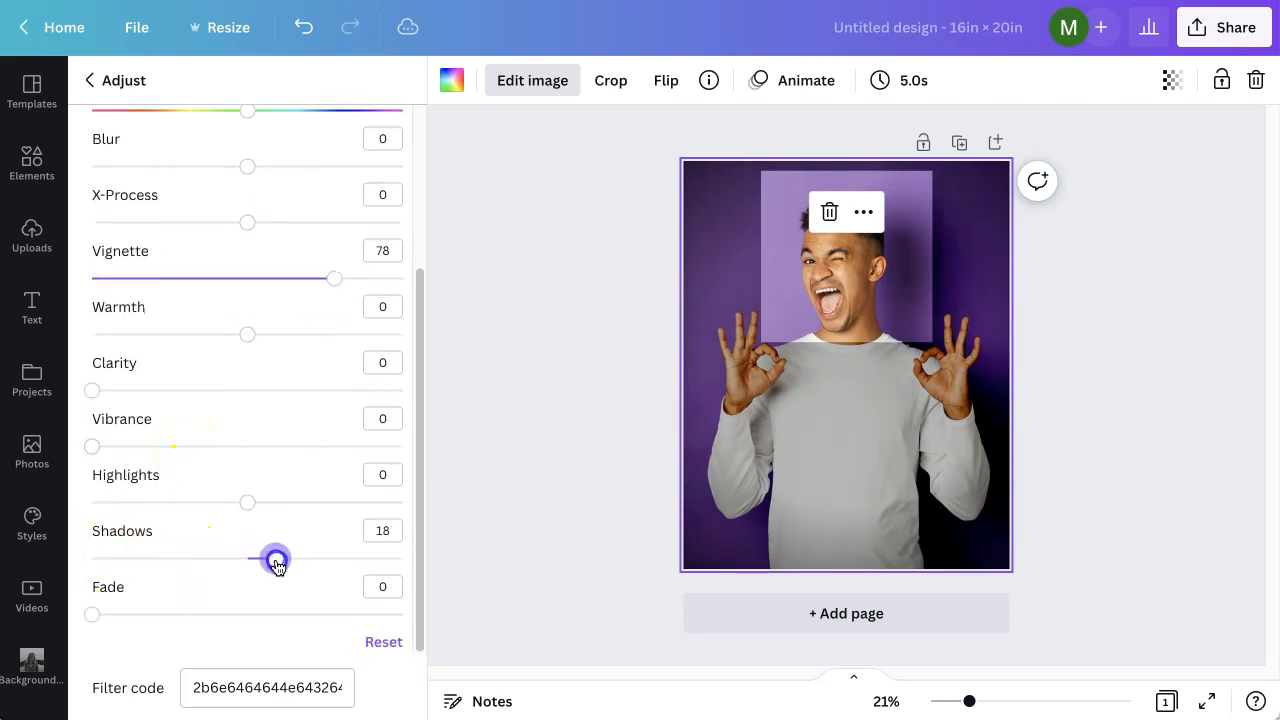
left_click_drag(275, 558, 258, 558)
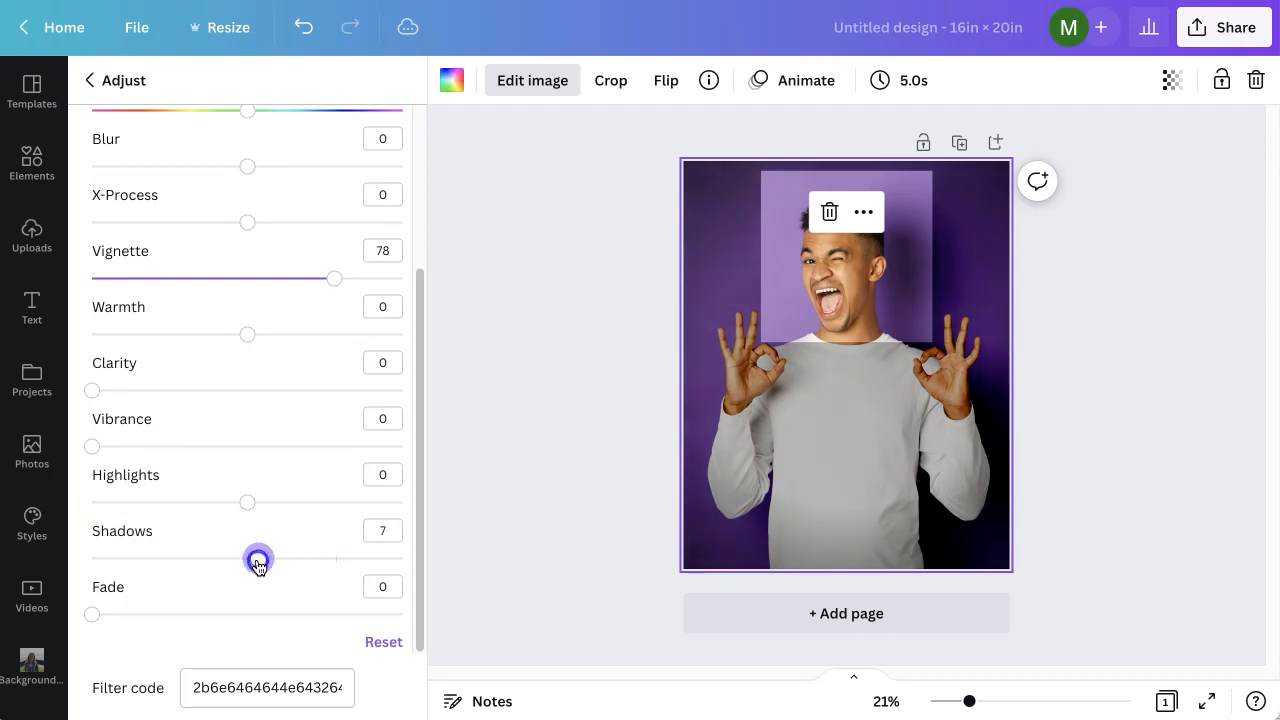
left_click_drag(258, 558, 208, 558)
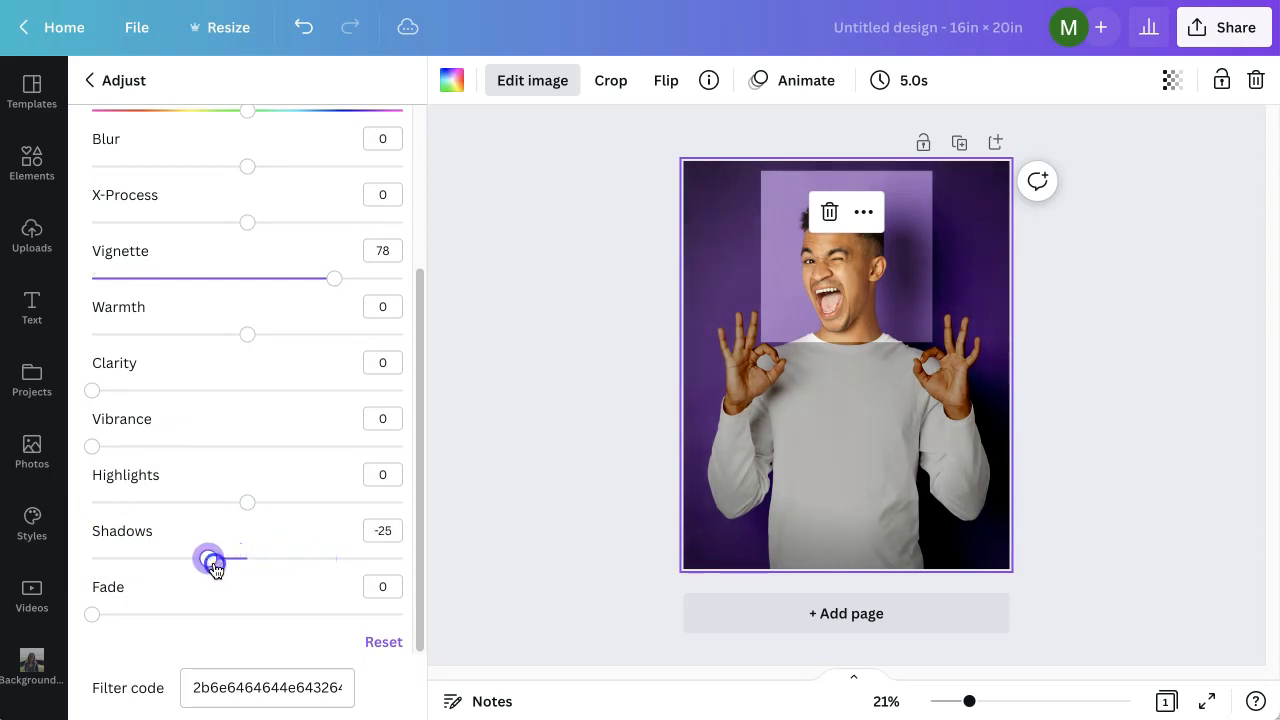
left_click_drag(208, 558, 212, 558)
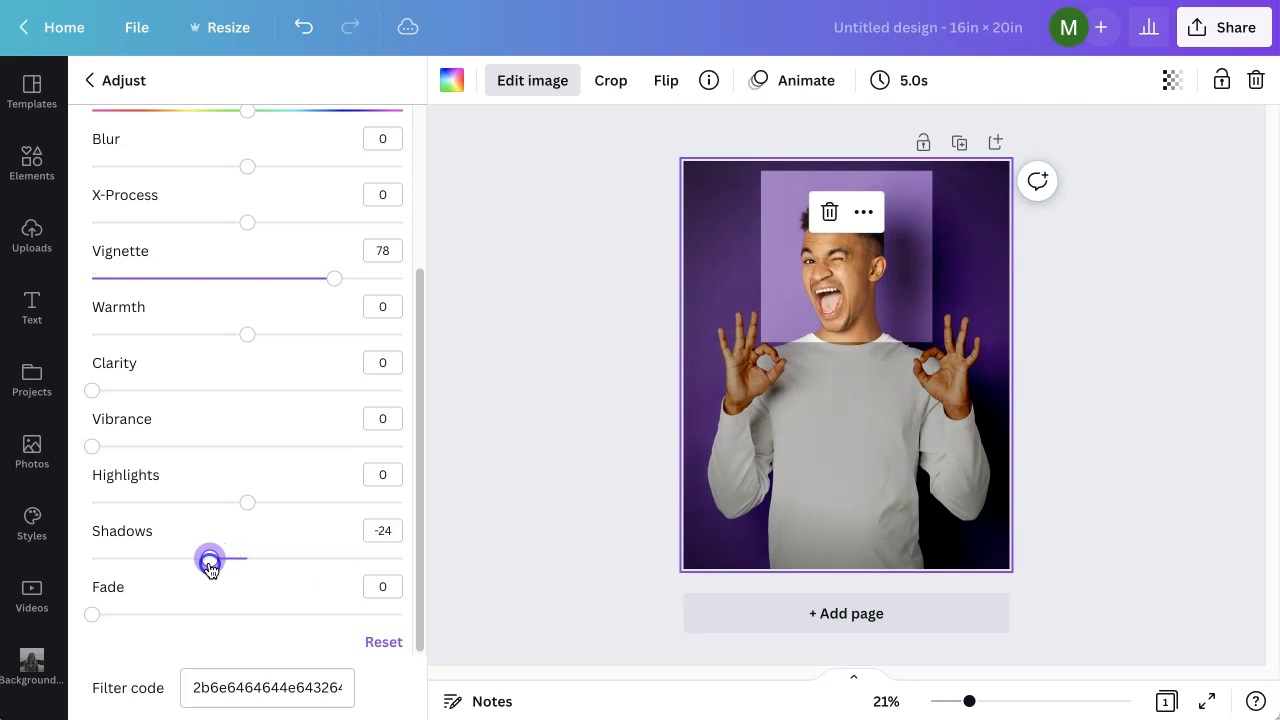
left_click_drag(210, 558, 212, 558)
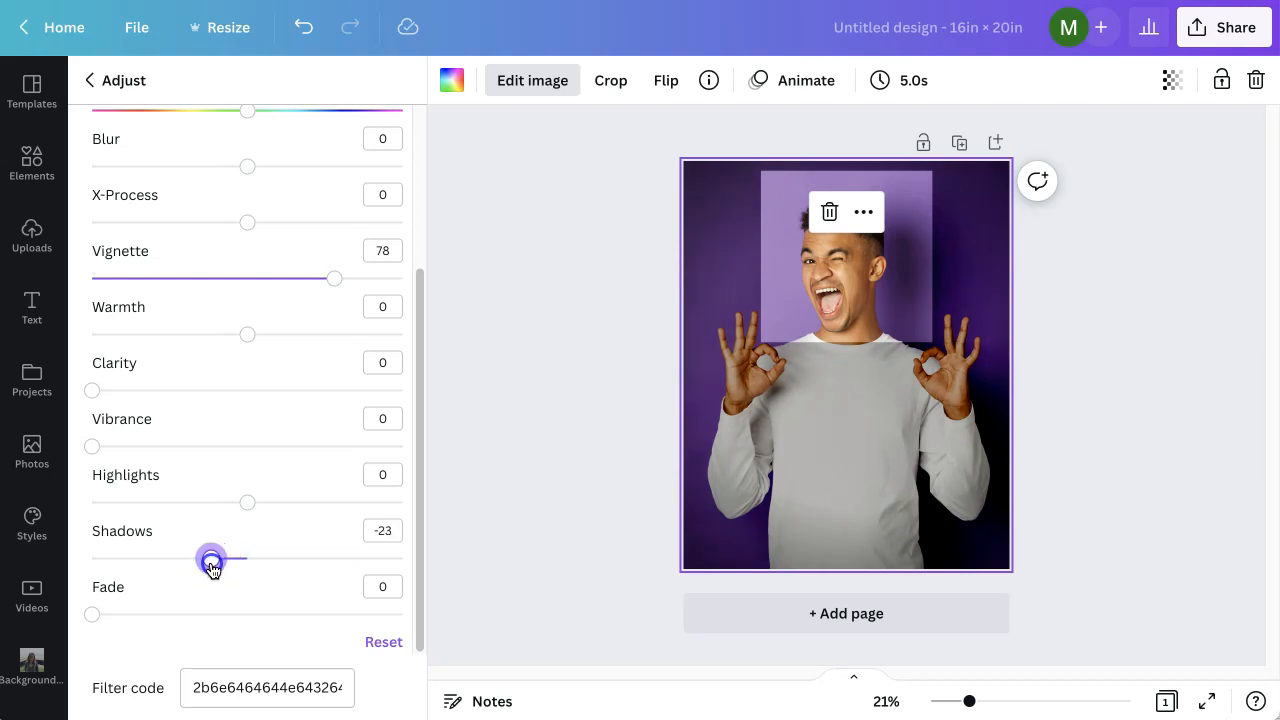
Review the photo's Adjust values (shadows -23, vignette 78), then click away from image editing.
left_click(31, 452)
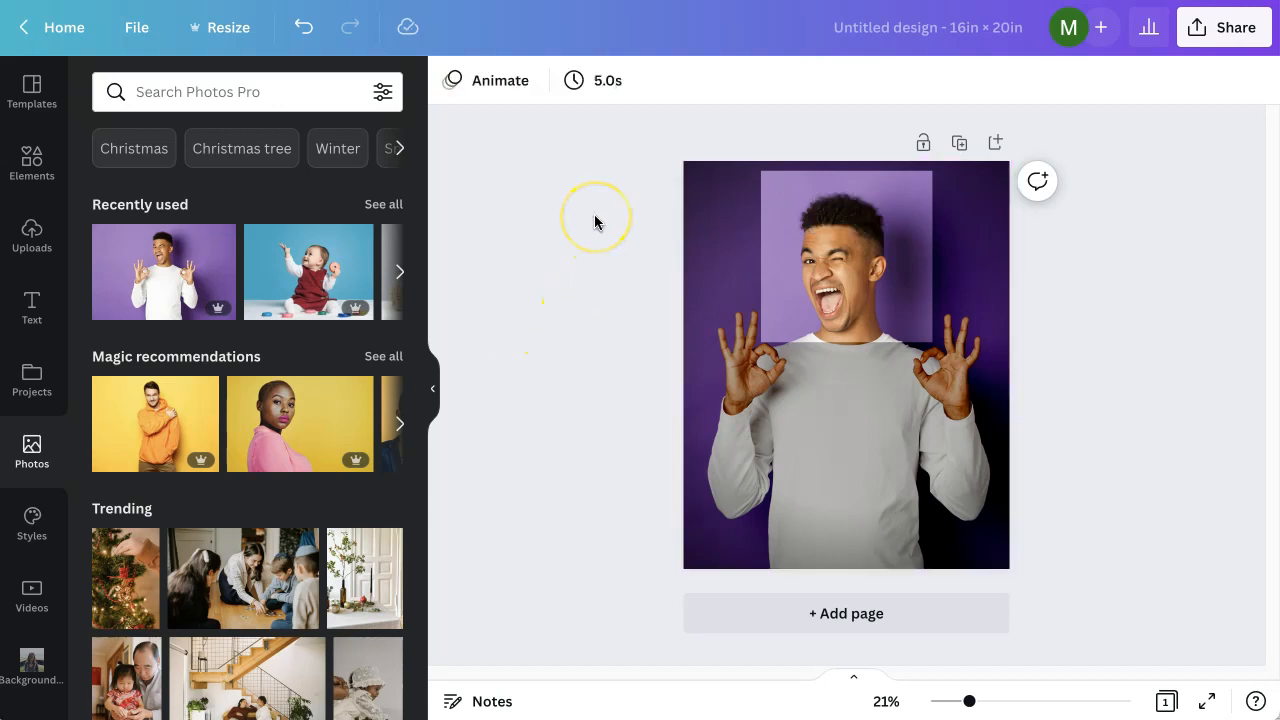
mouse_move(635, 215)
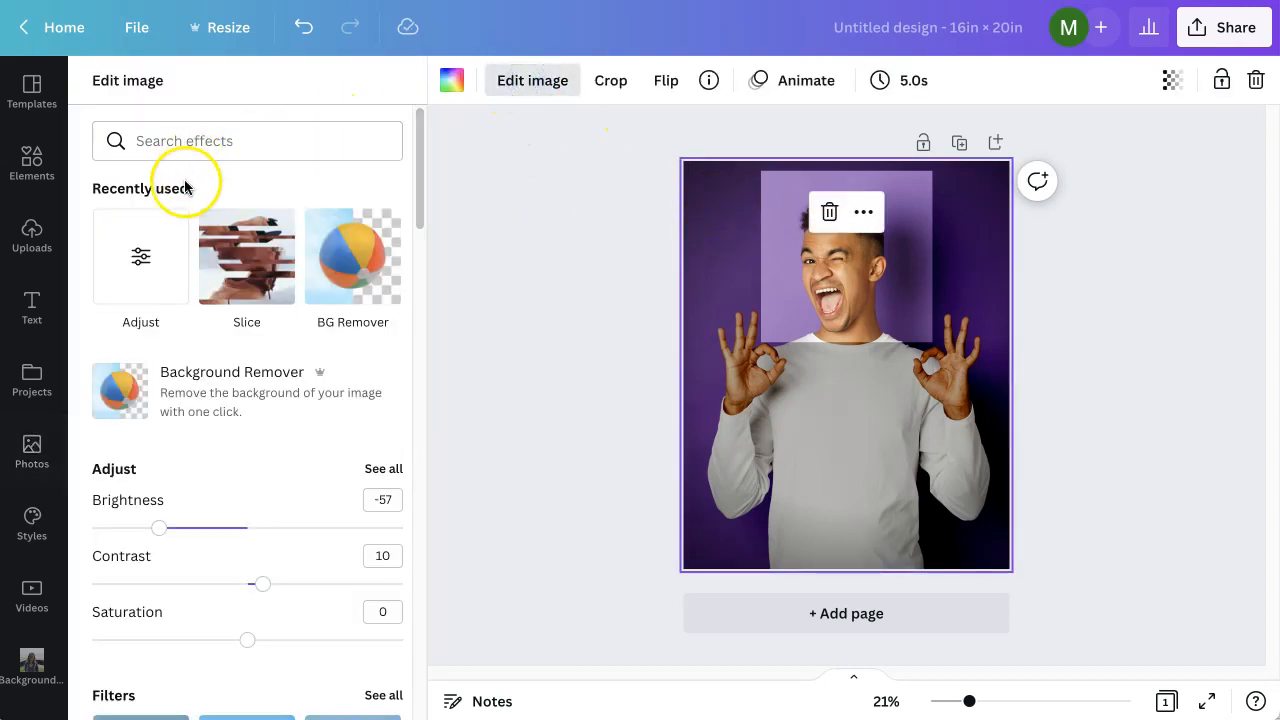
mouse_move(420, 250)
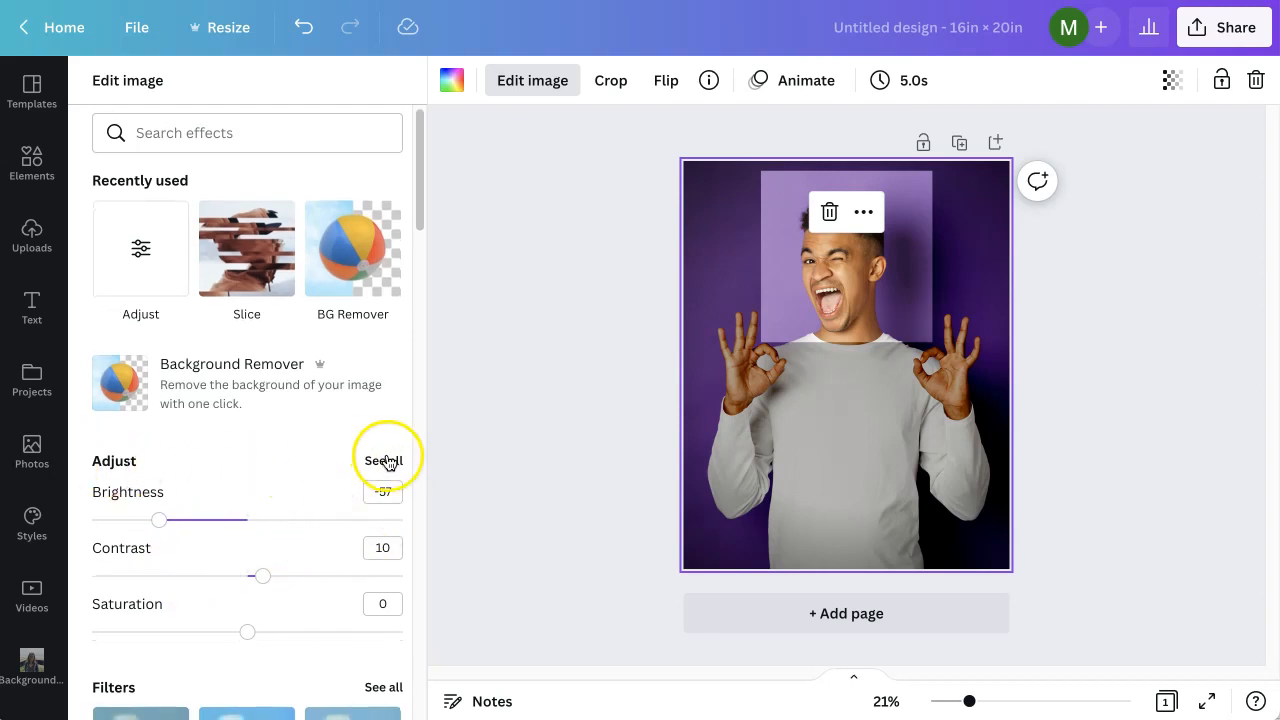
left_click(383, 460)
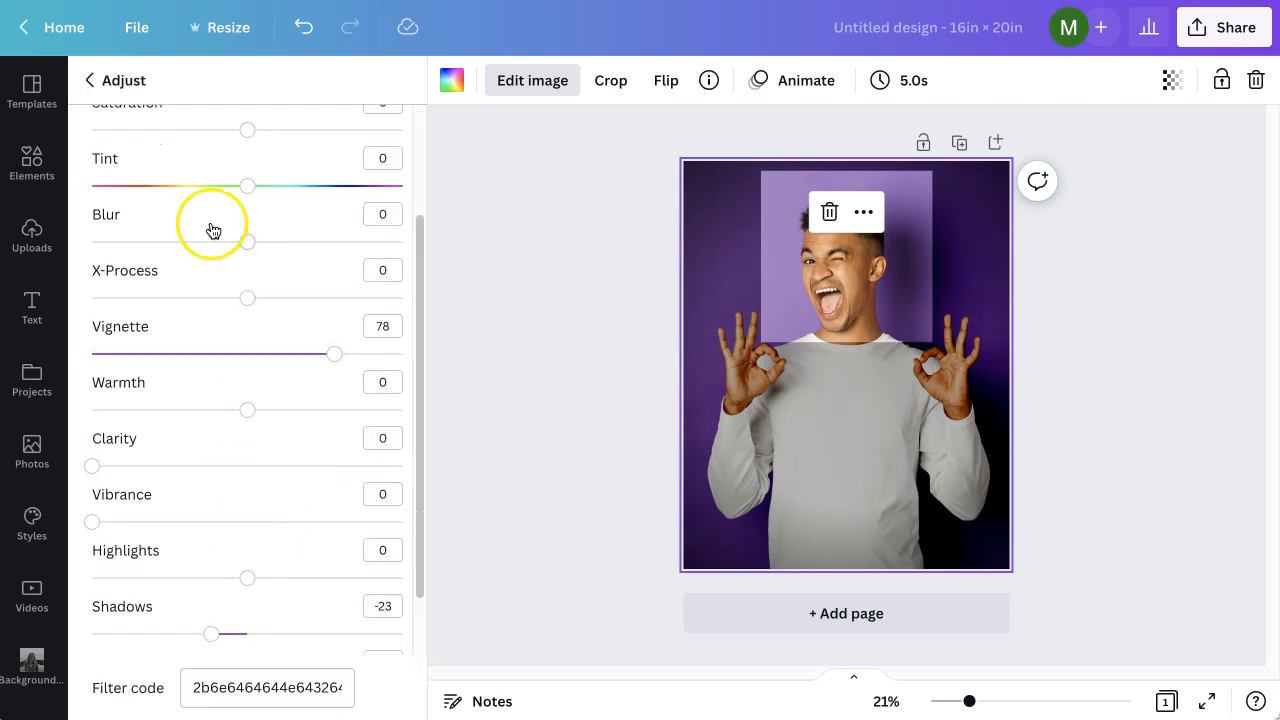
mouse_move(313, 546)
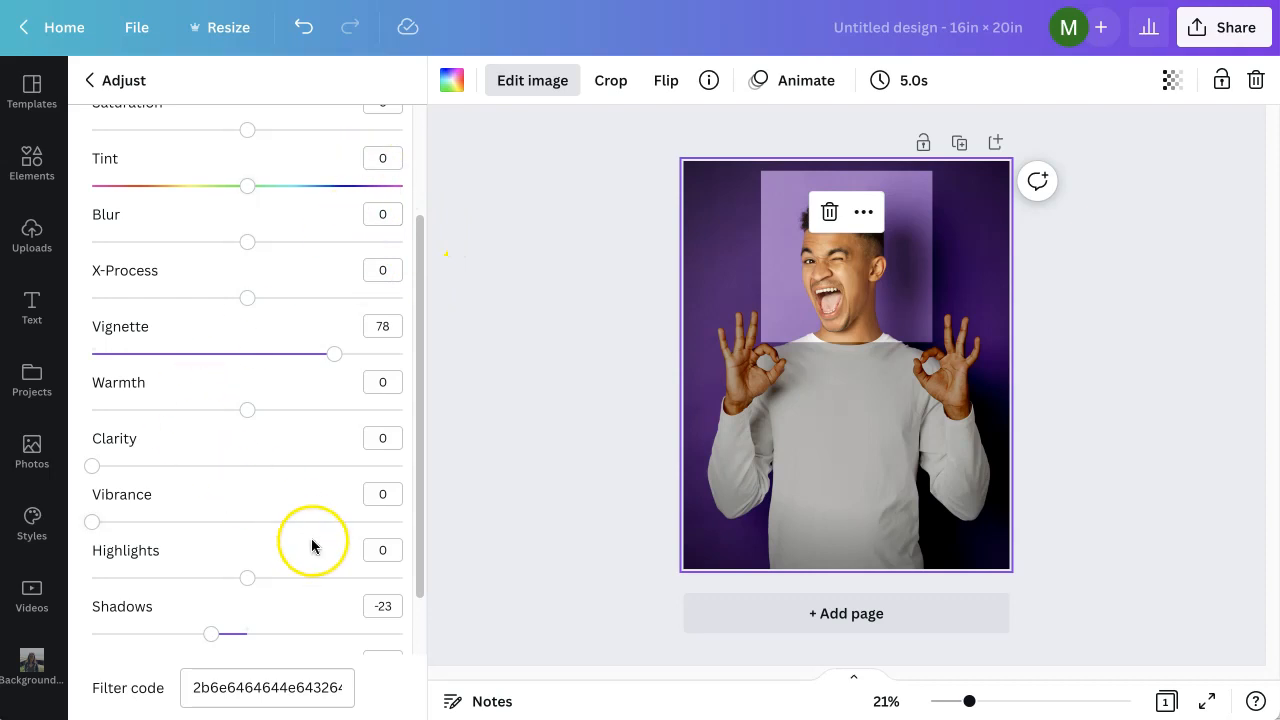
mouse_move(548, 230)
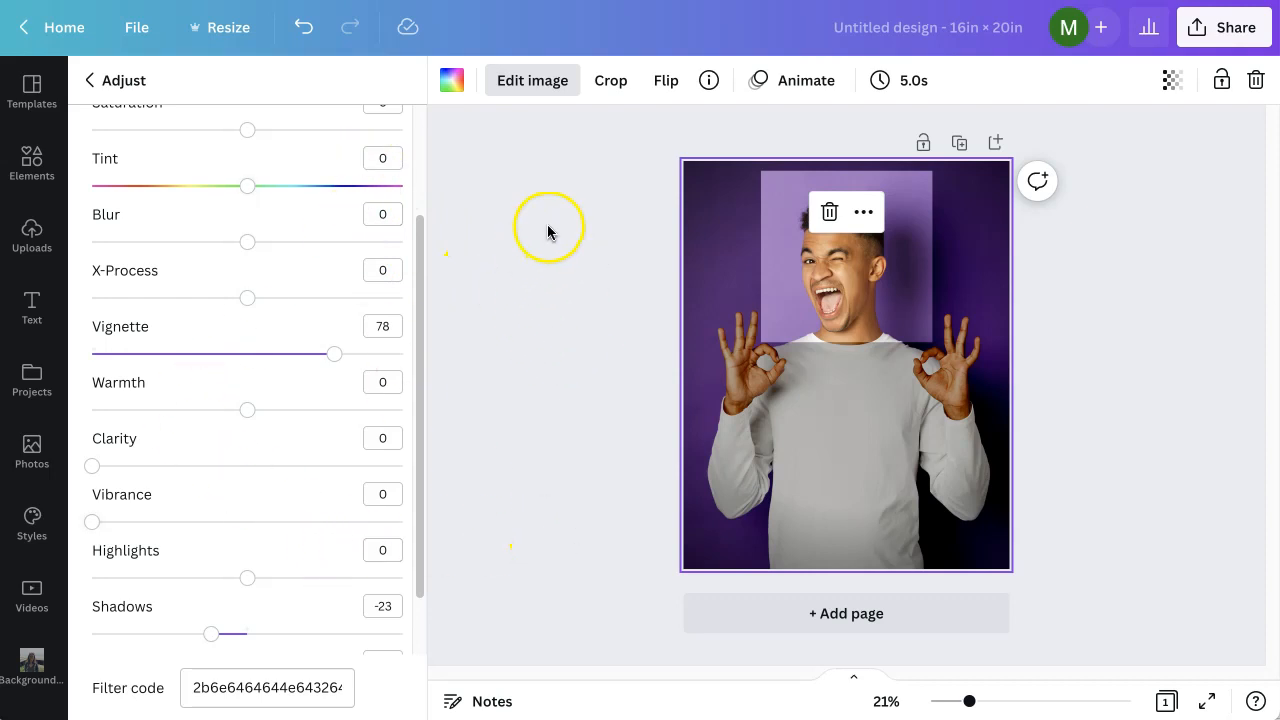
left_click(31, 453)
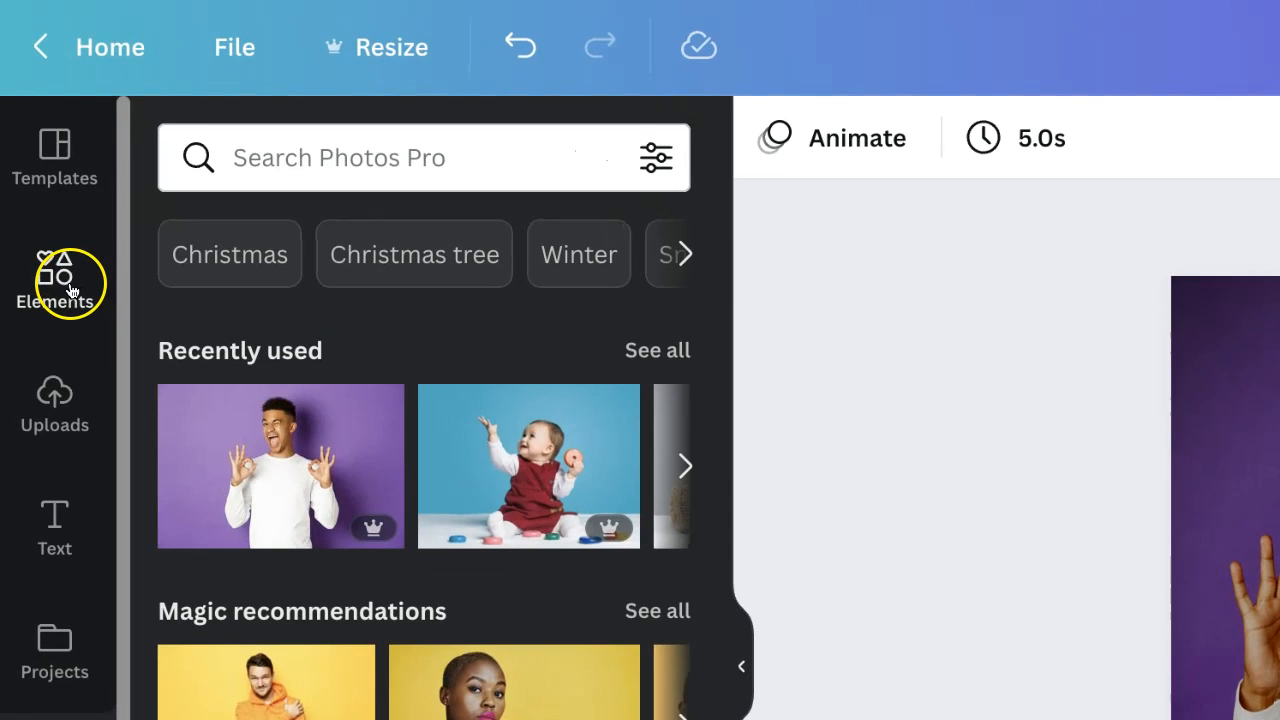
Search Elements for 'square frame', then replace the search with 'neon square'.
type("square frame")
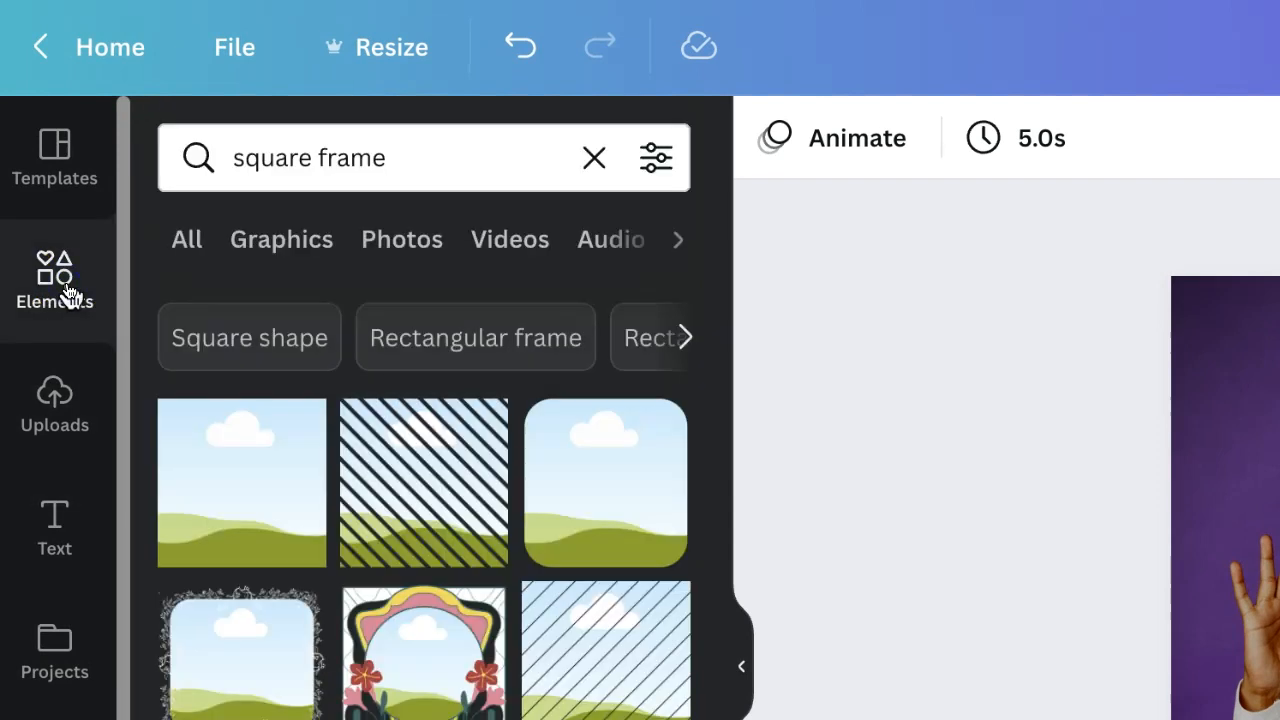
left_click(380, 157)
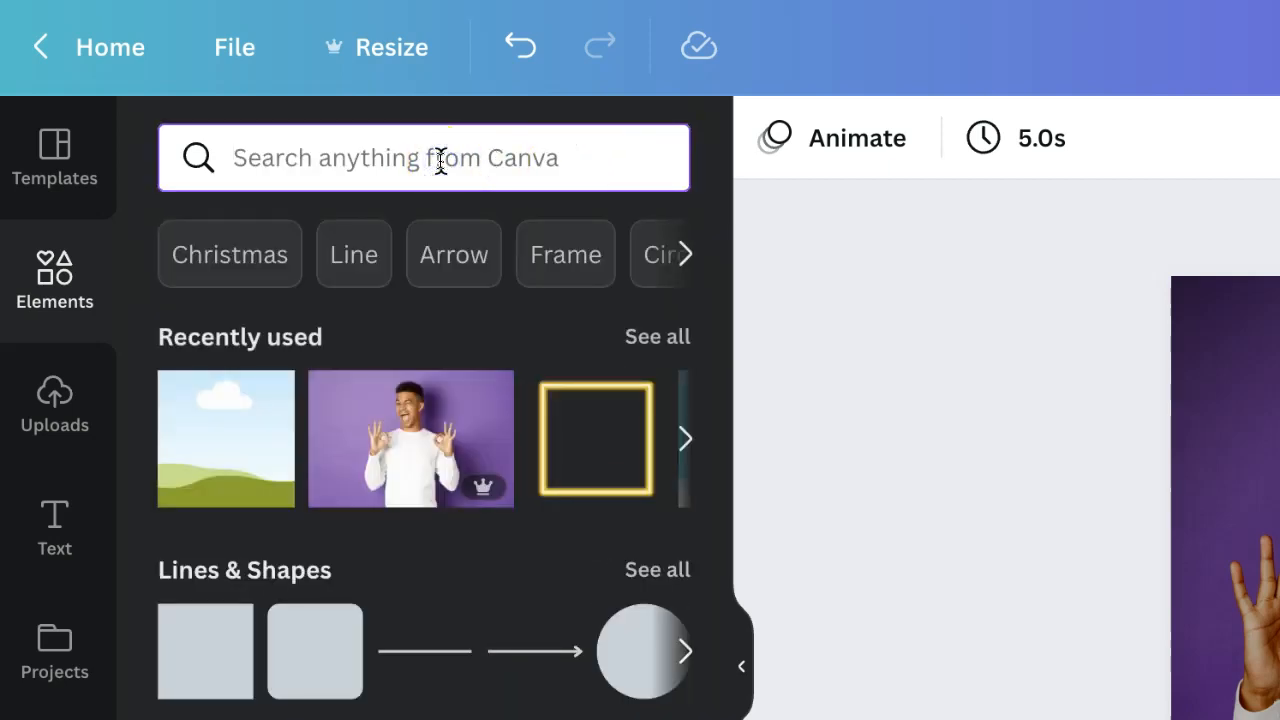
type("neon square")
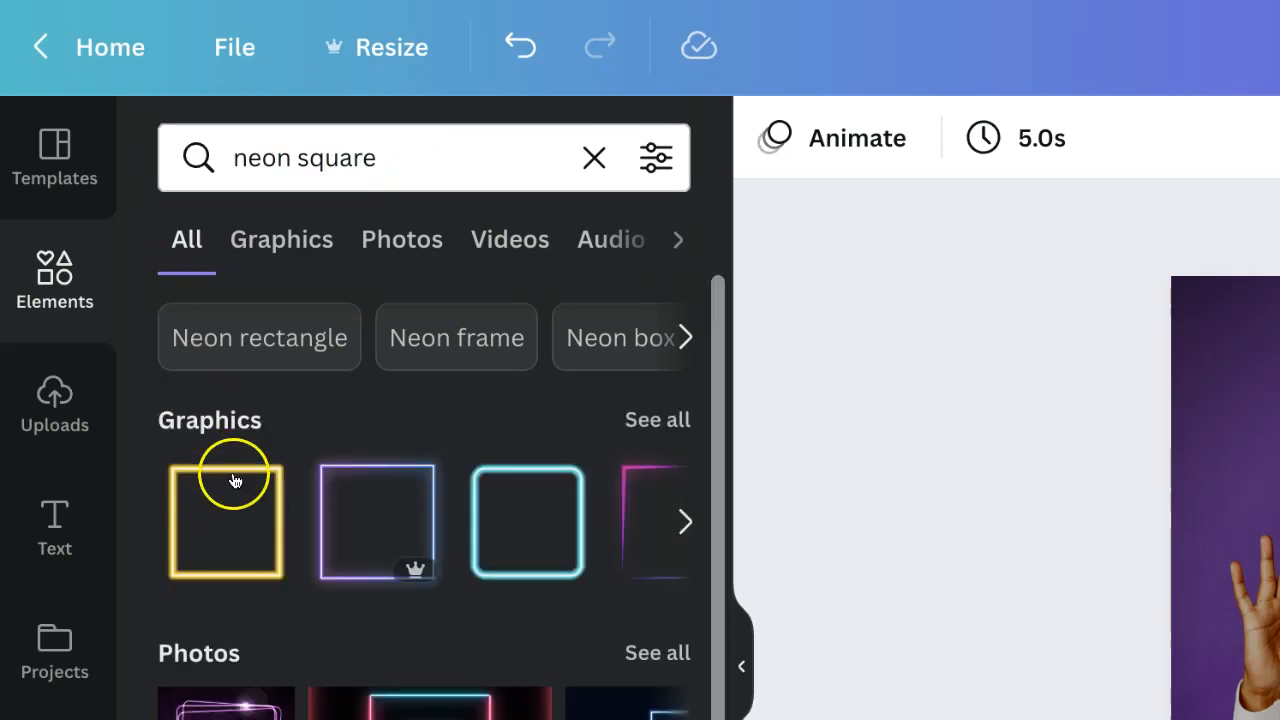
mouse_move(207, 580)
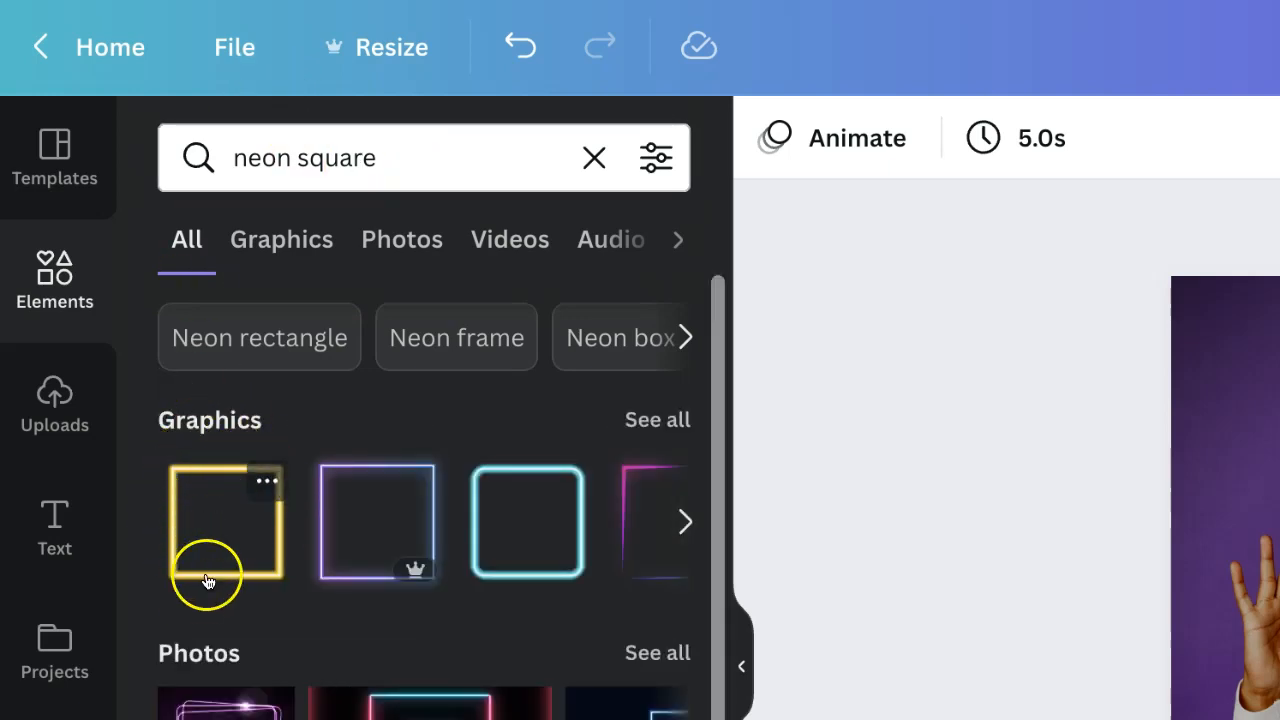
mouse_move(178, 540)
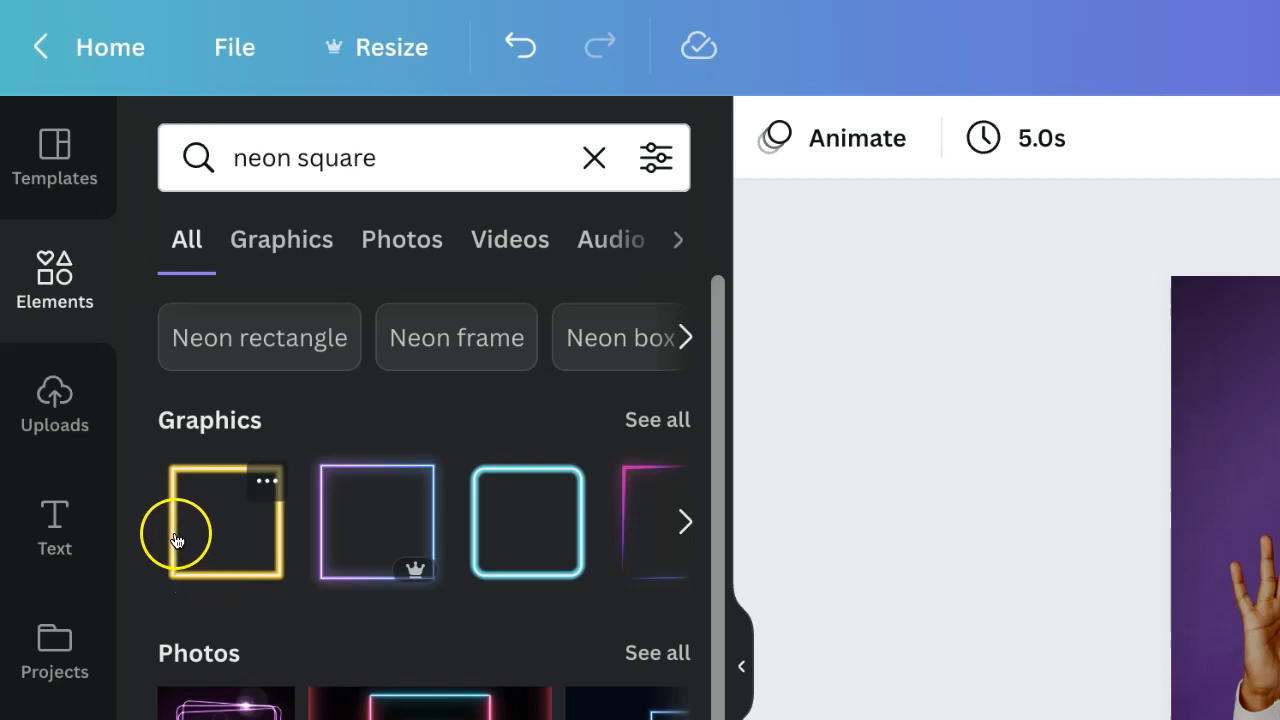
Add the yellow neon square and enlarge it to about 10.5 × 10.5 around the head.
left_click(213, 521)
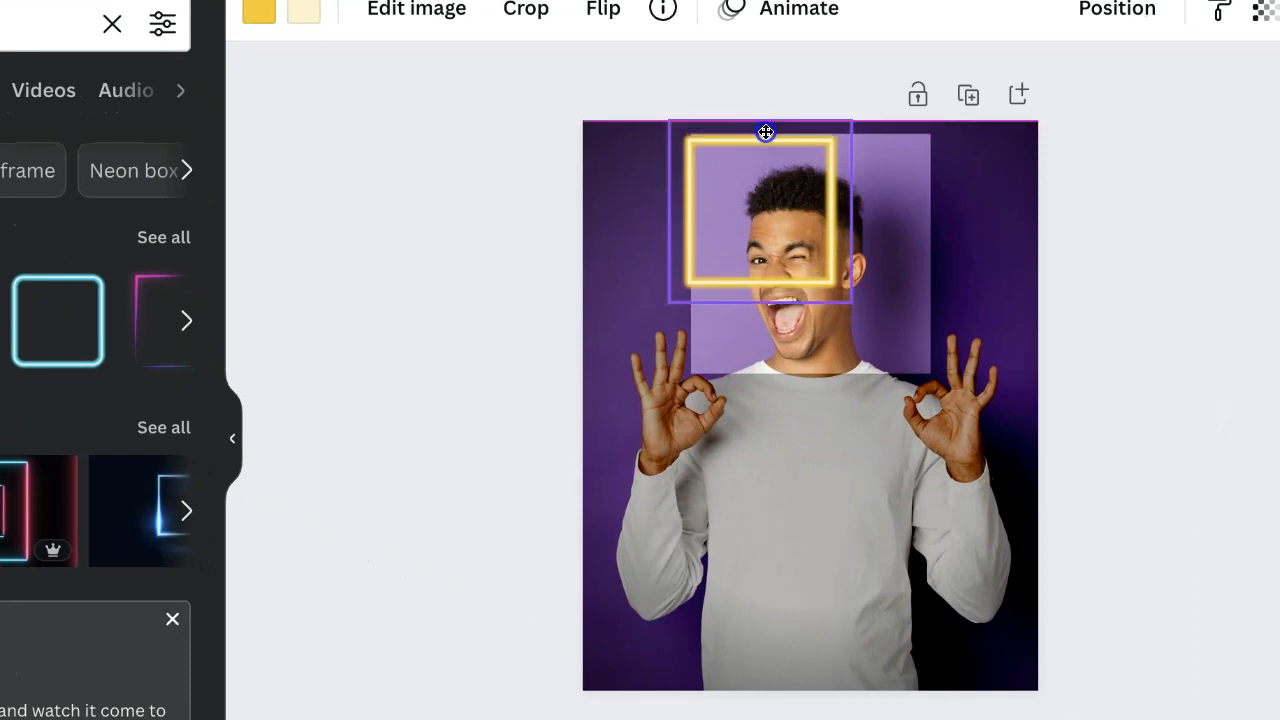
left_click(765, 210)
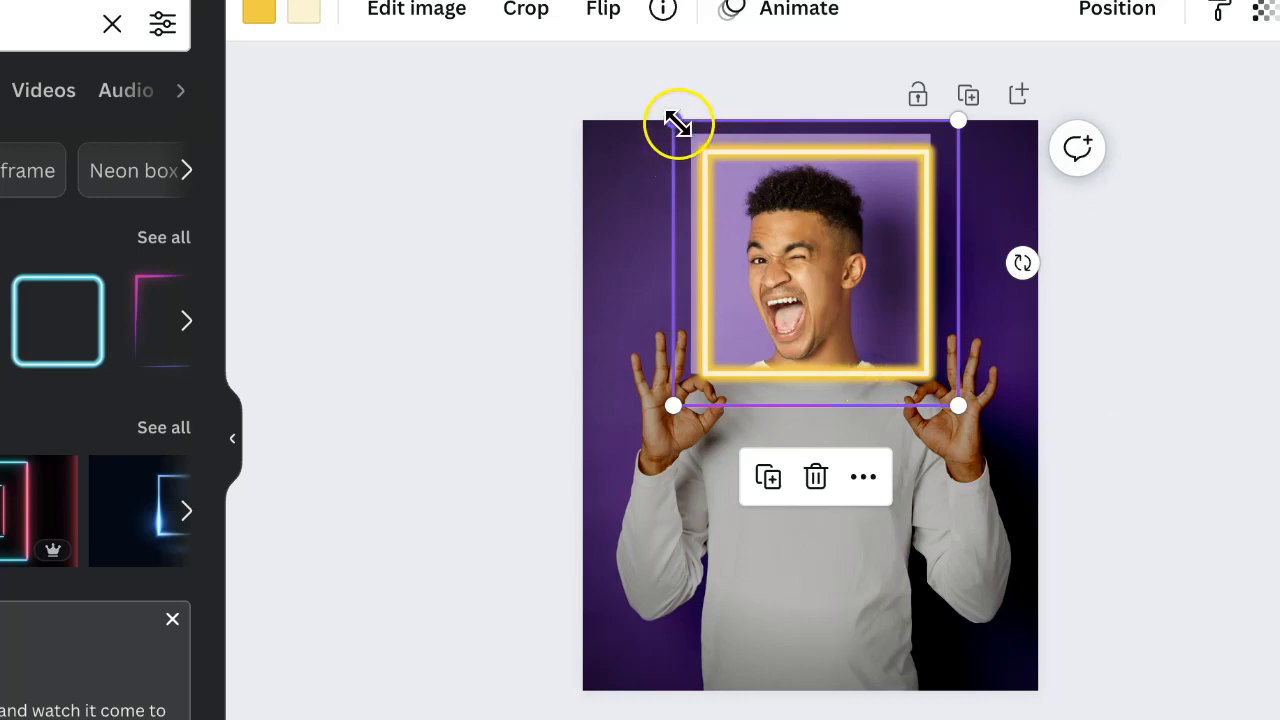
left_click_drag(678, 122, 665, 110)
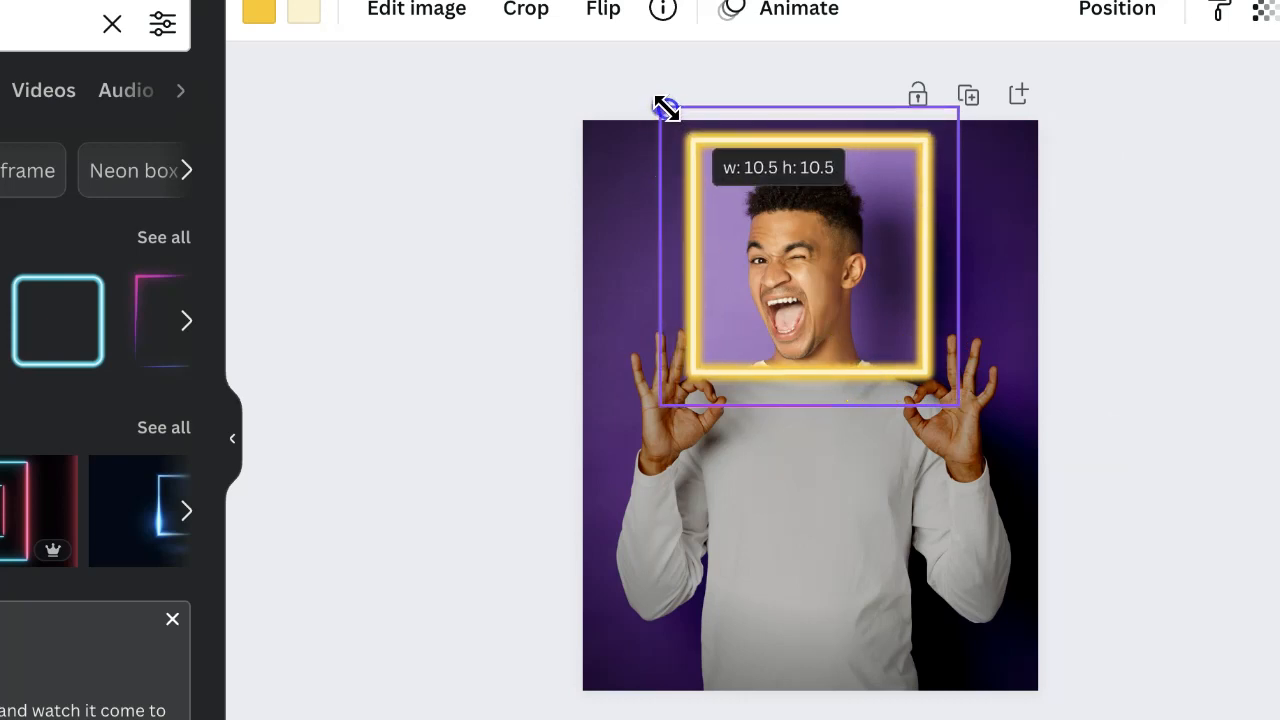
left_click_drag(665, 110, 663, 106)
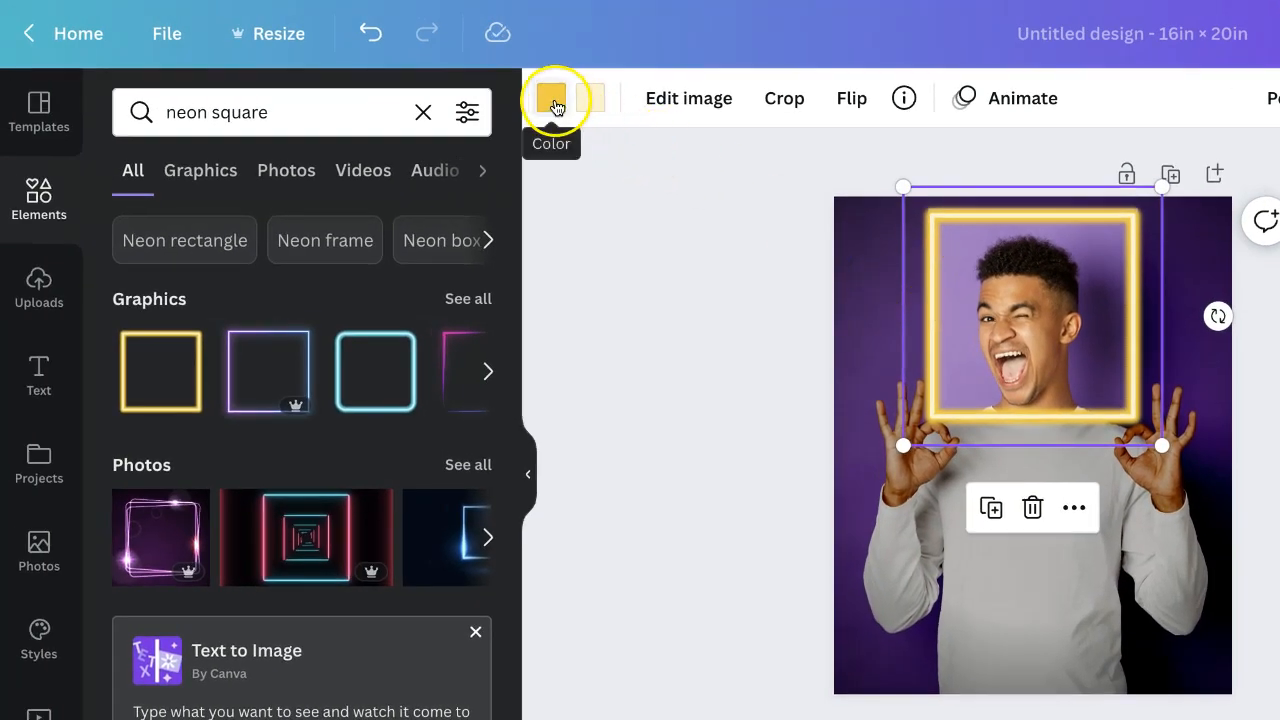
Colour the neon square's main glow yellow and its inner line the photo's light purple.
left_click(552, 98)
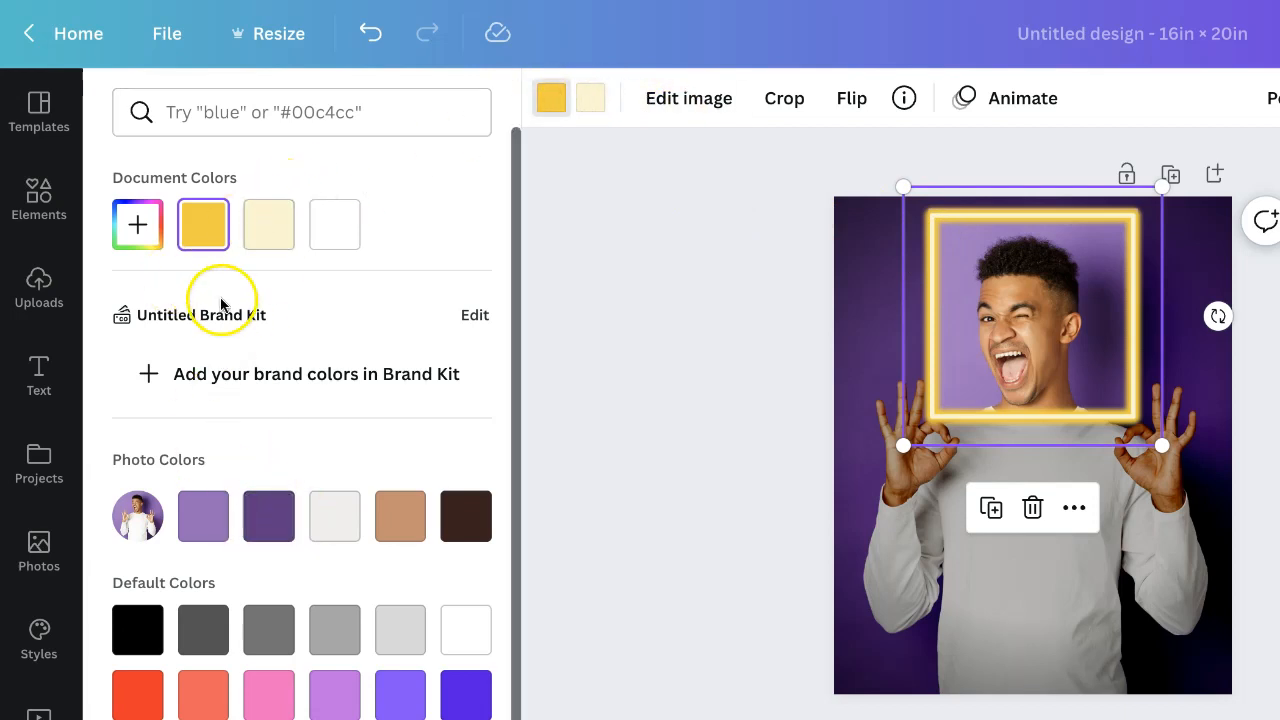
mouse_move(145, 478)
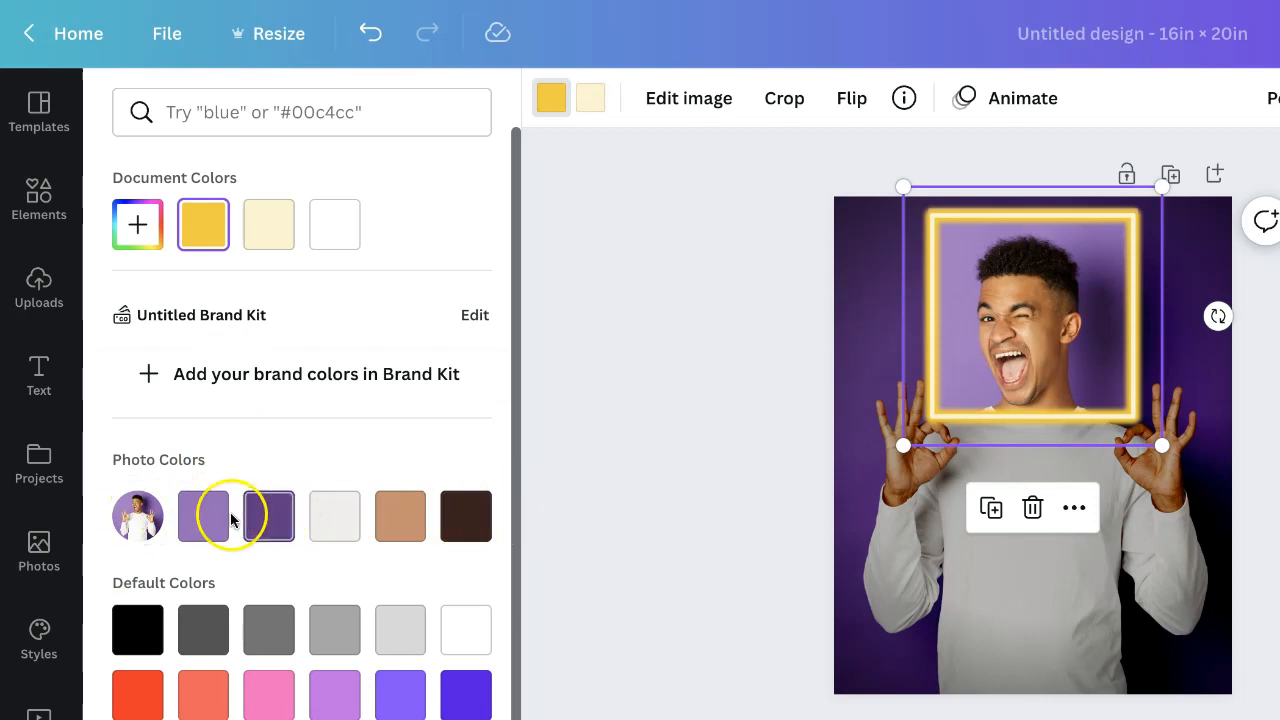
mouse_move(110, 516)
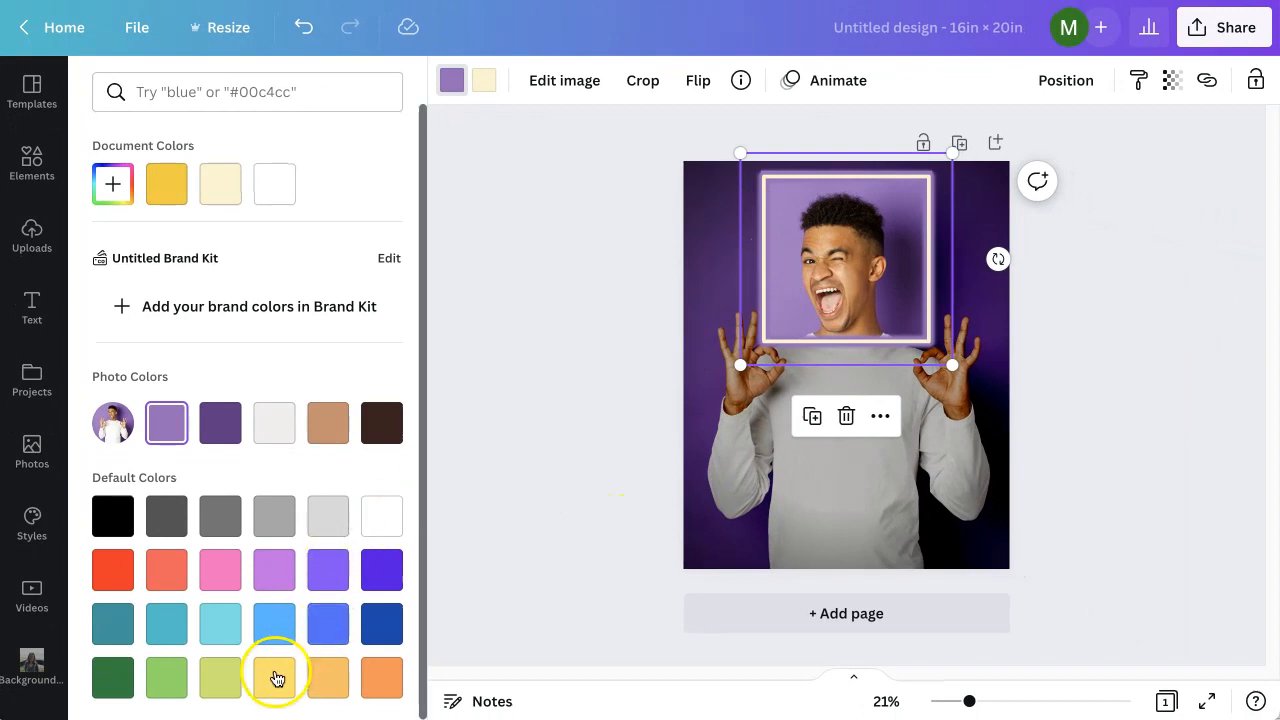
left_click(274, 677)
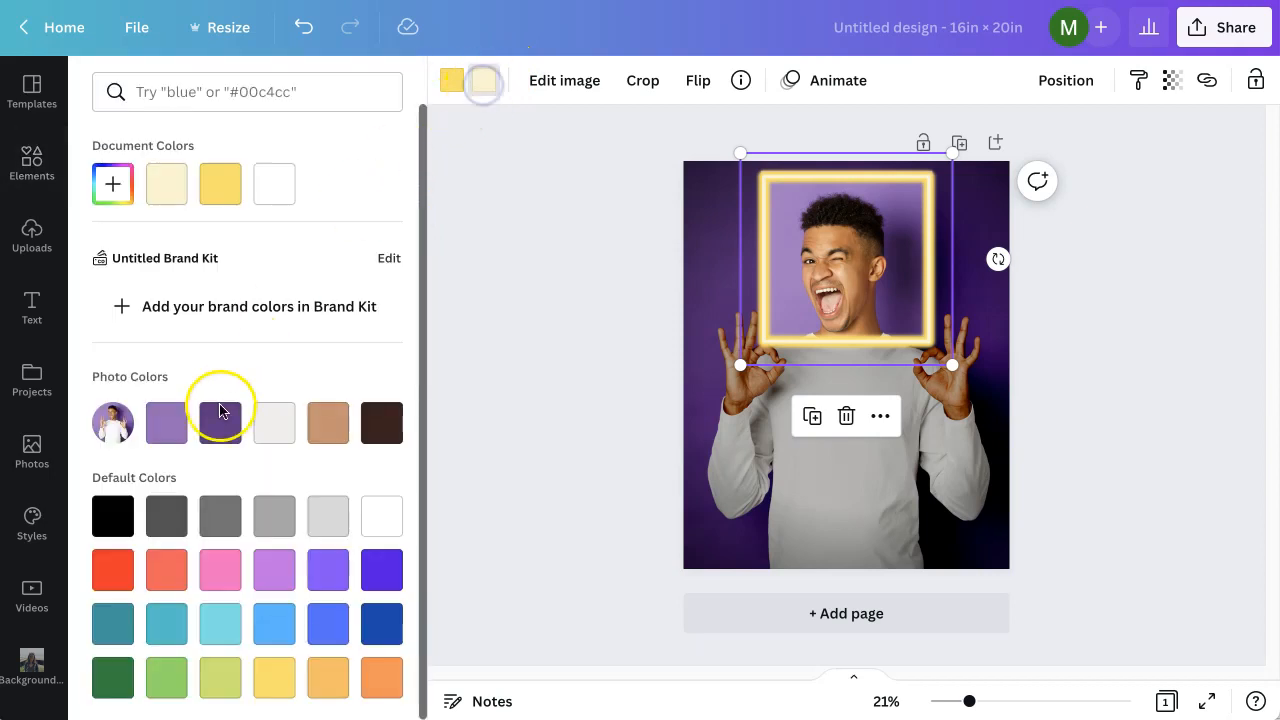
left_click(166, 422)
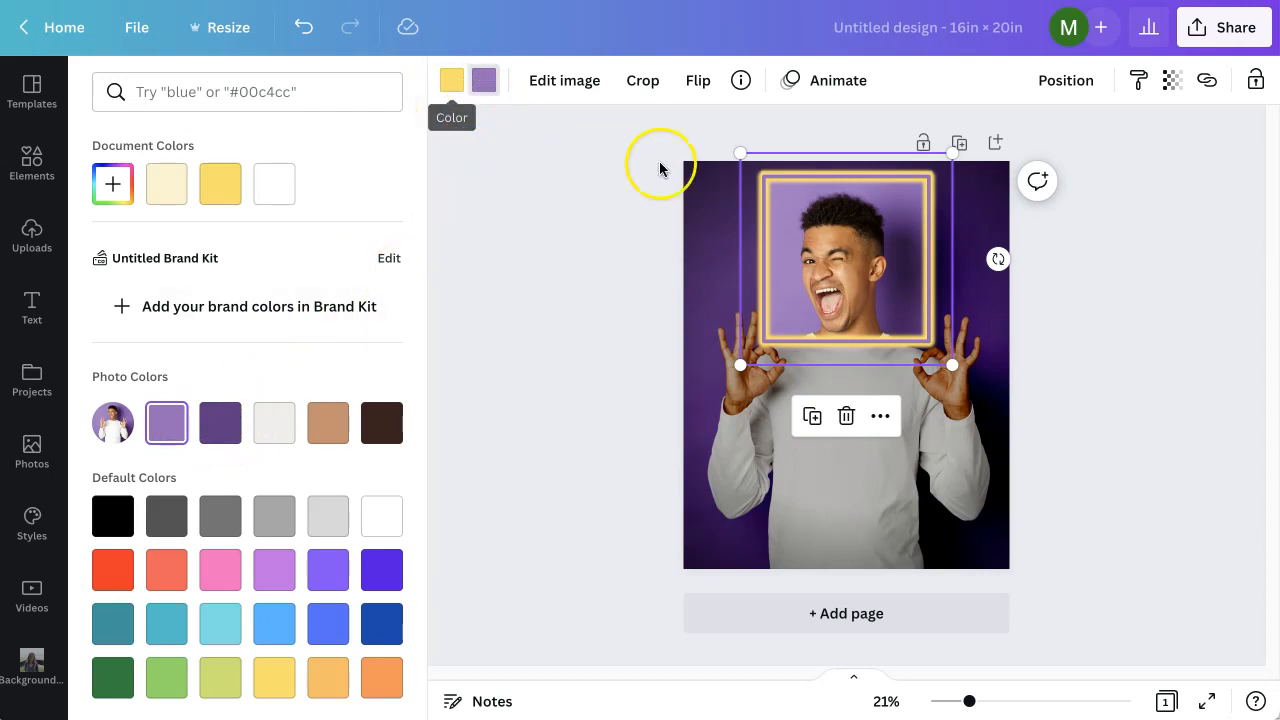
mouse_move(730, 265)
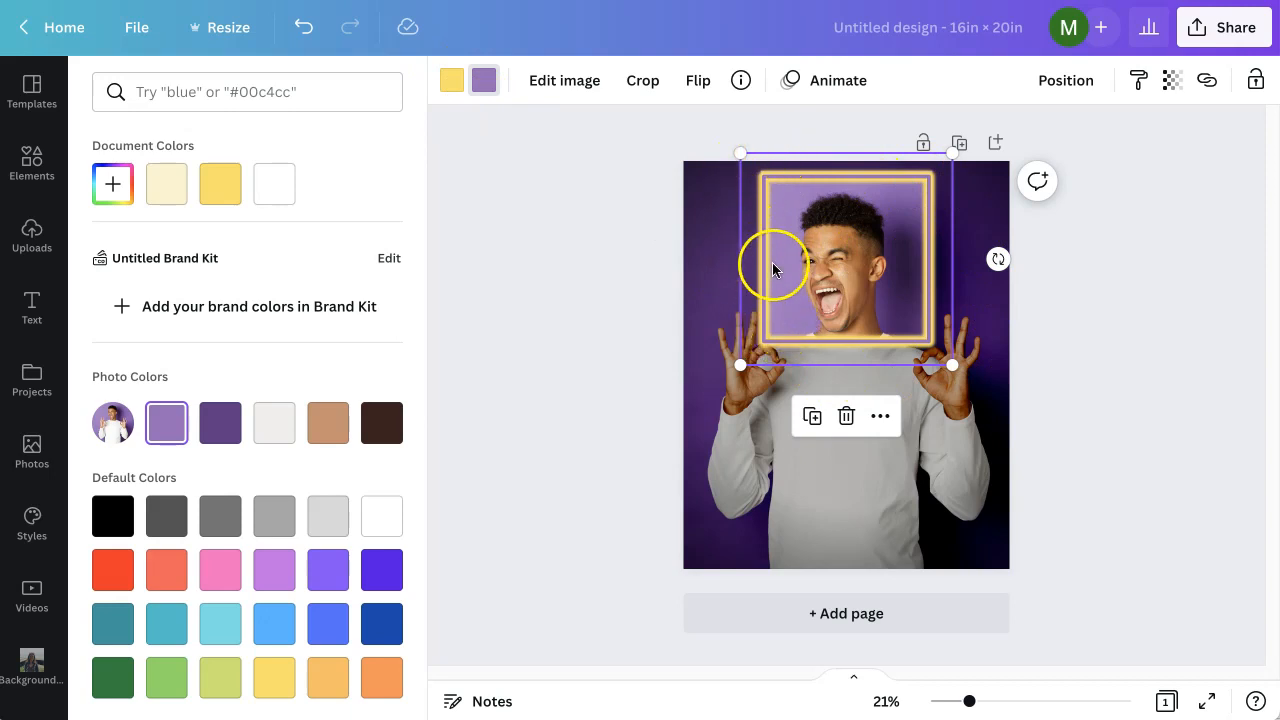
mouse_move(515, 115)
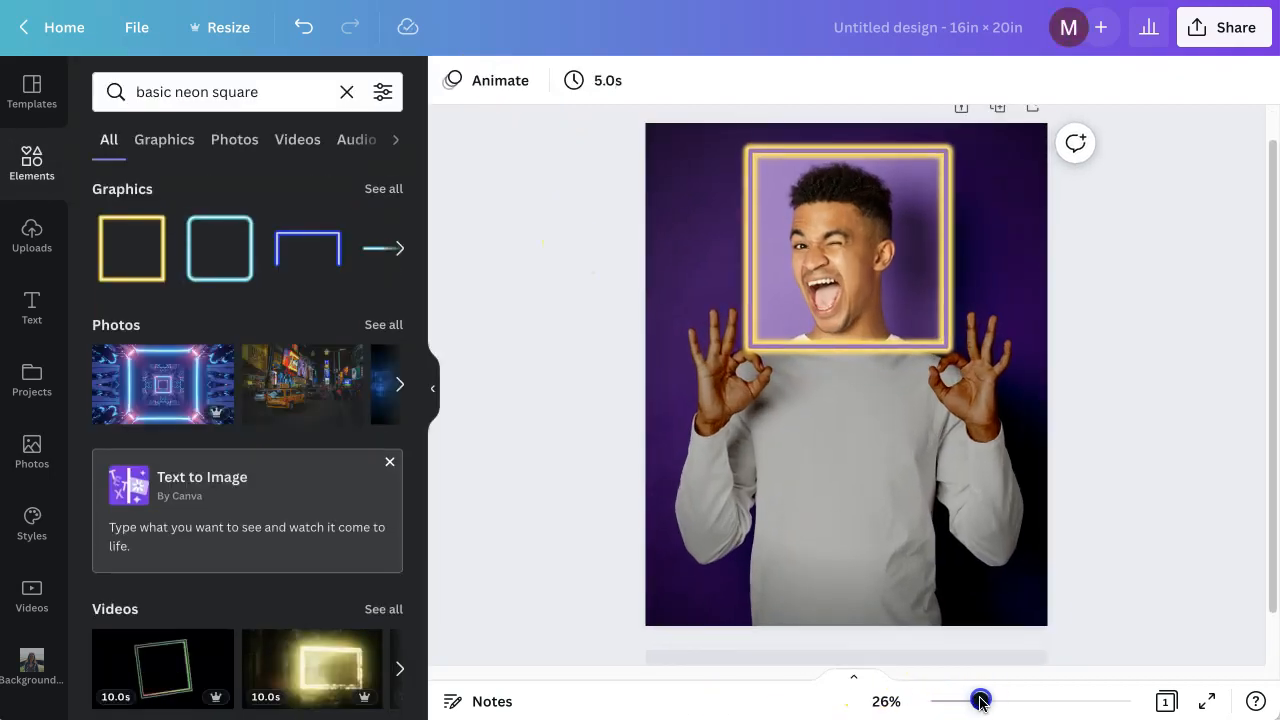
left_click_drag(980, 700, 984, 699)
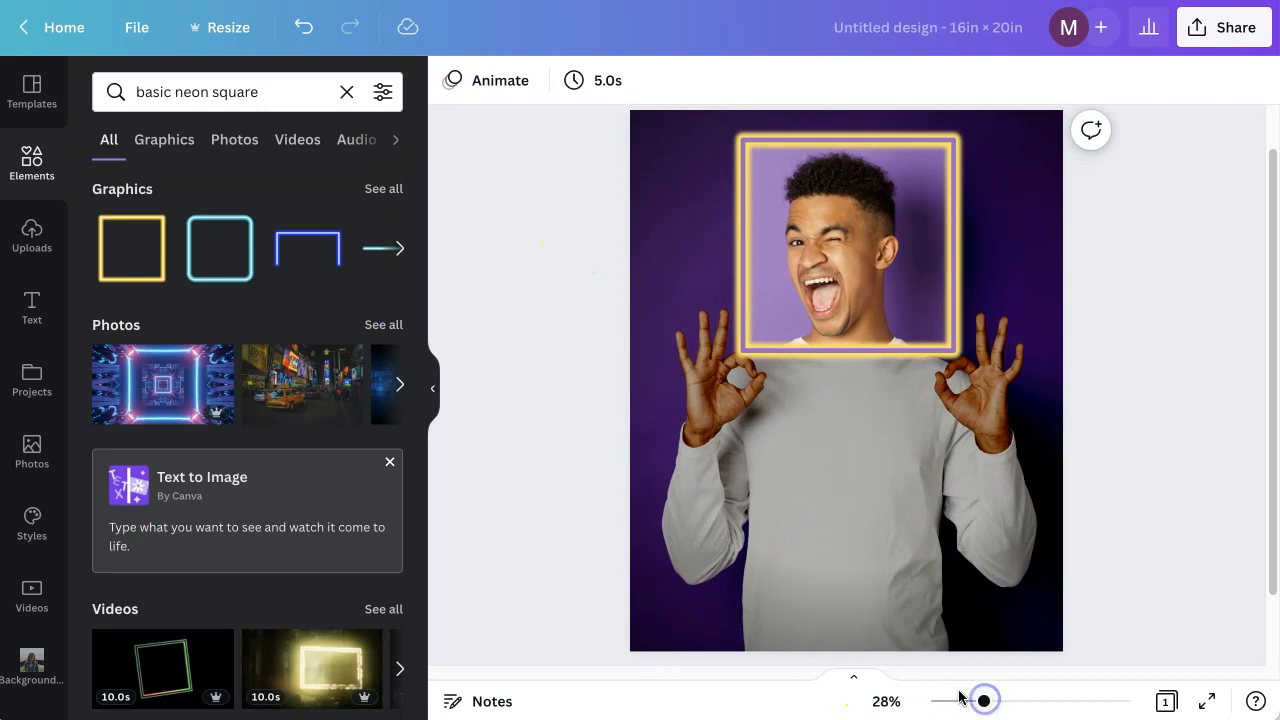